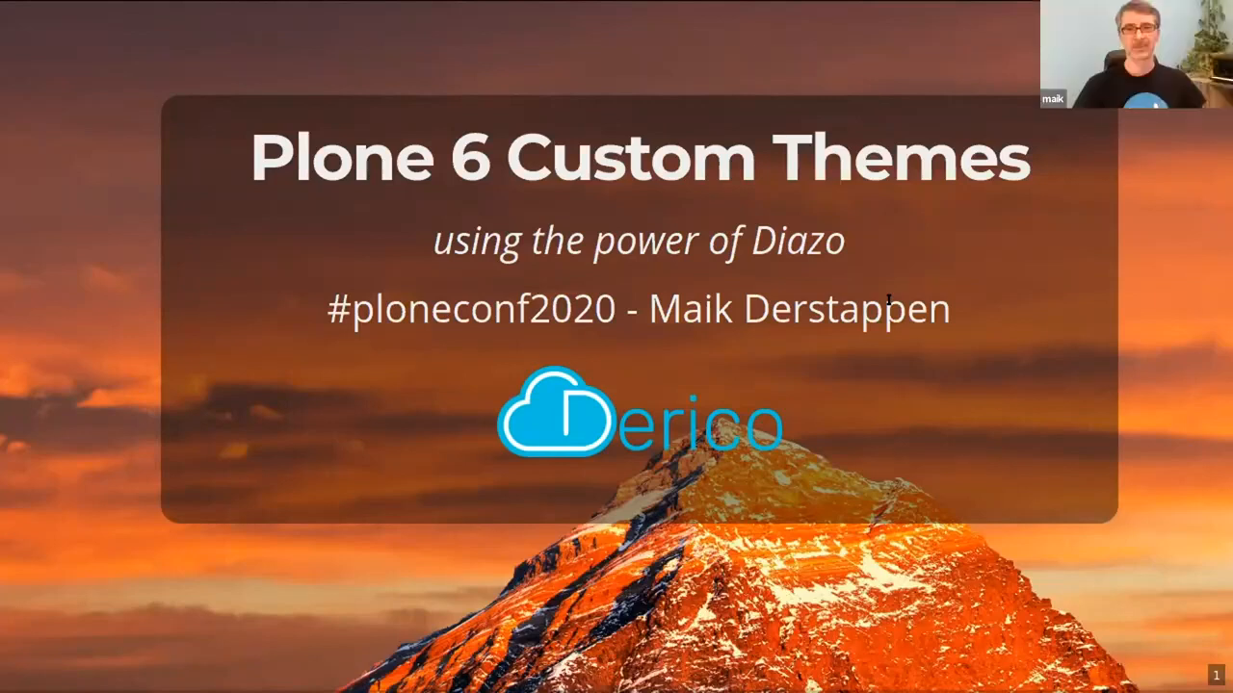
mouse_move(919, 380)
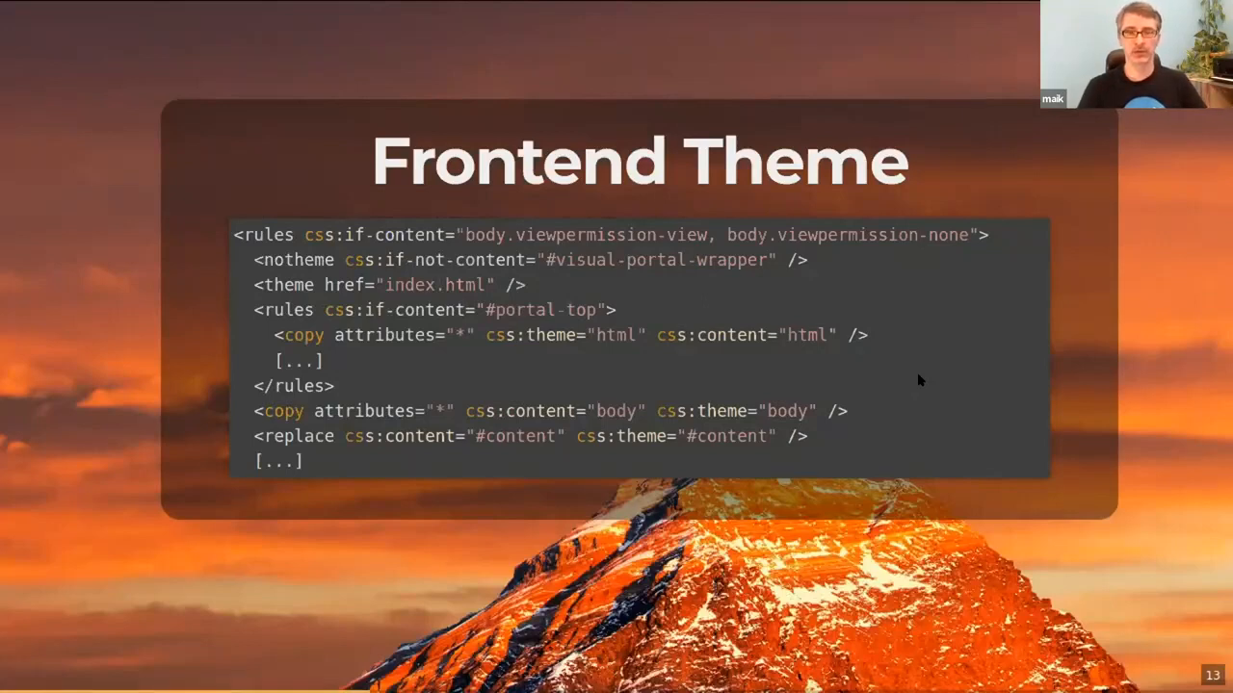
mouse_move(664, 377)
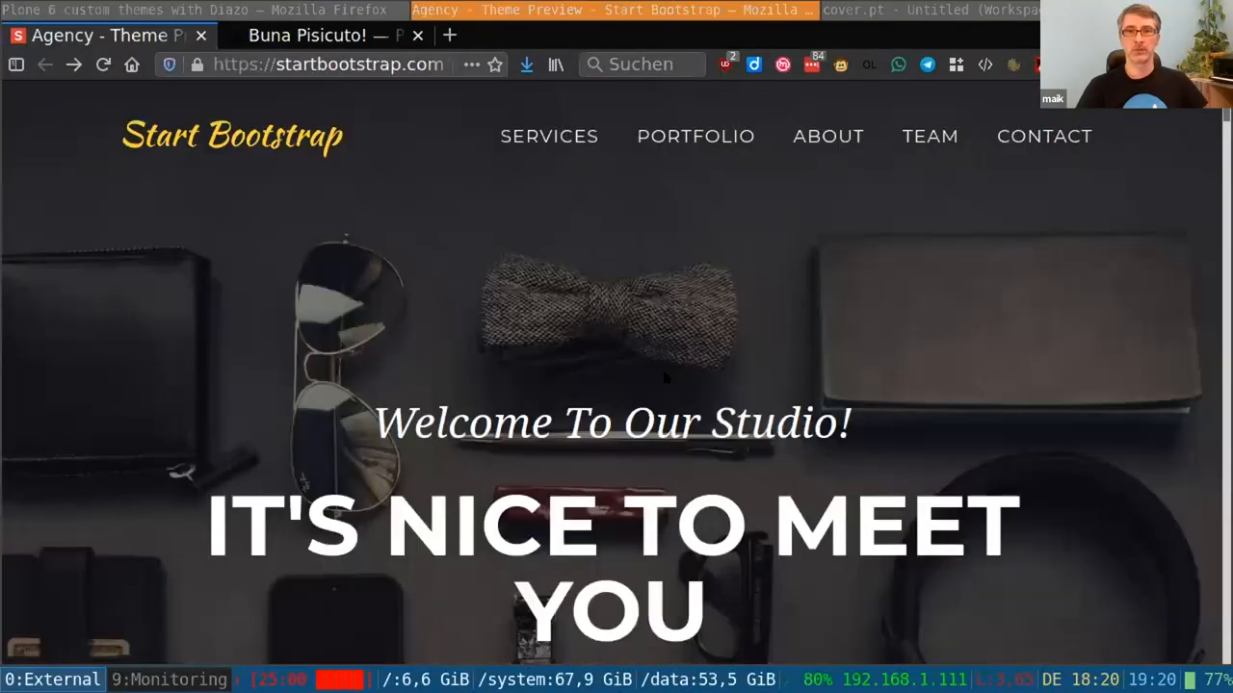
Bring up cover.pt in VS Code and scroll through its tile and non-tile masthead markup
left_click(934, 10)
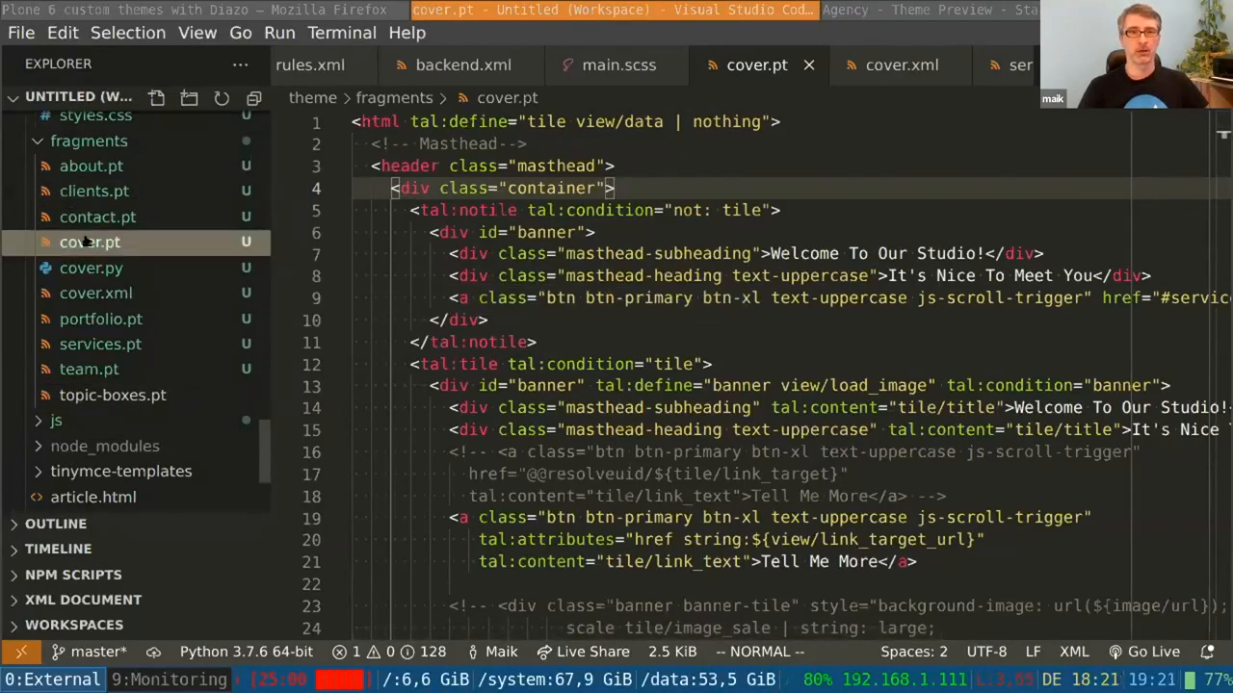
scroll("up", 3)
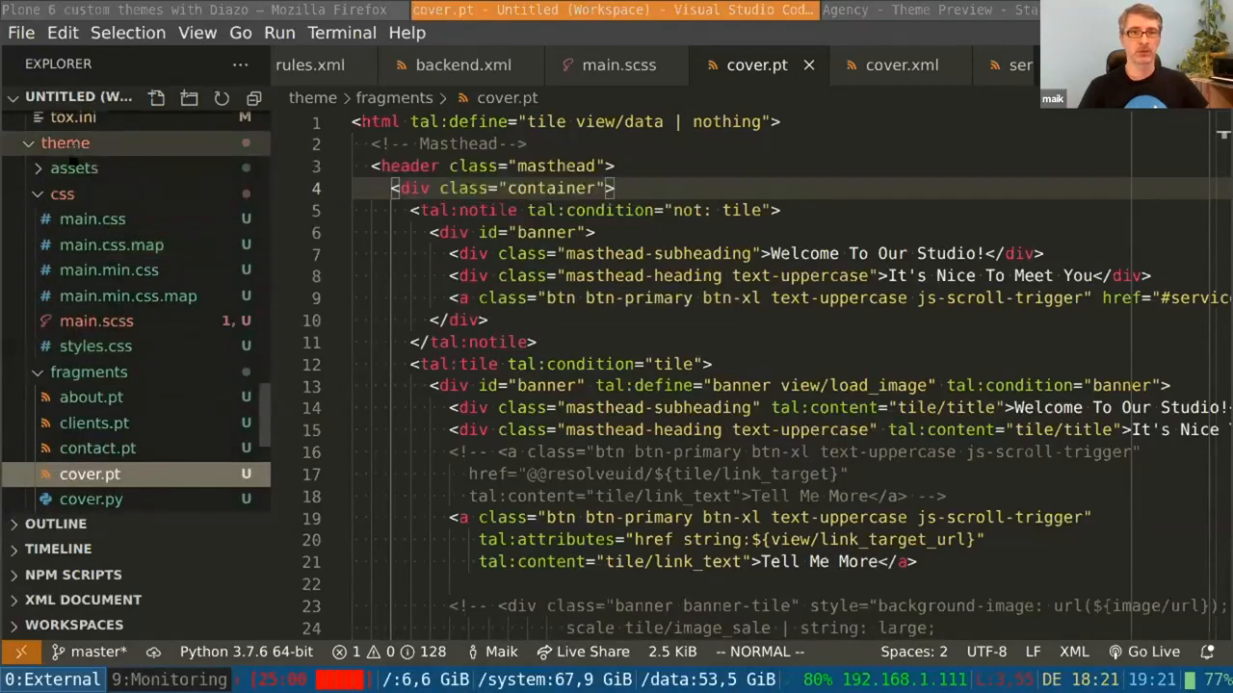
scroll("down", 3)
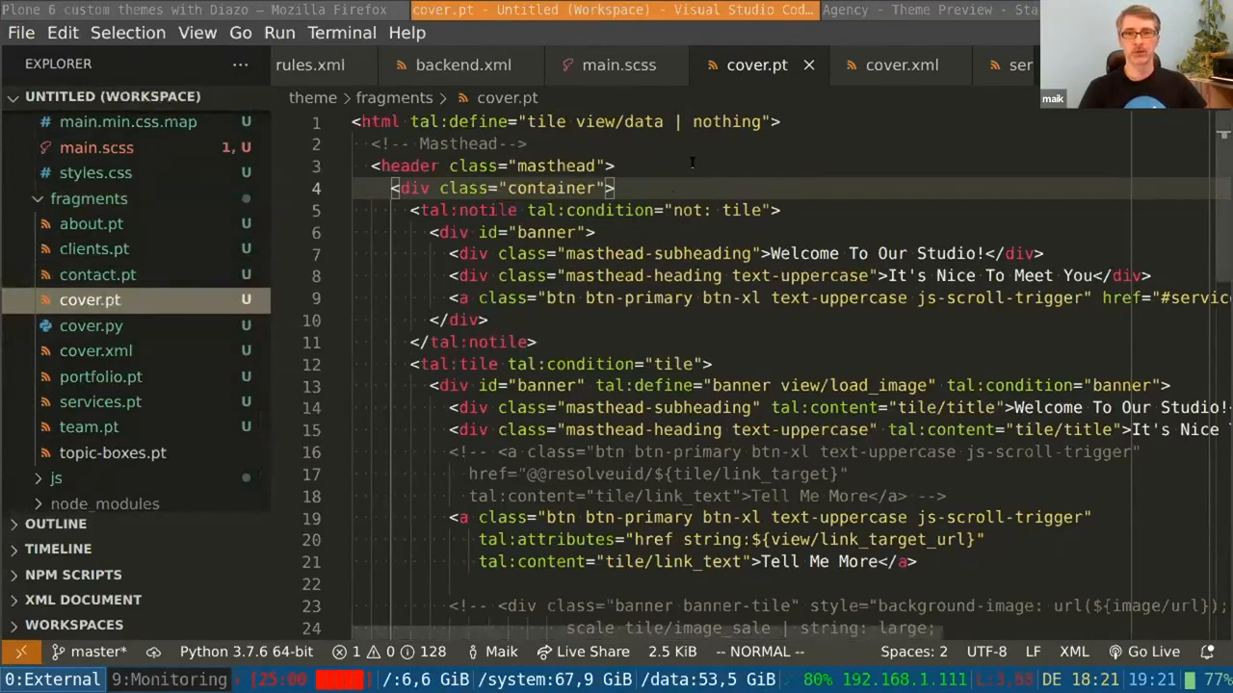
scroll("down", 3)
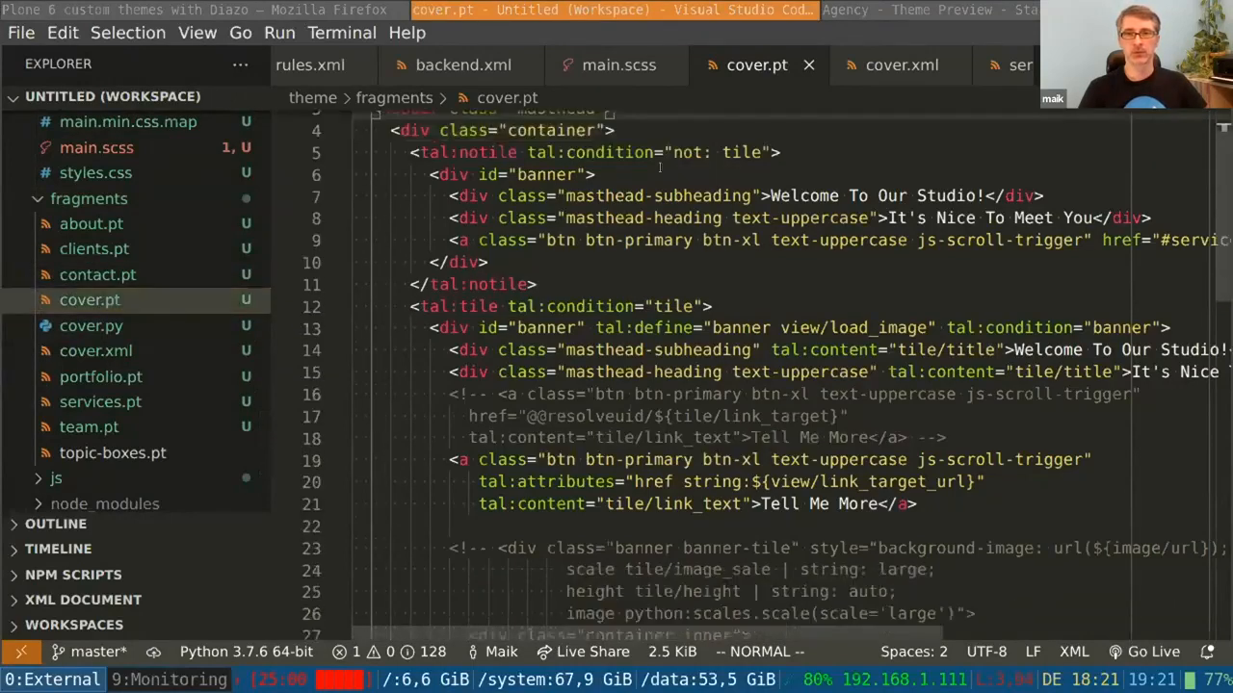
scroll("up", 3)
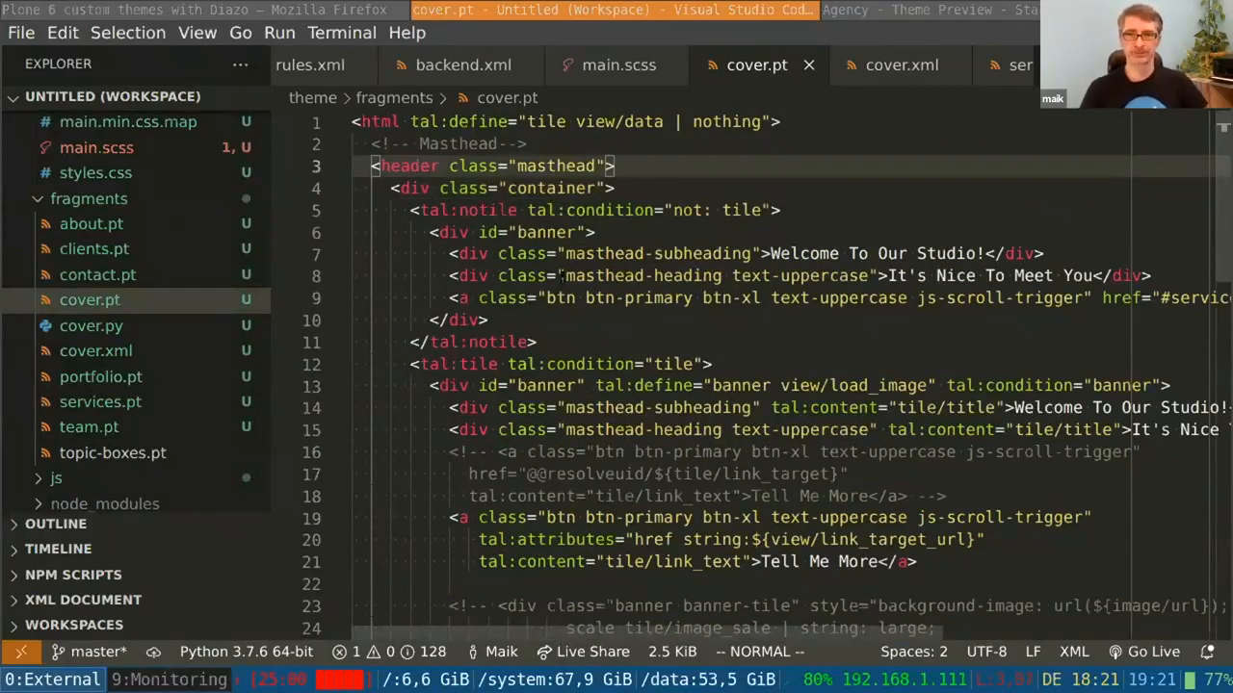
scroll("down", 3)
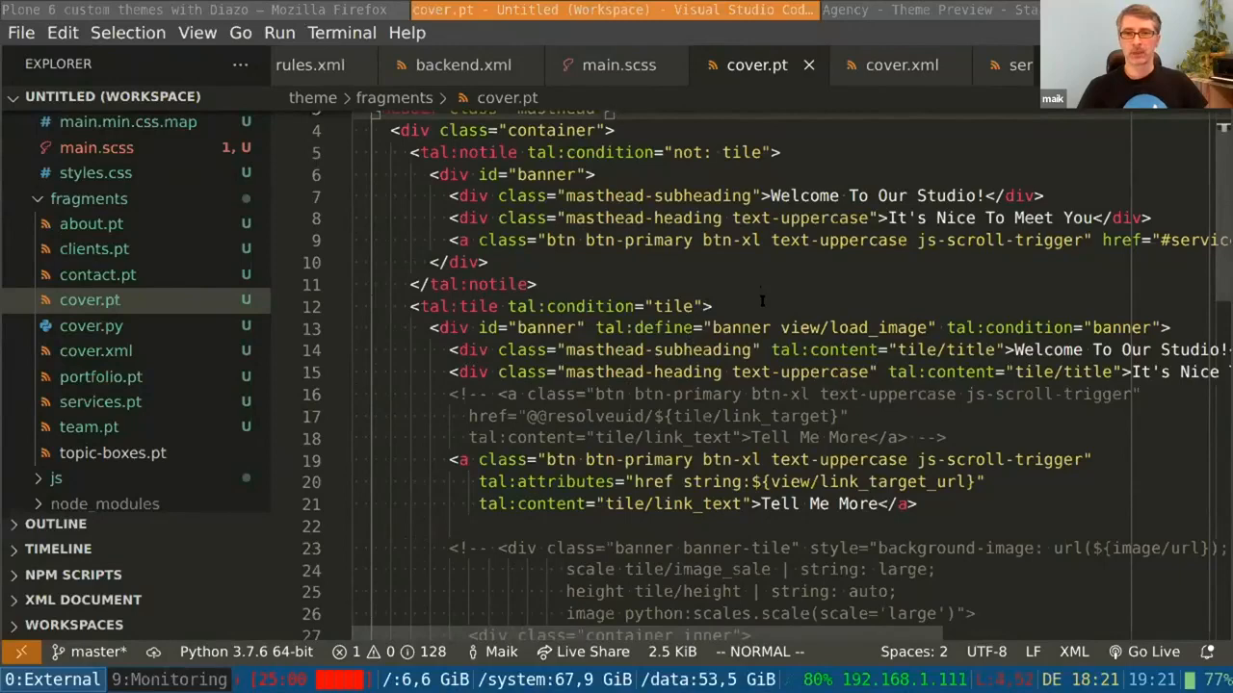
scroll("up", 3)
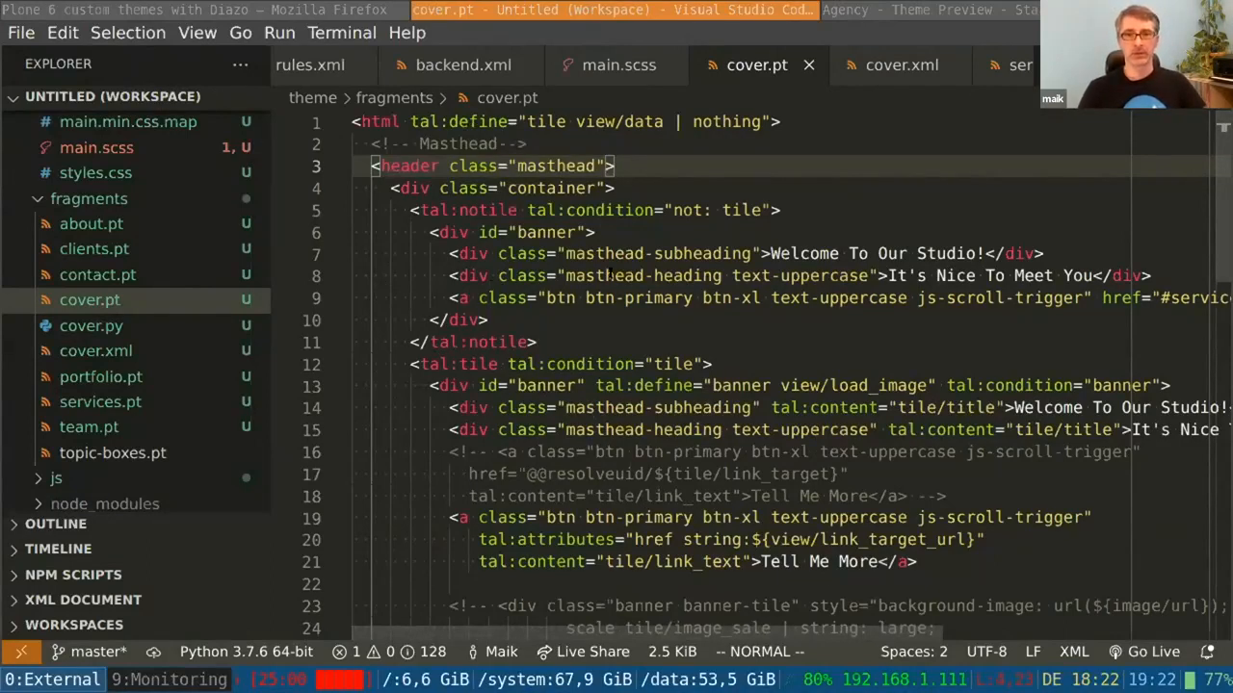
scroll("down", 3)
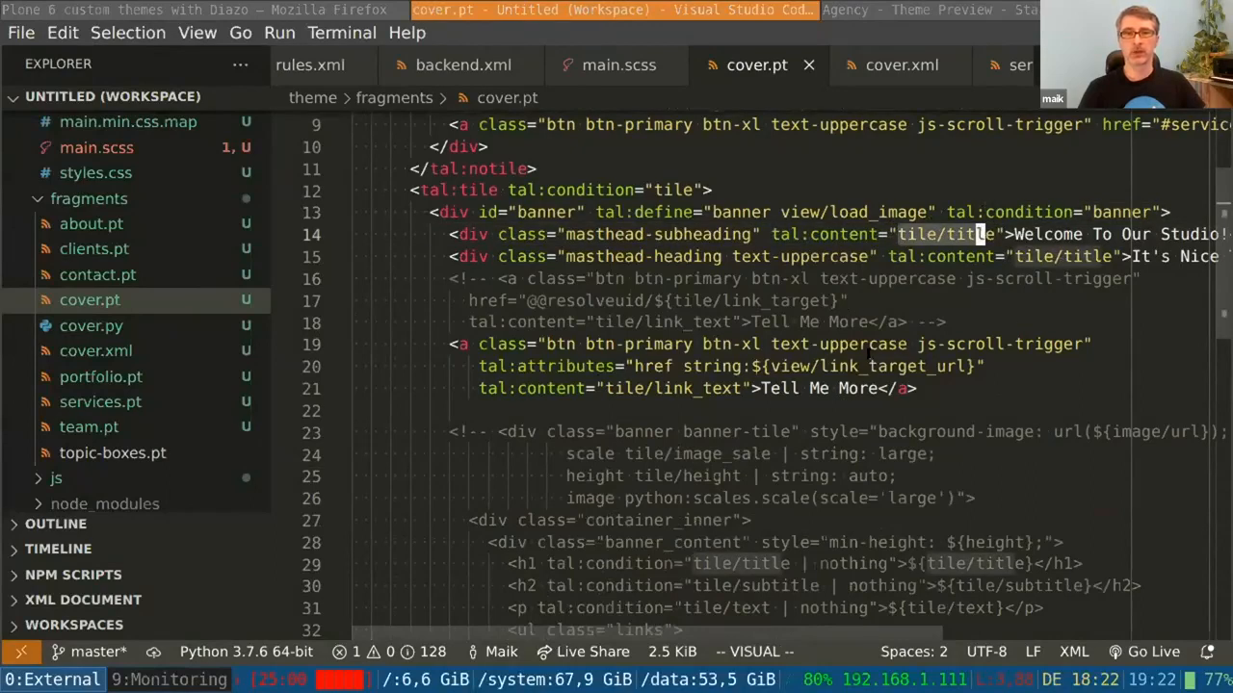
mouse_move(90, 326)
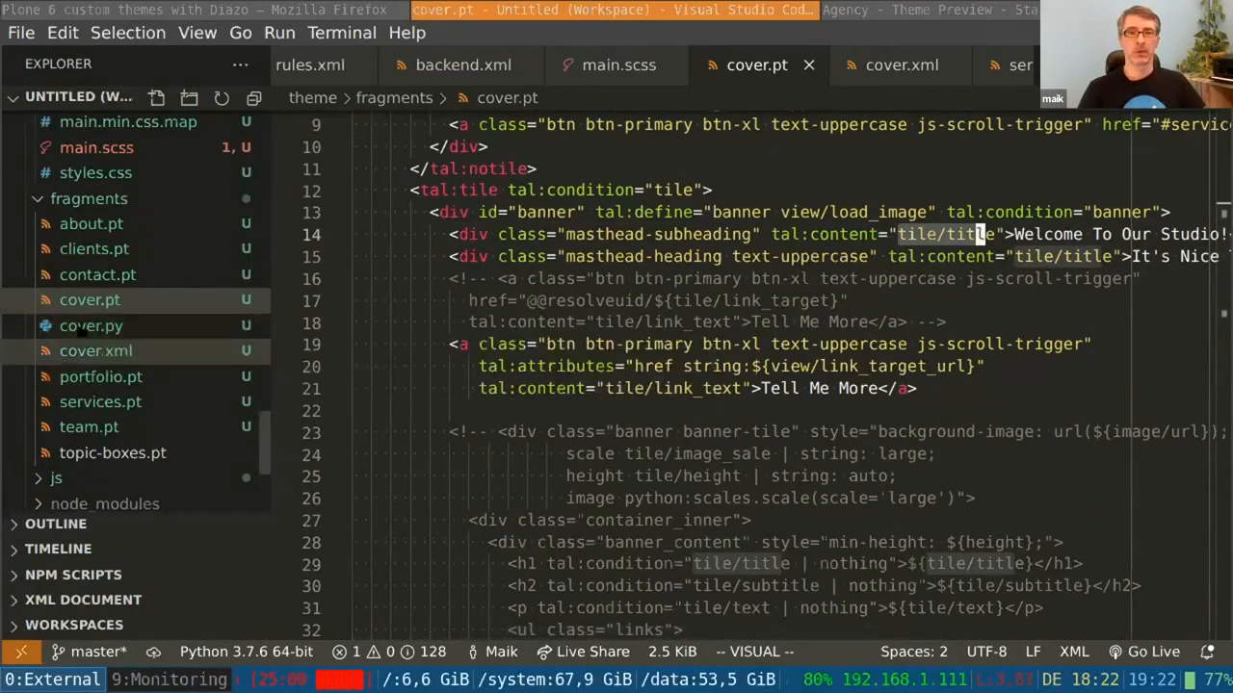
Open cover.py to view the load_image and link_target_url view methods
left_click(91, 326)
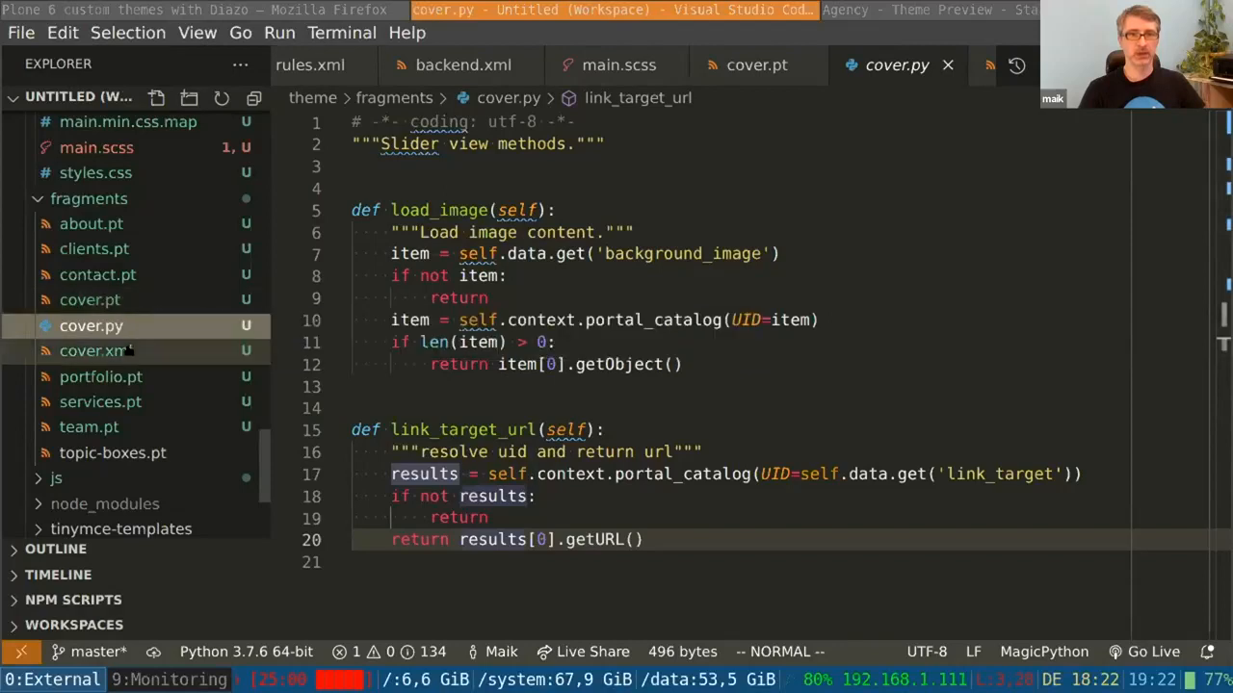
mouse_move(93, 351)
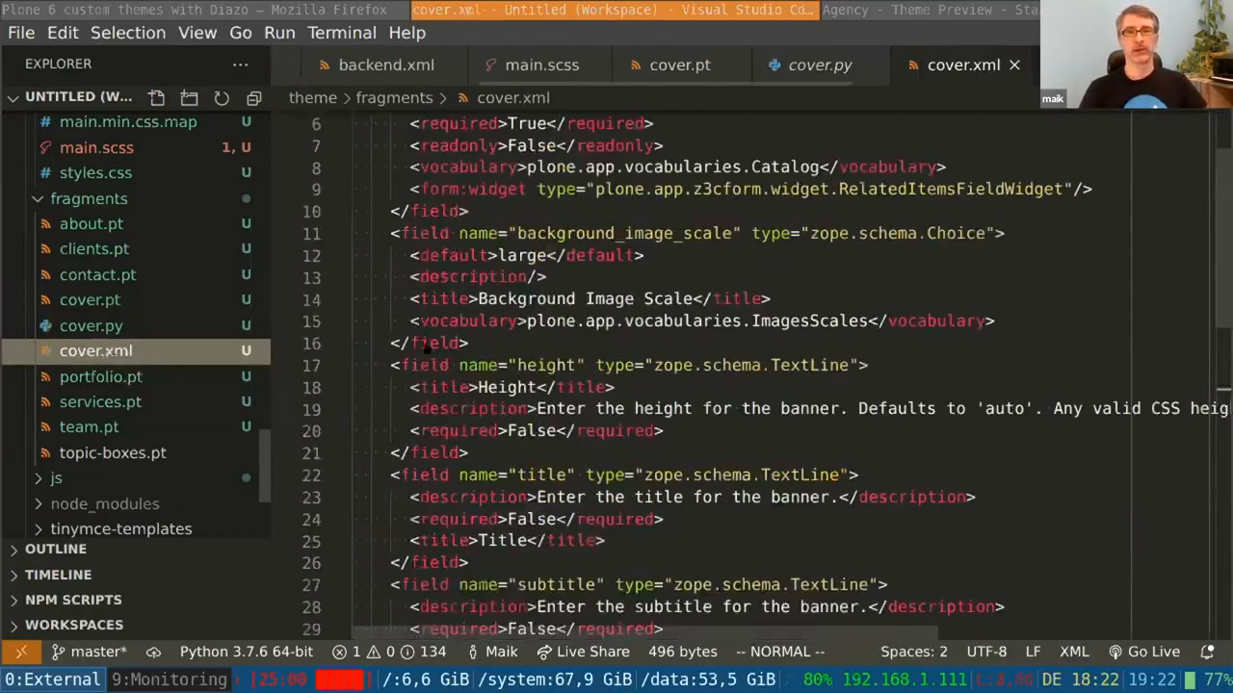
scroll("up", 3)
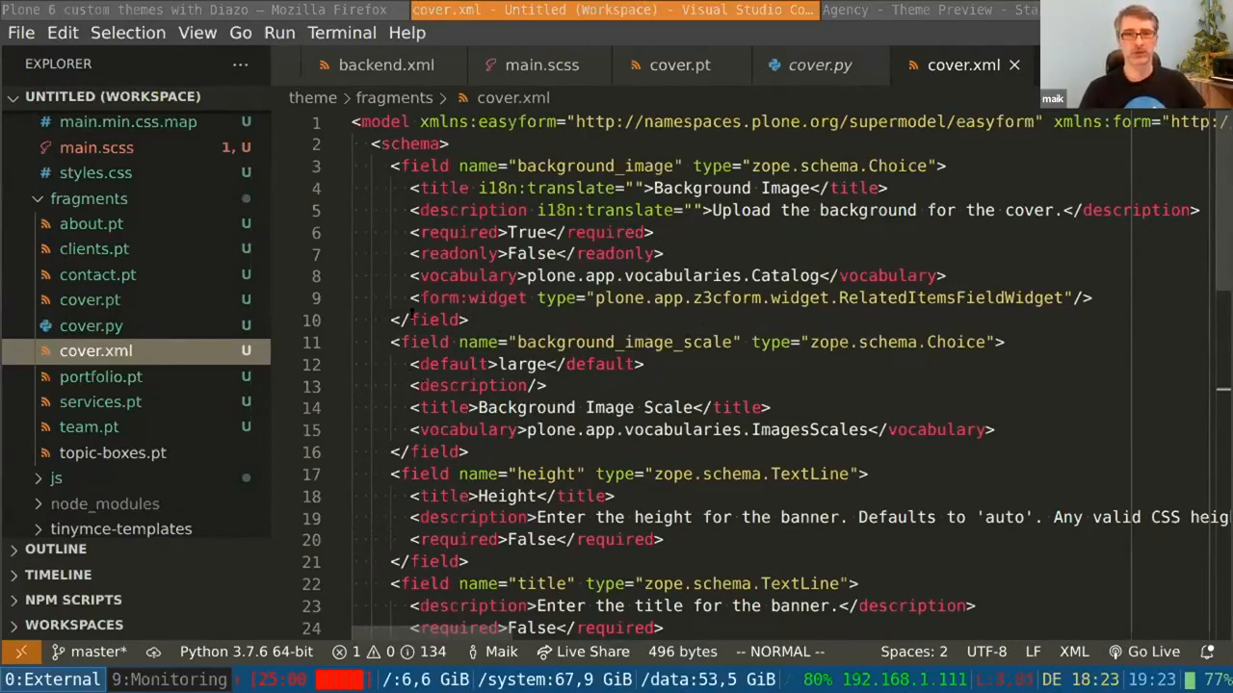
left_click(470, 320)
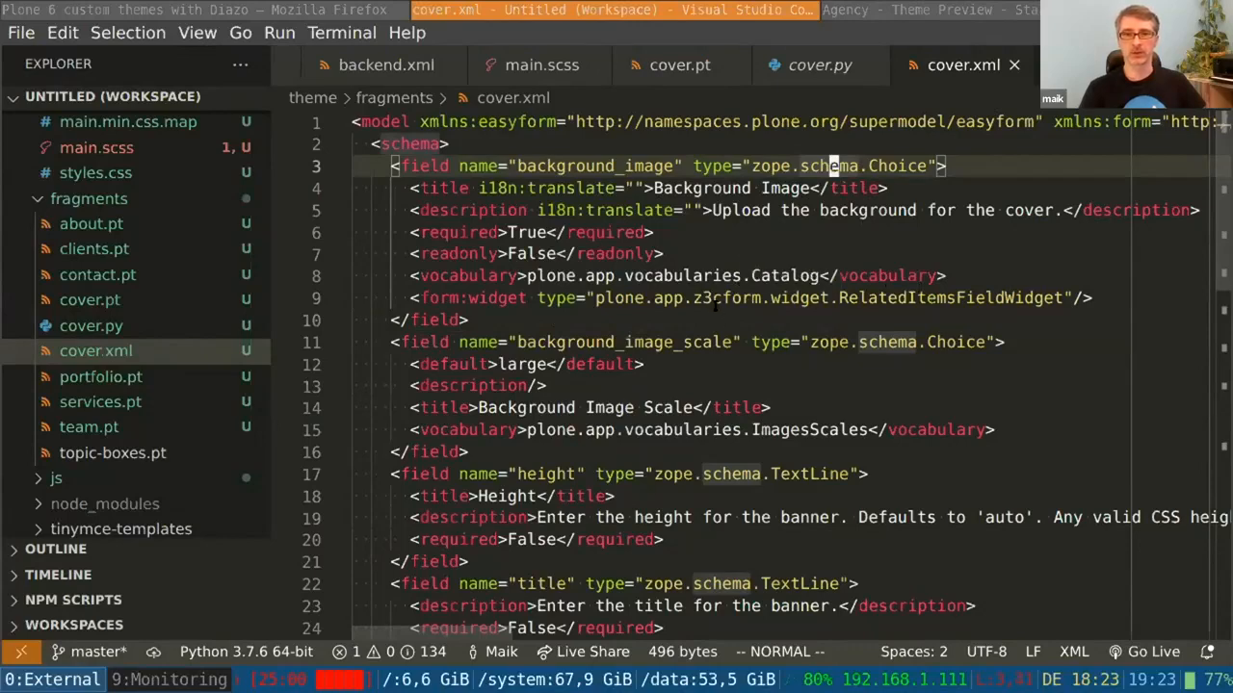
scroll("down", 3)
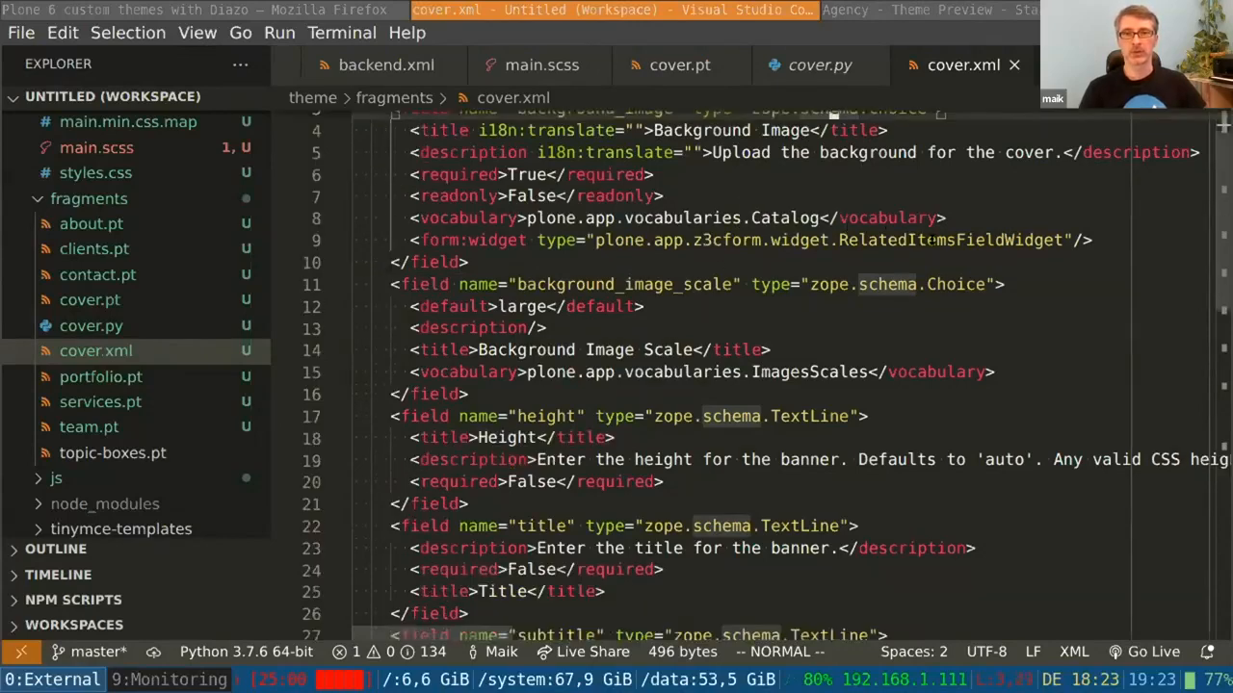
scroll("up", 3)
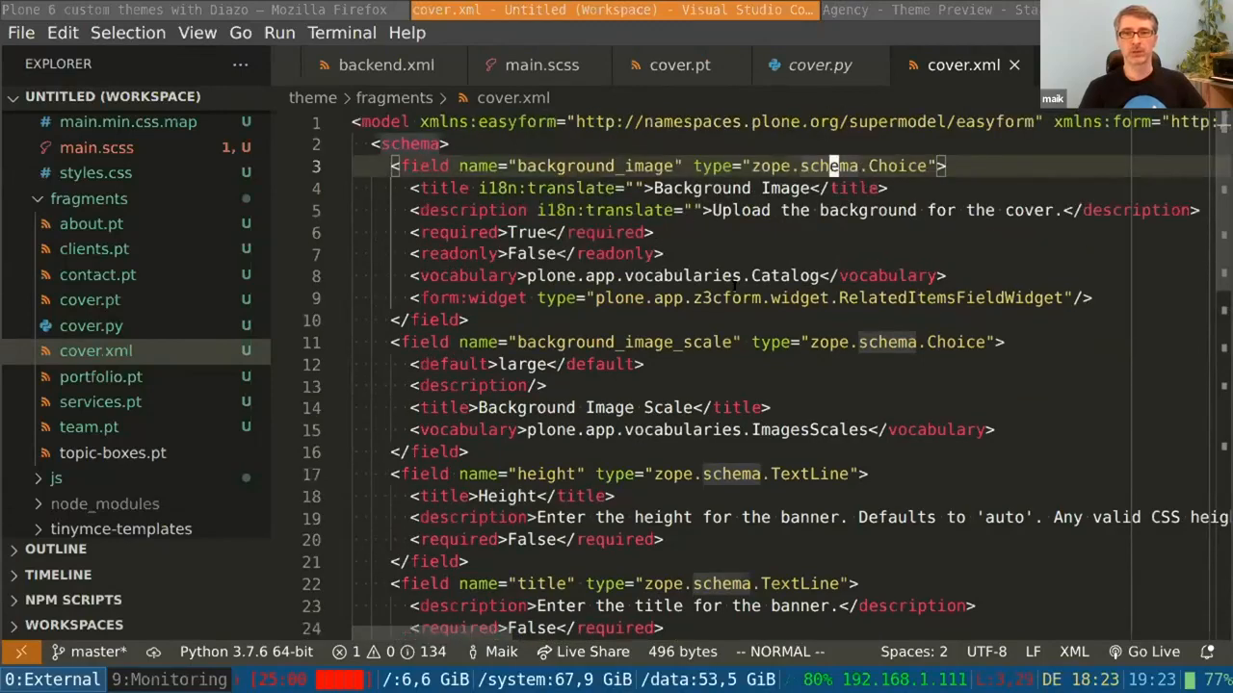
scroll("down", 3)
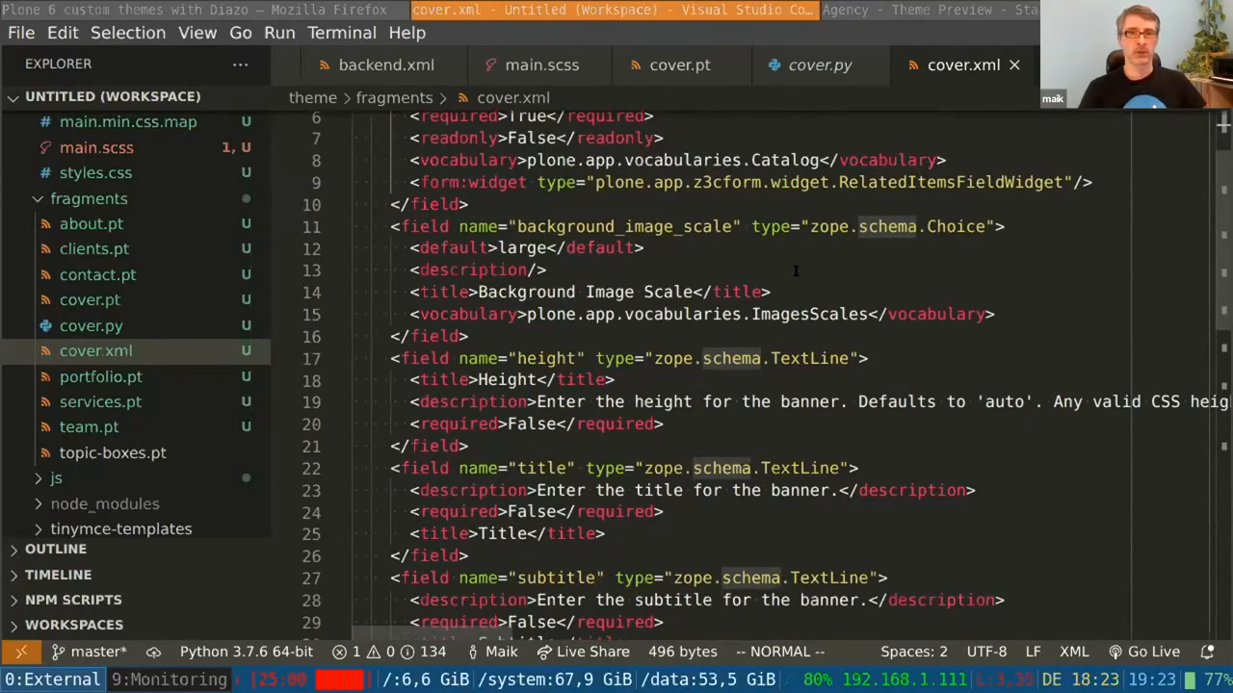
scroll("down", 3)
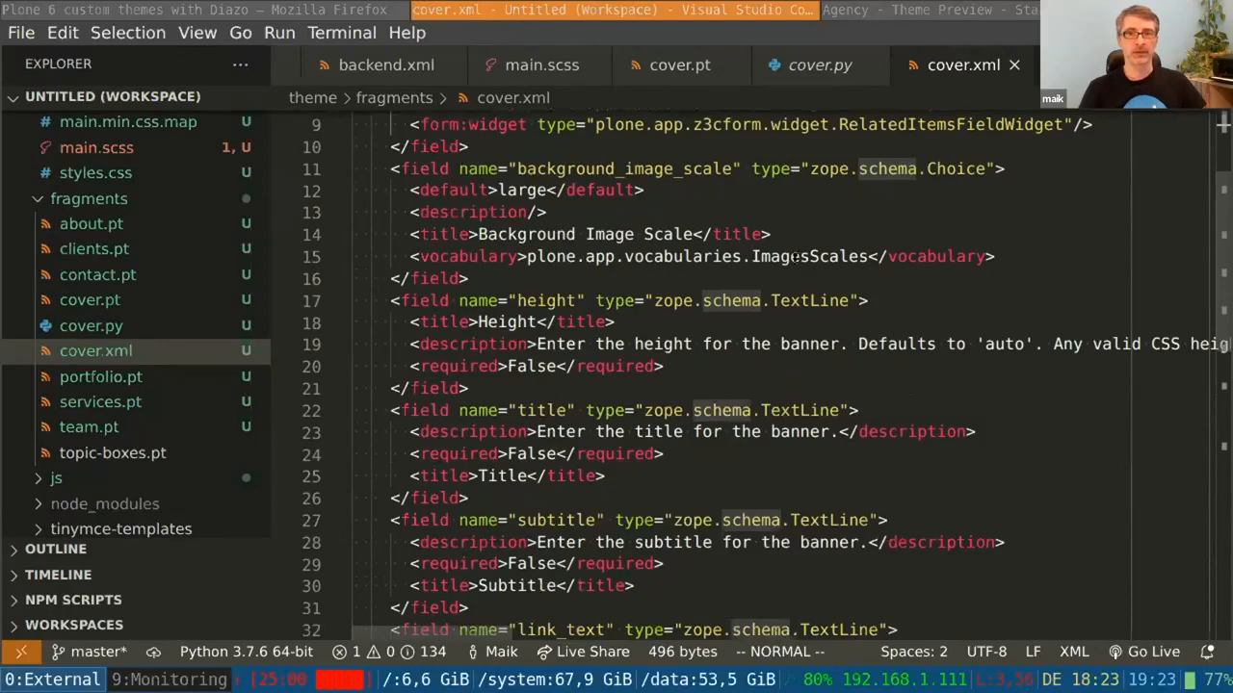
scroll("down", 3)
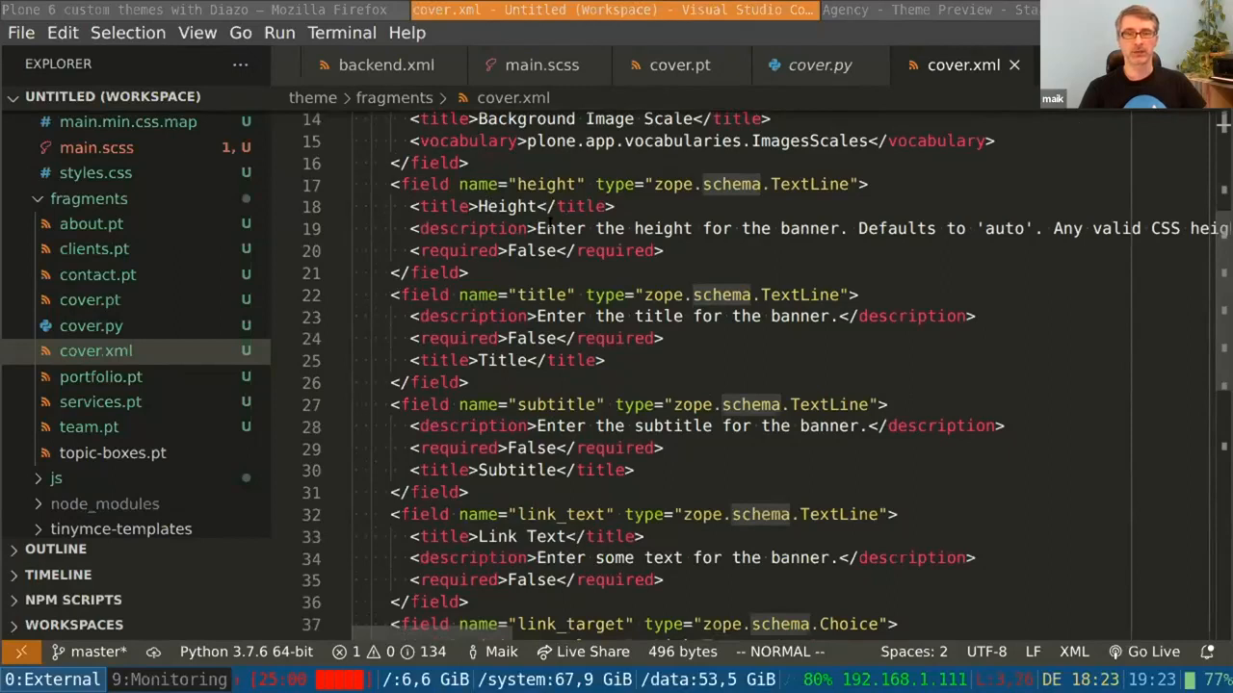
scroll("down", 3)
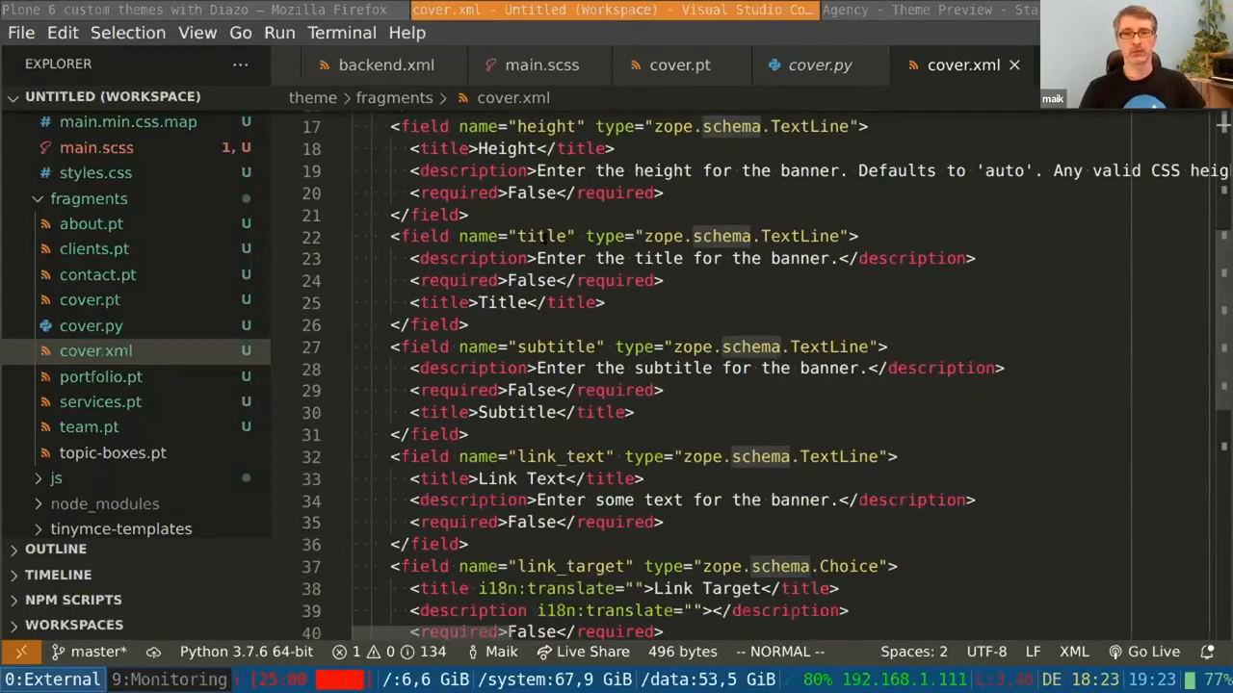
scroll("down", 3)
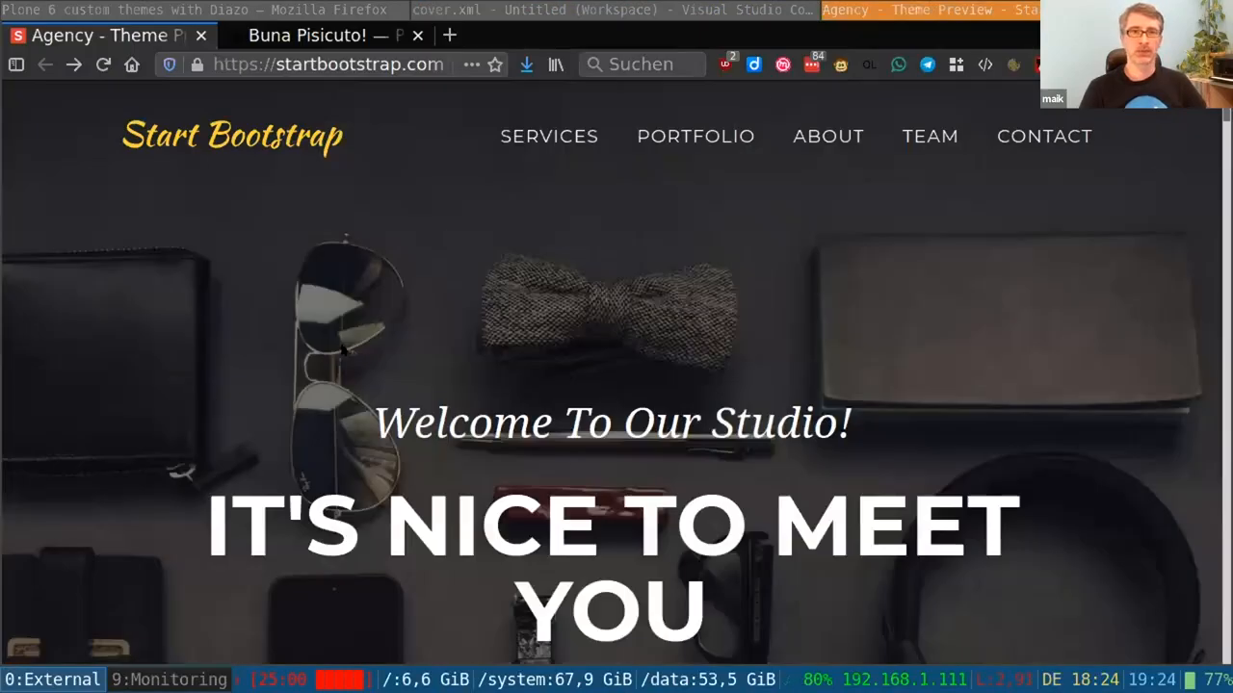
scroll("down", 3)
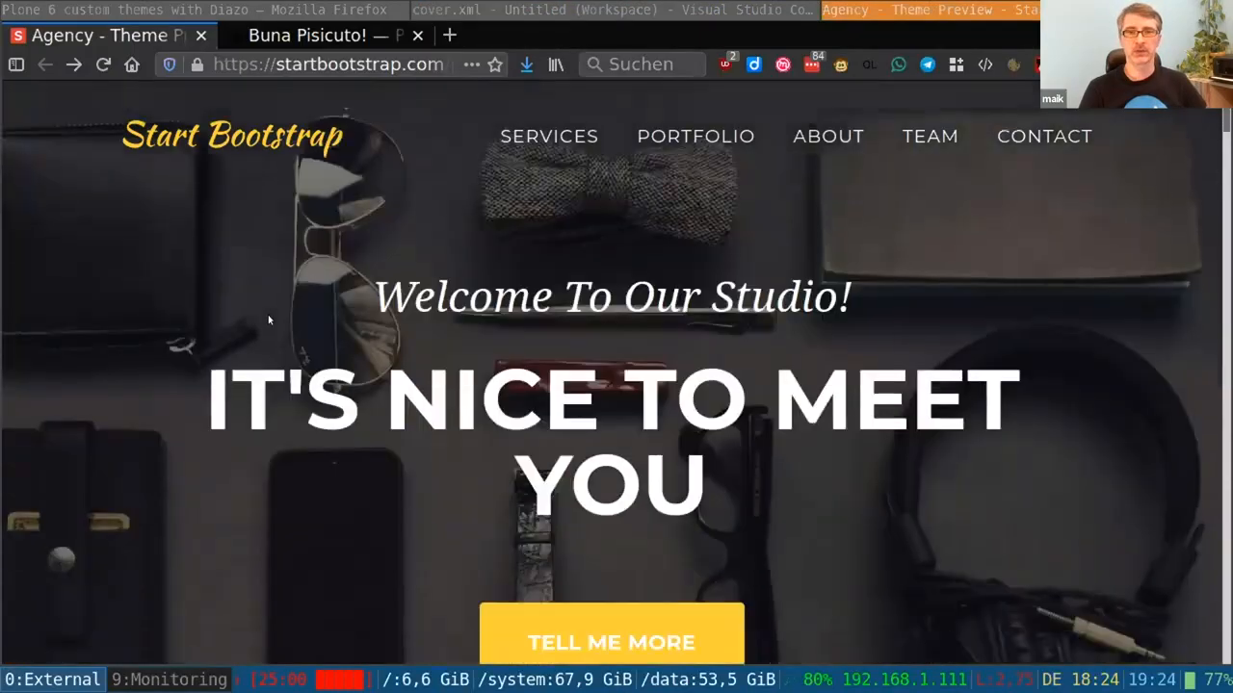
scroll("down", 3)
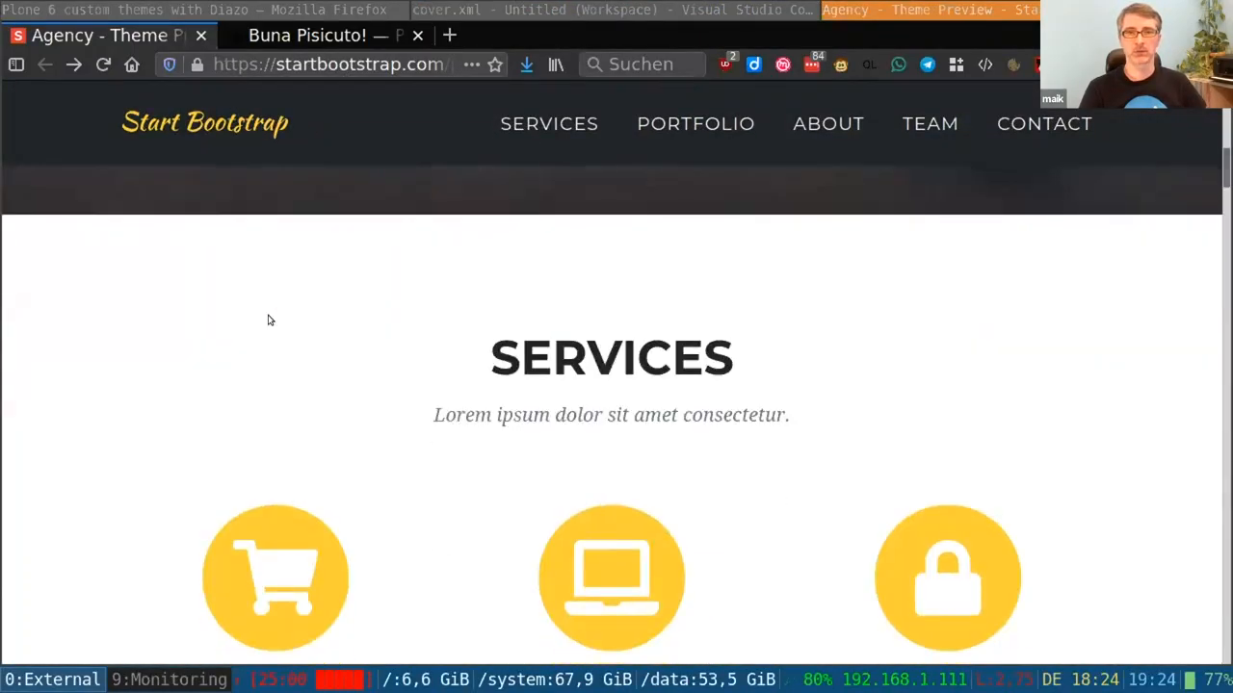
scroll("up", 3)
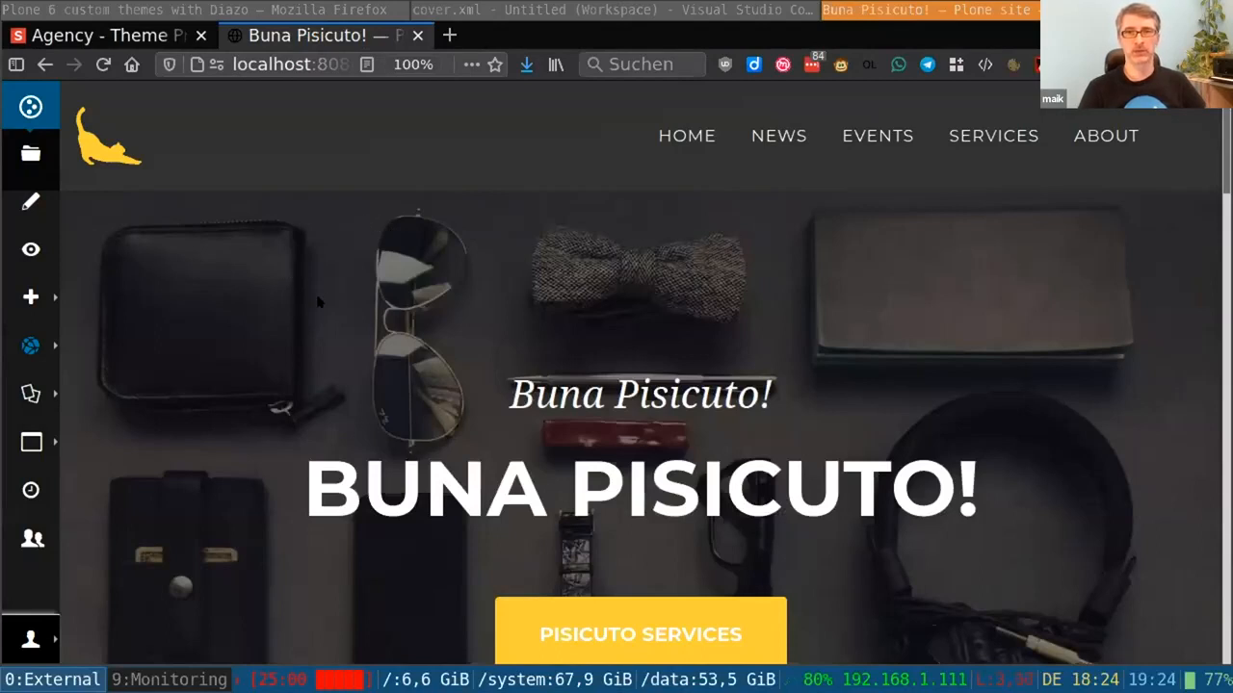
mouse_move(315, 274)
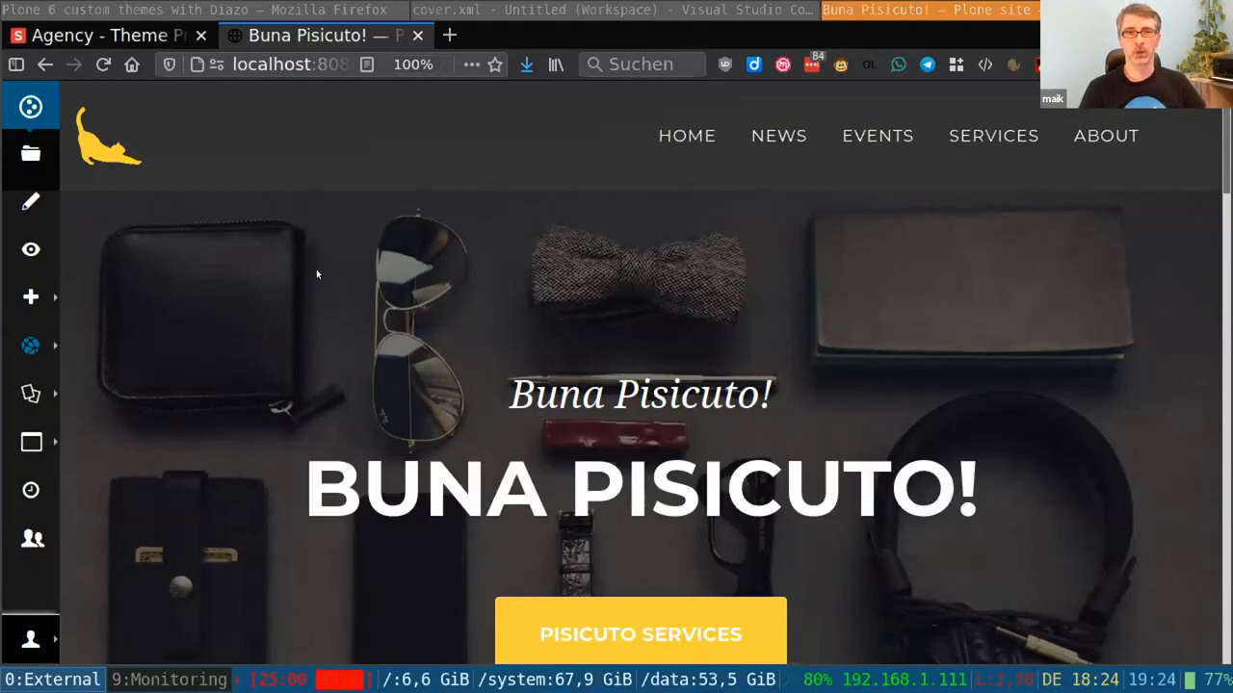
mouse_move(318, 279)
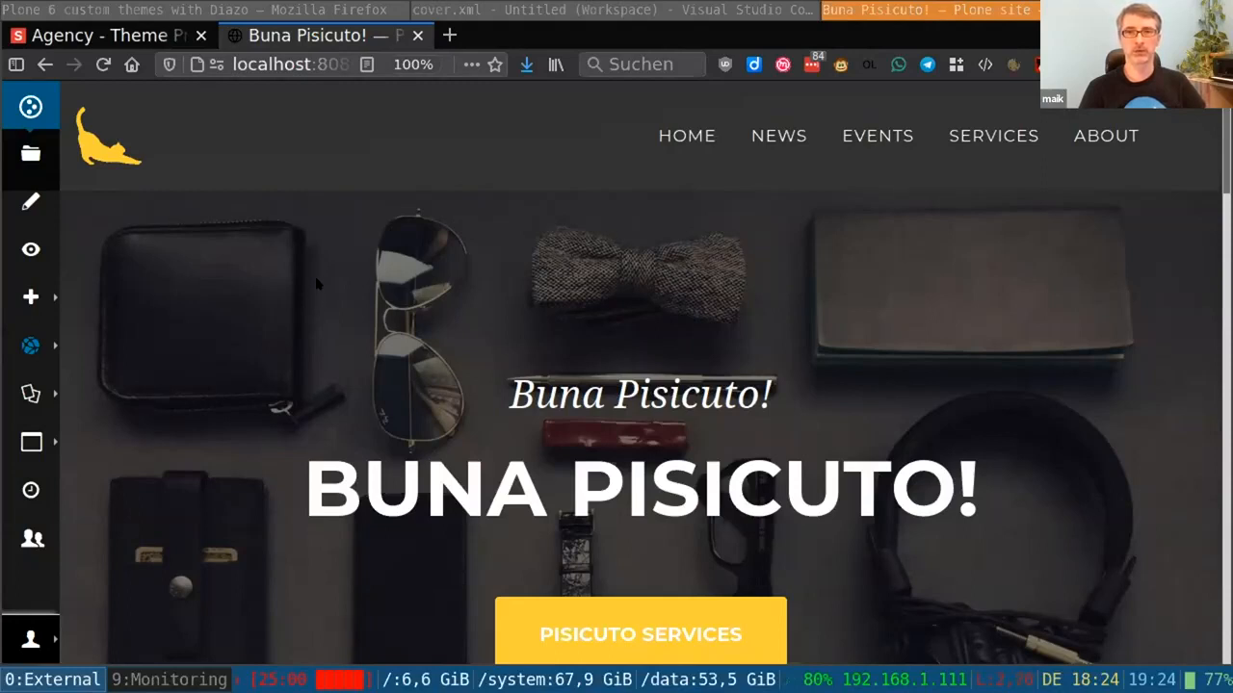
mouse_move(310, 305)
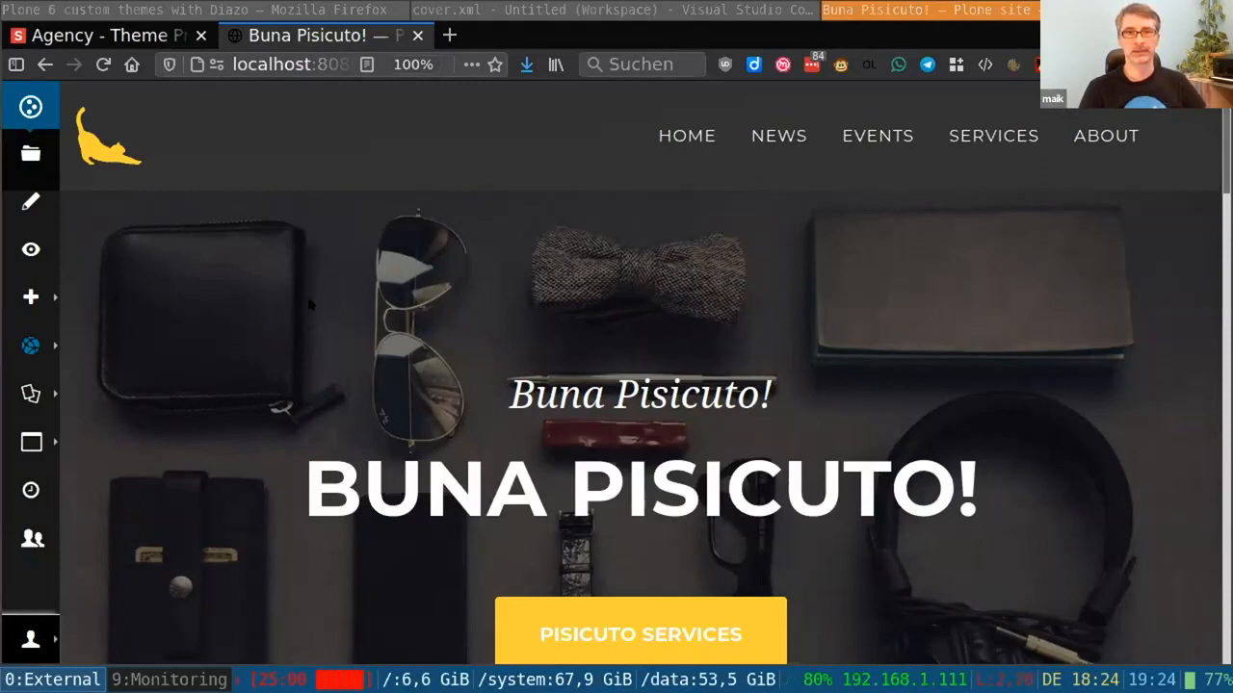
mouse_move(310, 272)
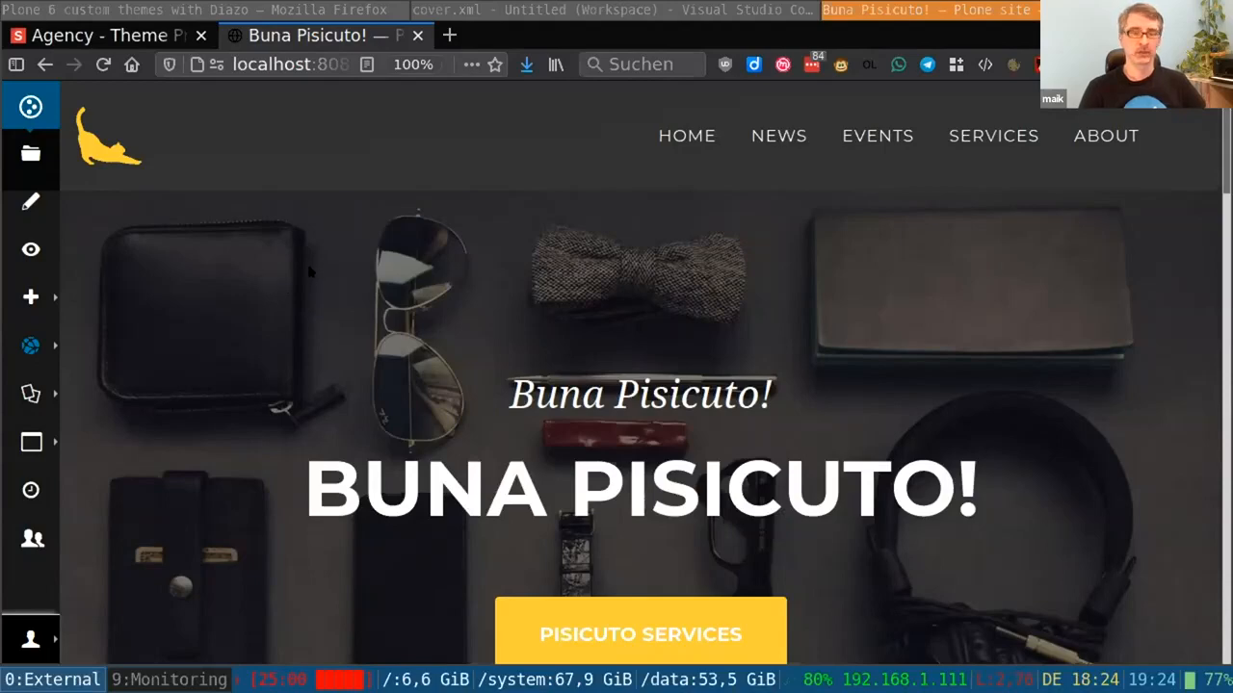
Scroll the themed page through Services, 'Pisicuto is working hard' and Fresh News, then back up
scroll("down", 3)
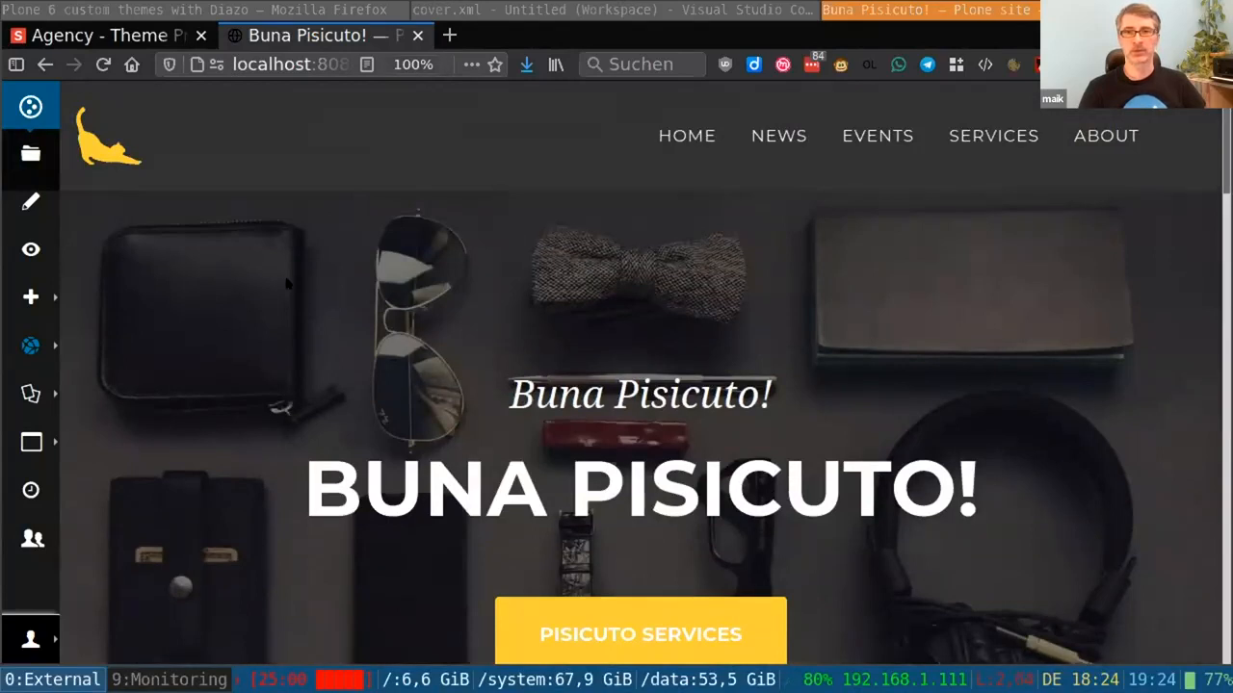
mouse_move(248, 290)
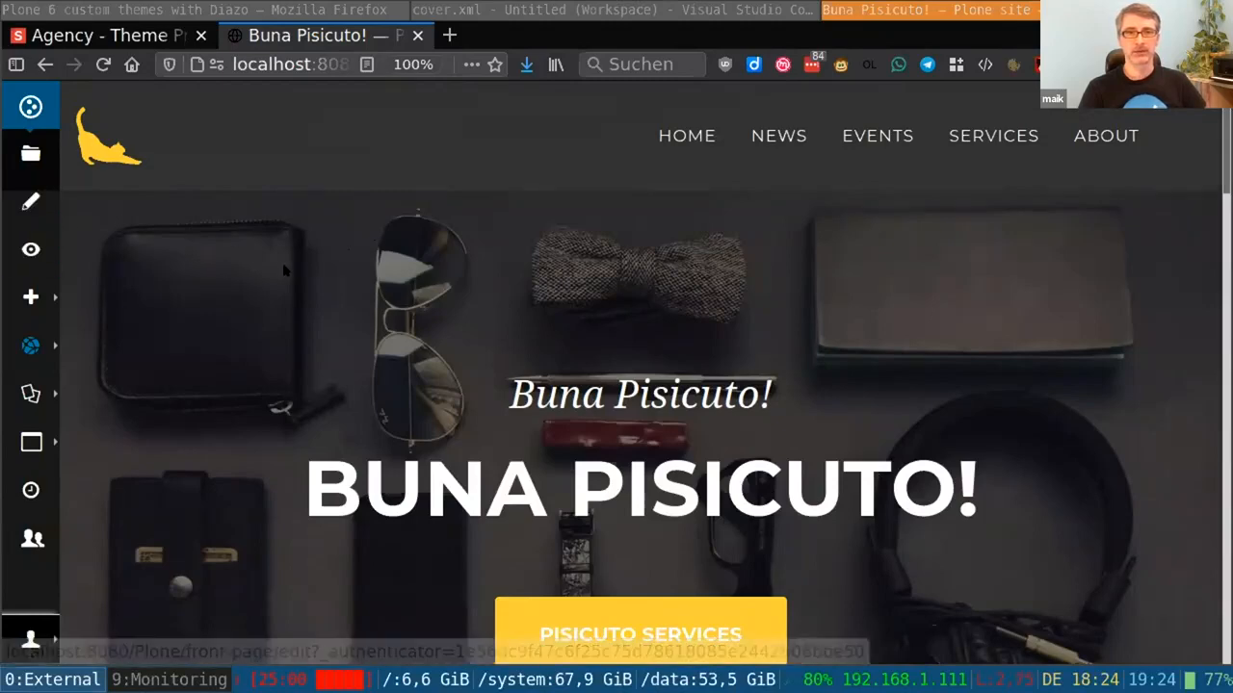
scroll("down", 3)
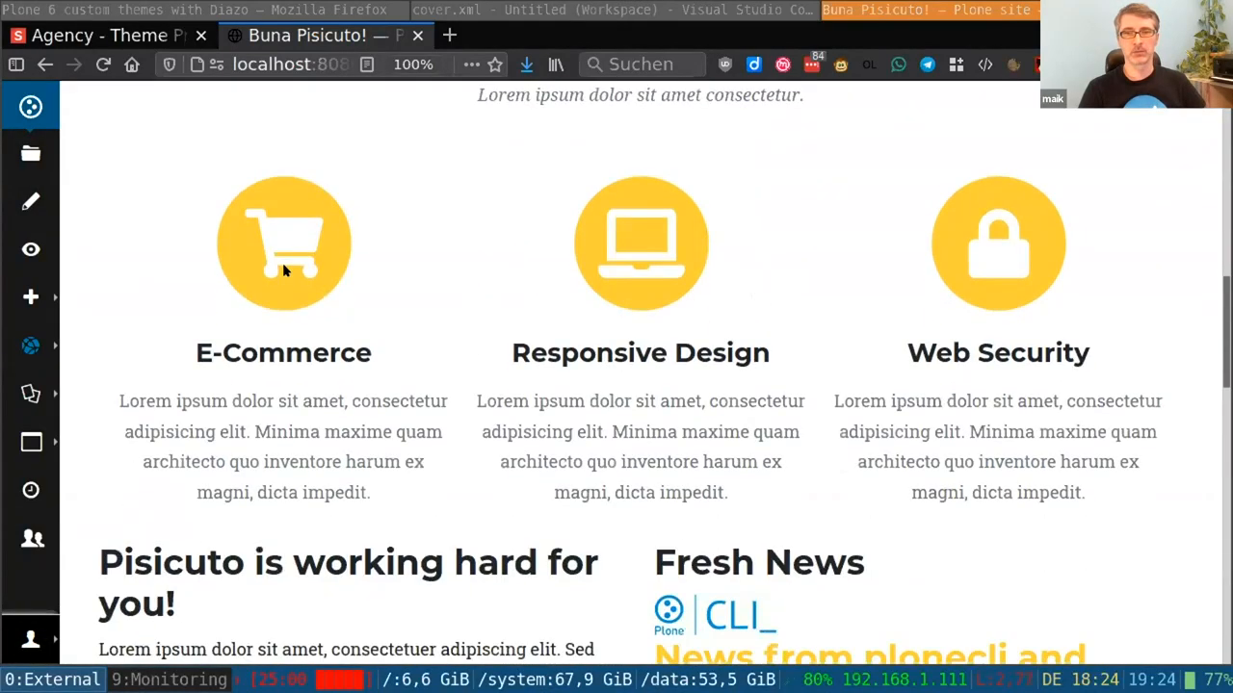
scroll("down", 3)
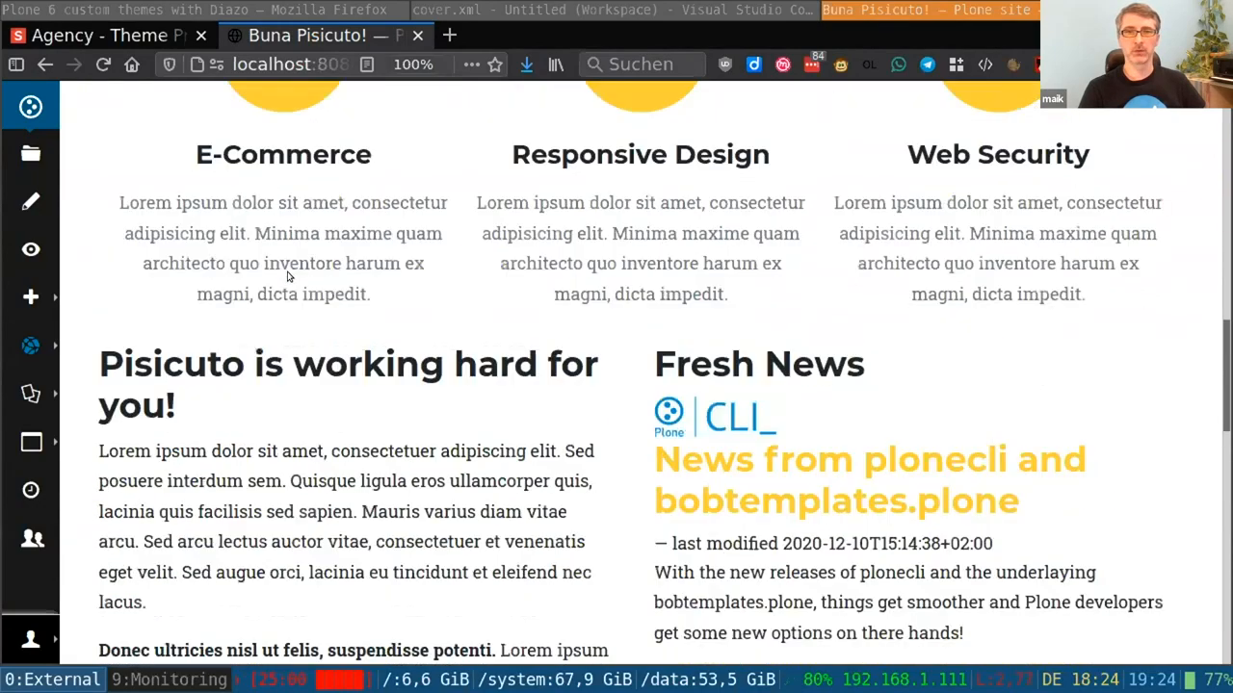
scroll("up", 3)
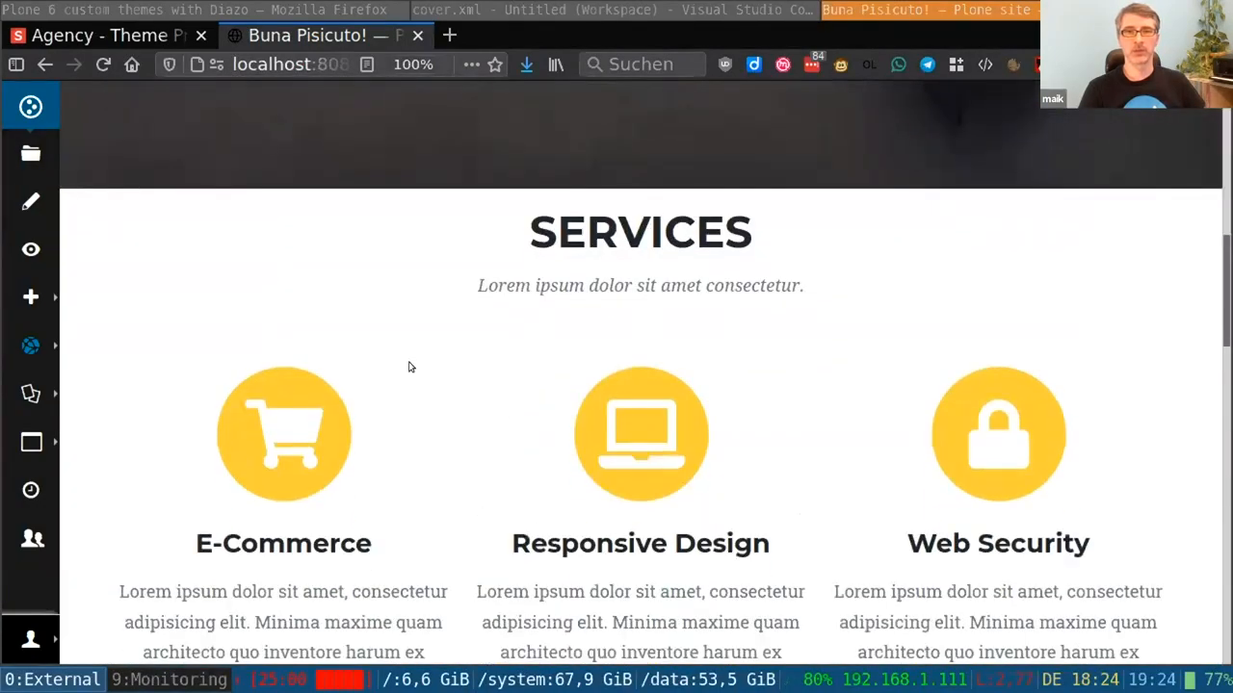
scroll("down", 3)
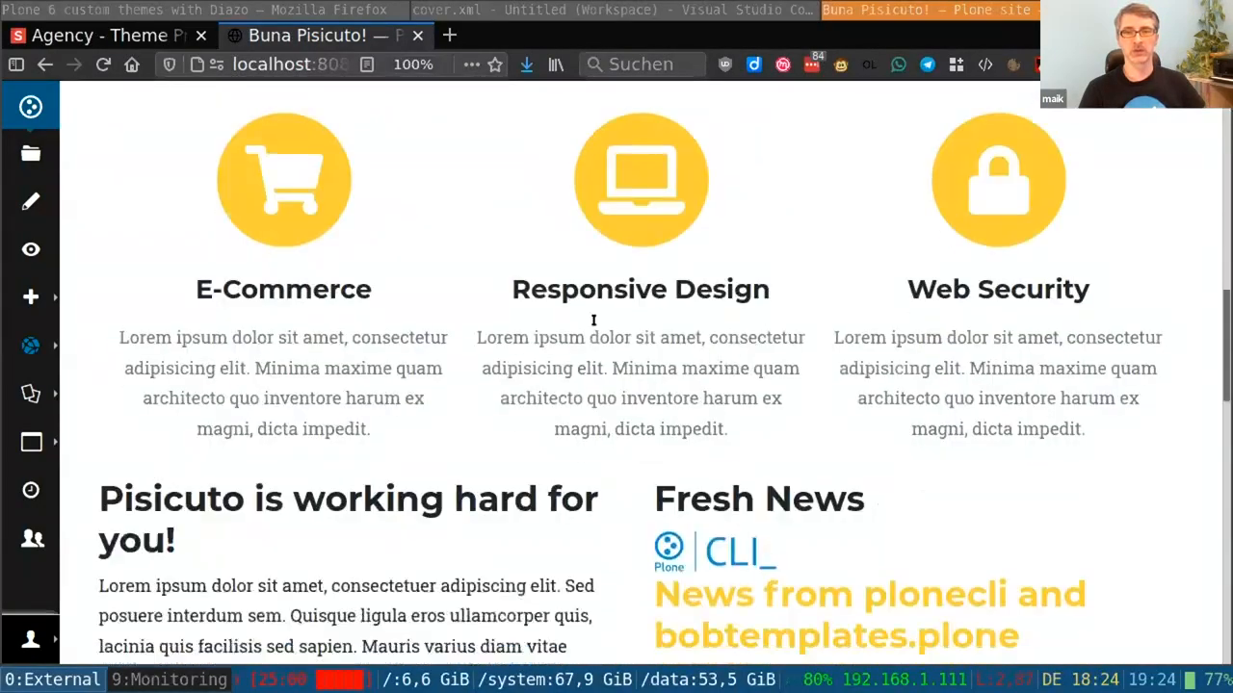
scroll("up", 3)
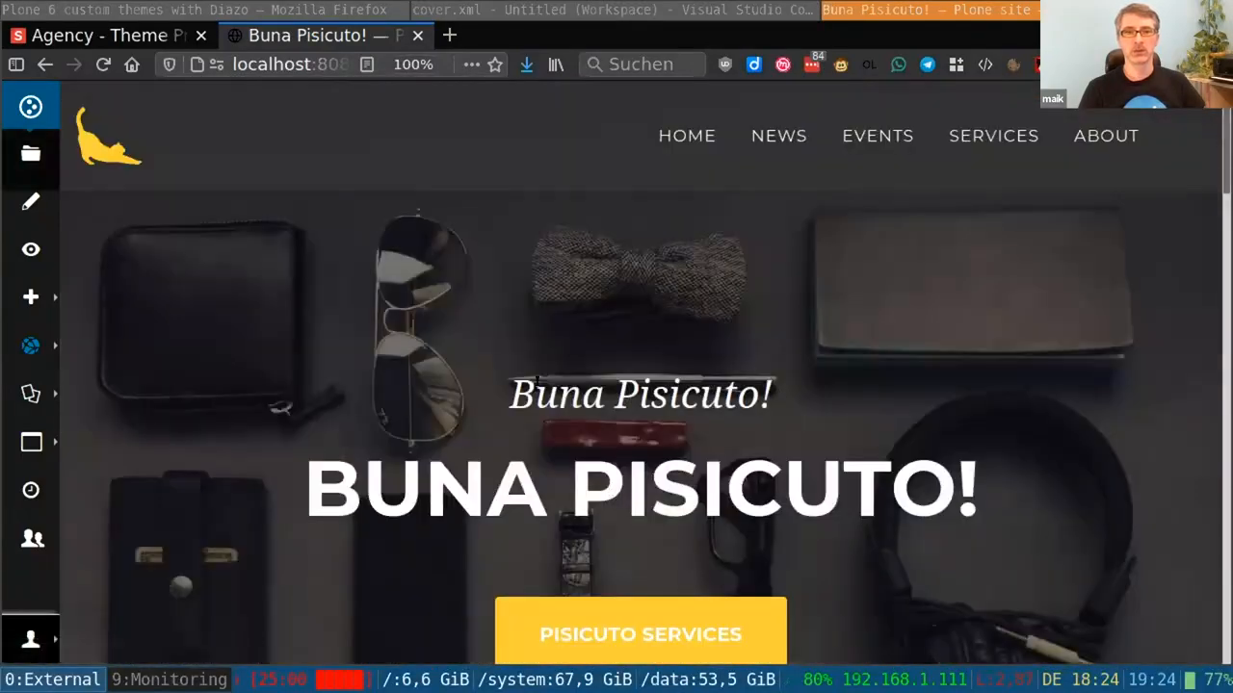
Open the front page in the Mosaic layout editor and scroll to the cover image tile
left_click(31, 202)
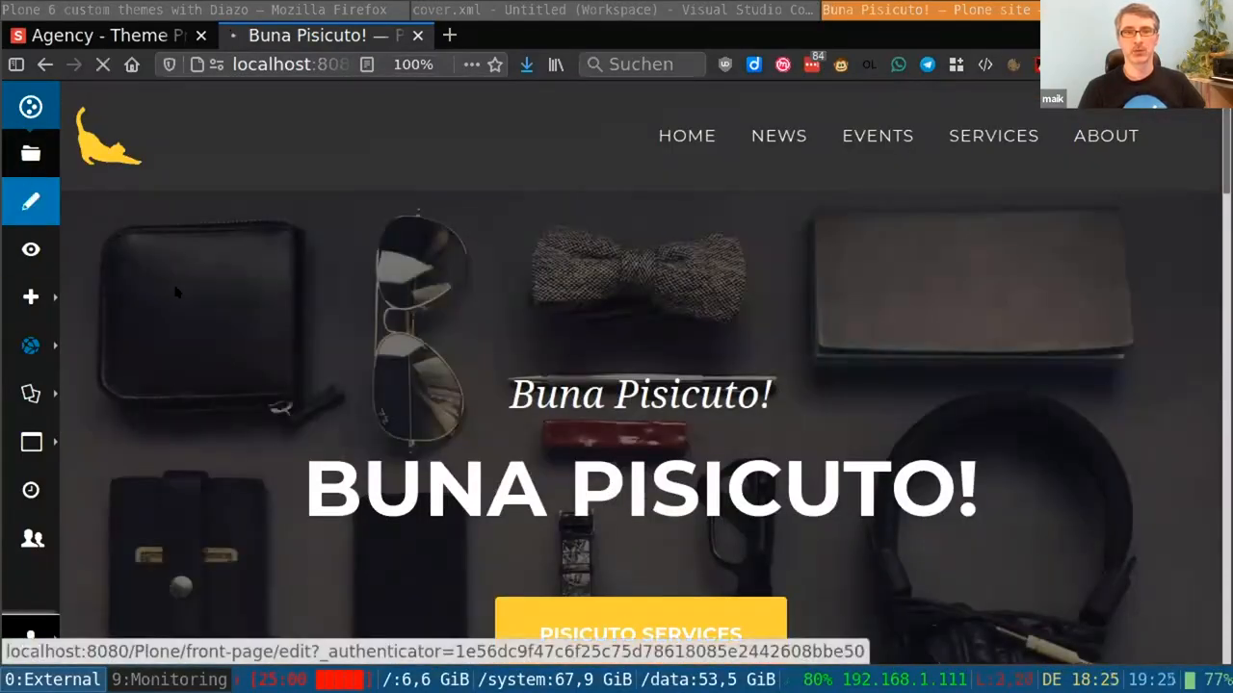
left_click(31, 202)
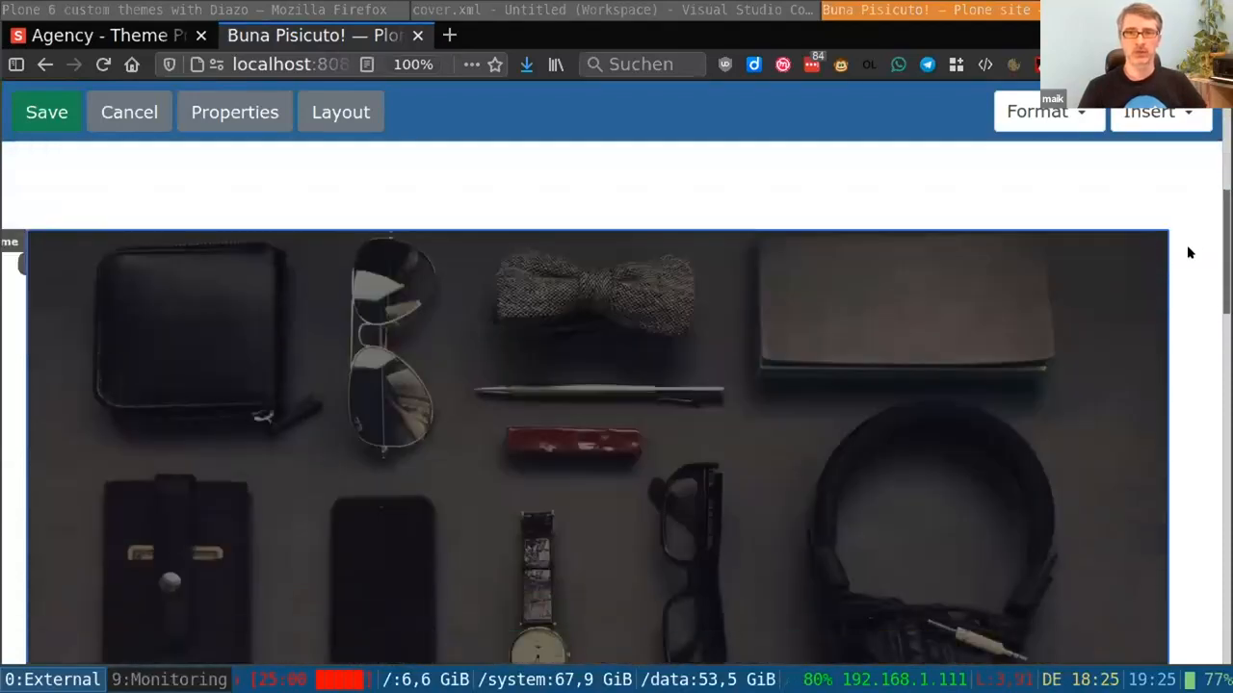
scroll("down", 3)
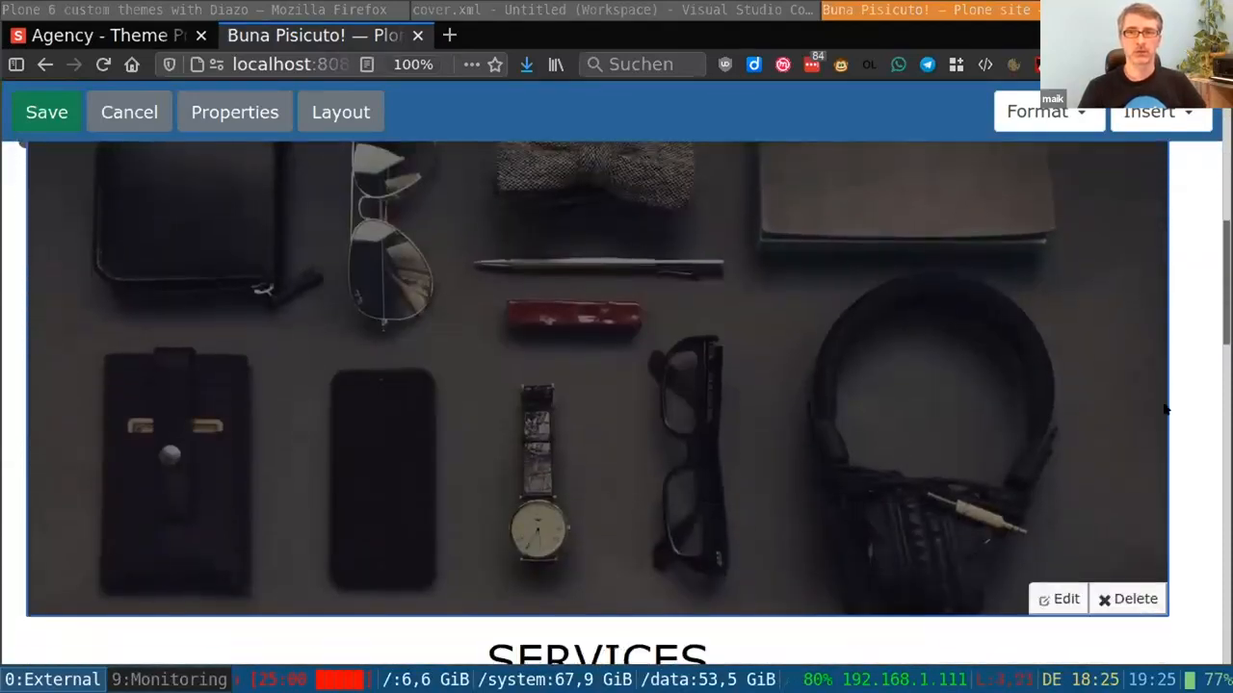
mouse_move(1204, 369)
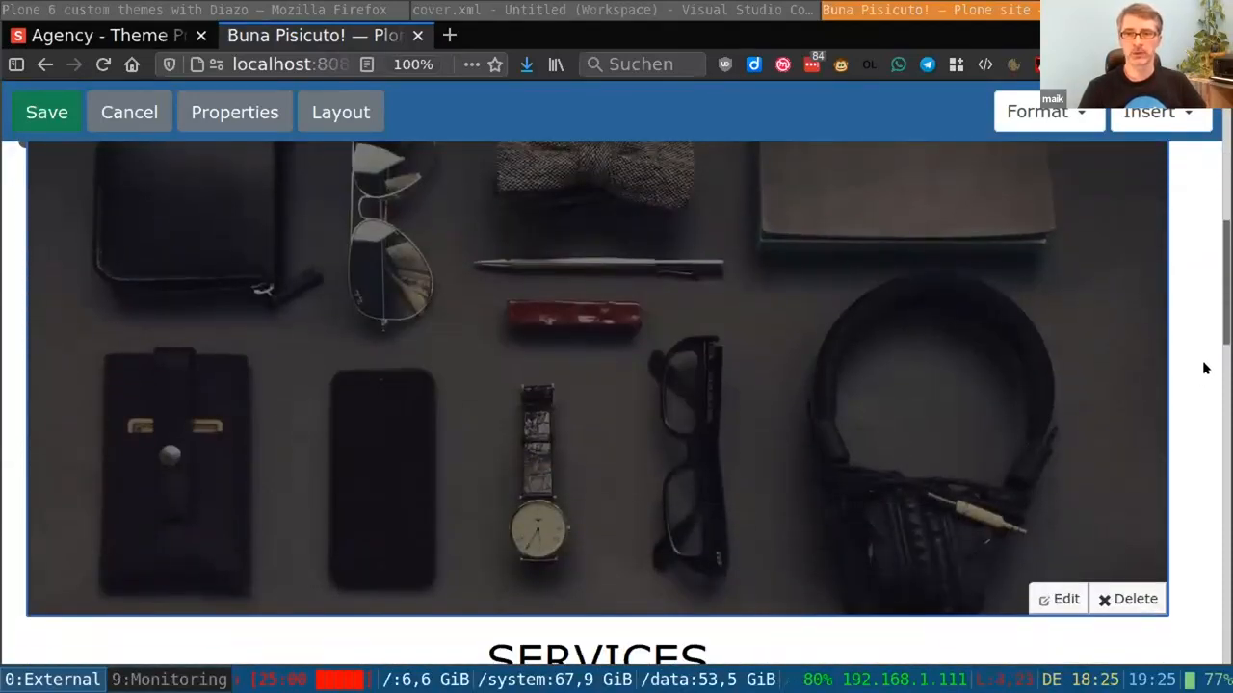
mouse_move(1120, 212)
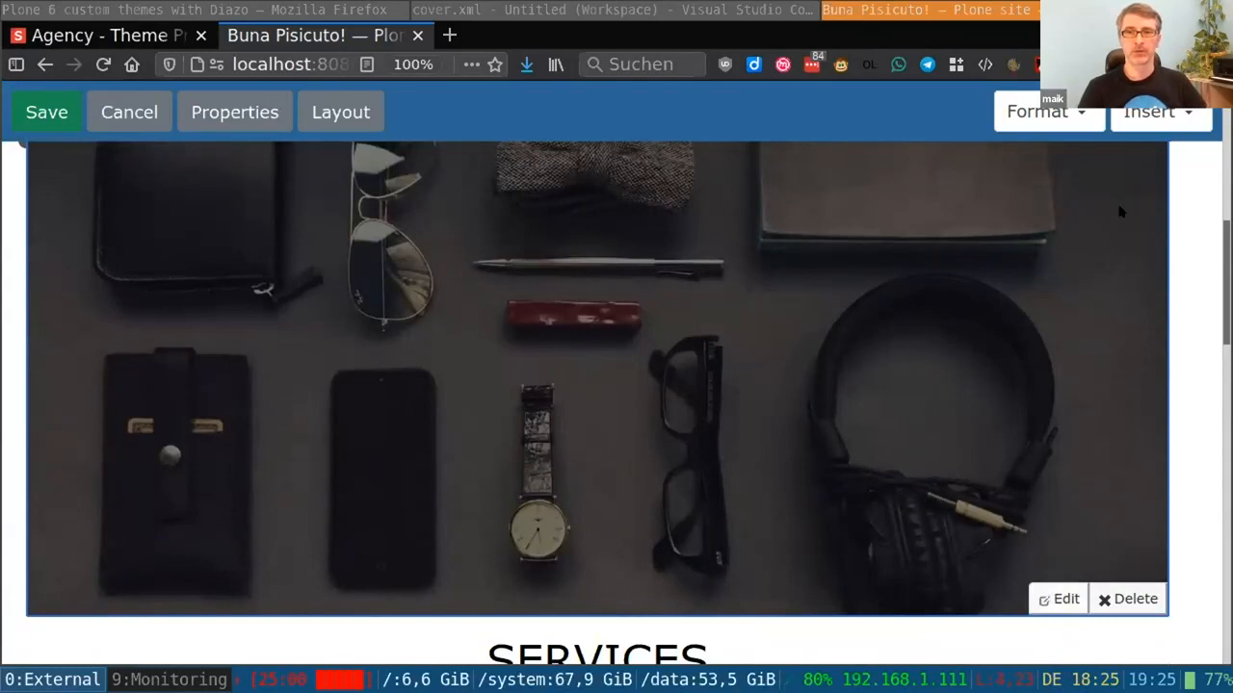
left_click(1149, 111)
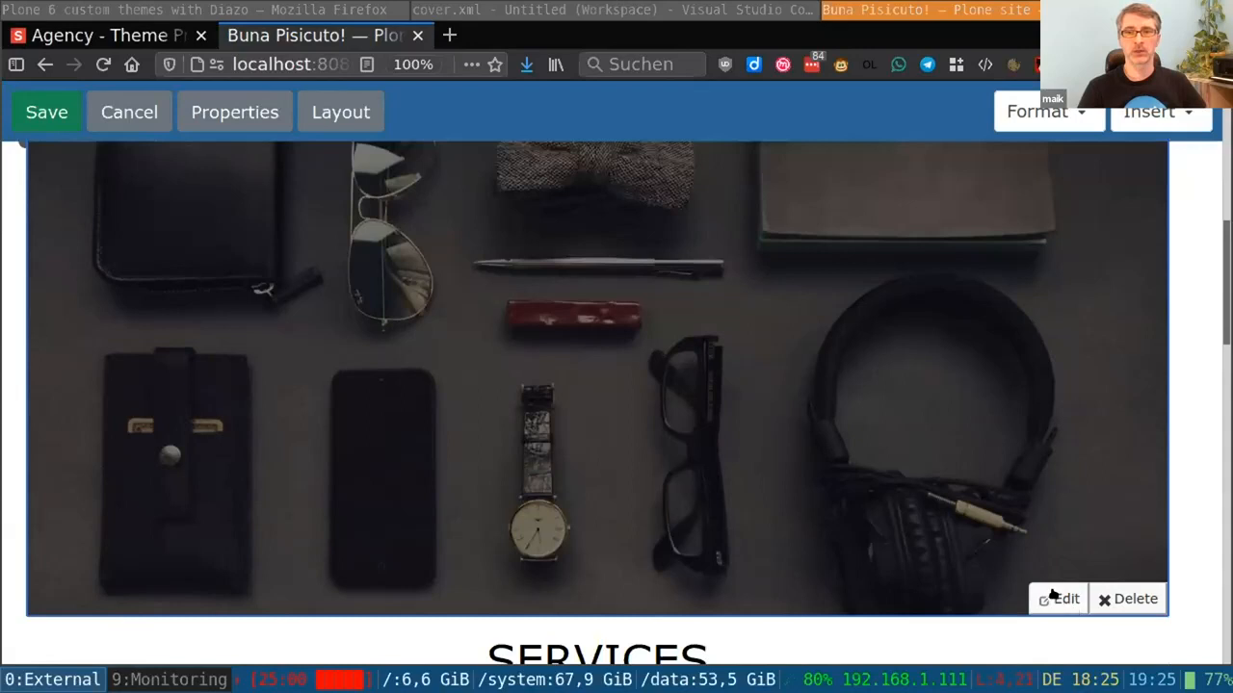
Review cover tile settings: header-bg.jpg, large scale, height 450, 'Buna Pisicuto!', 'Nice to see you'
left_click(1058, 598)
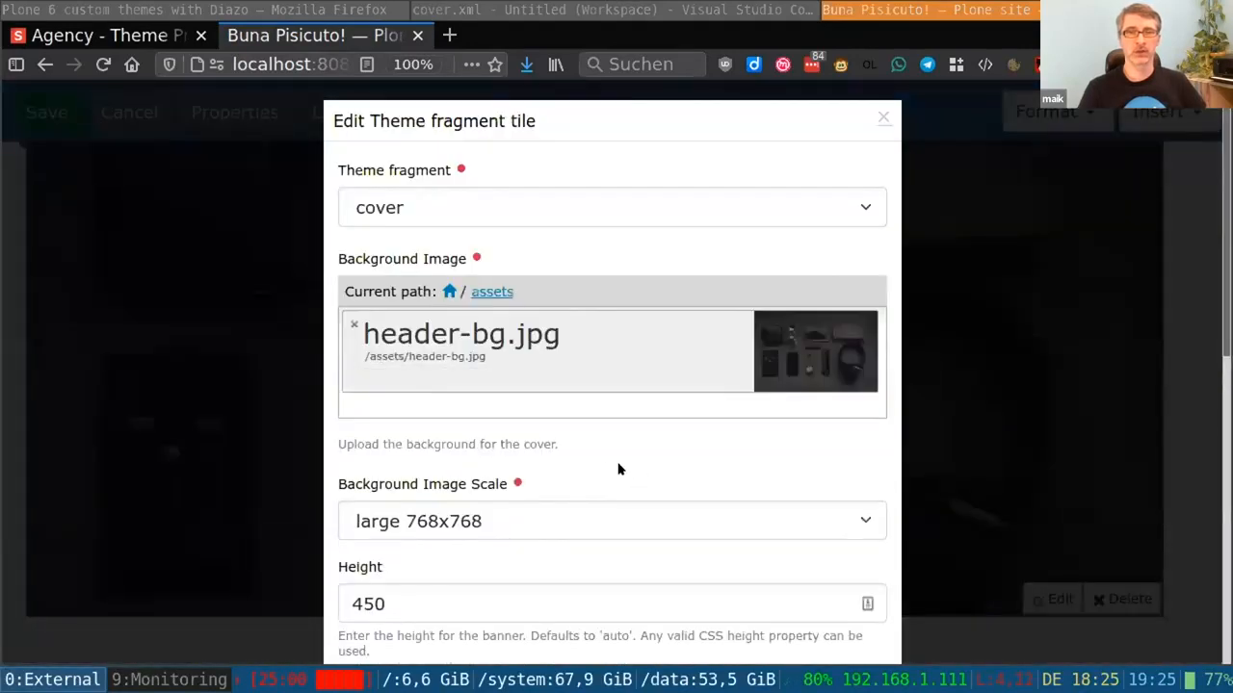
mouse_move(590, 460)
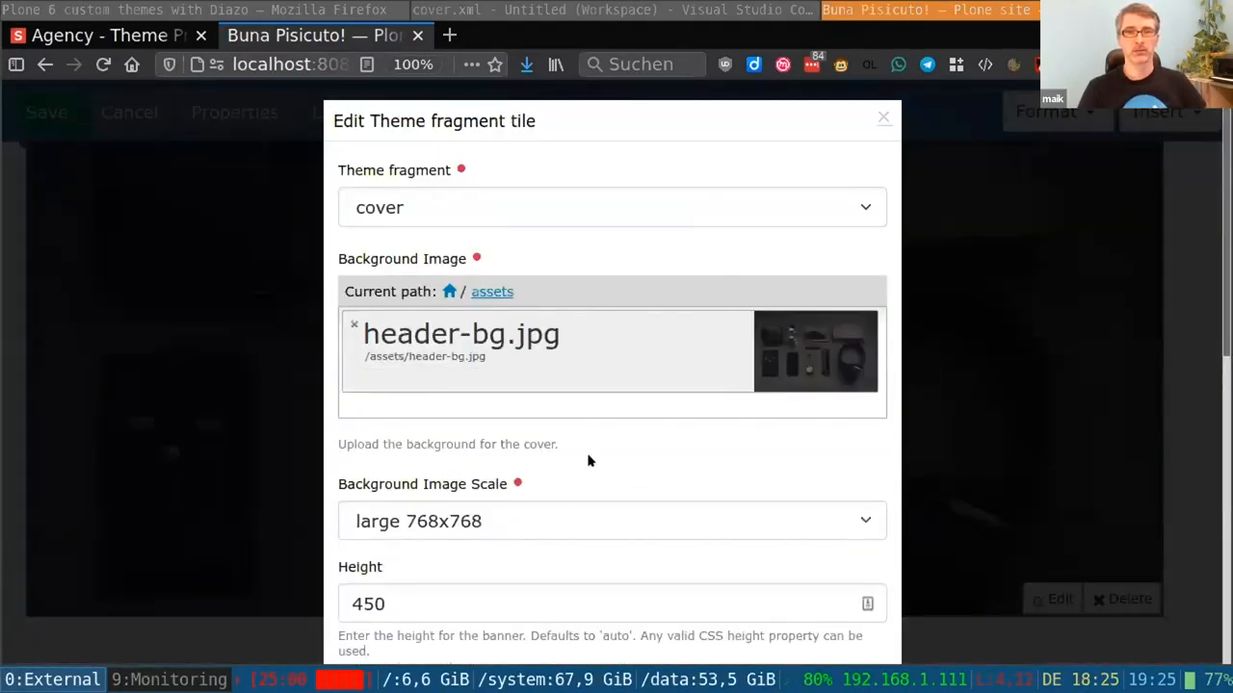
mouse_move(526, 460)
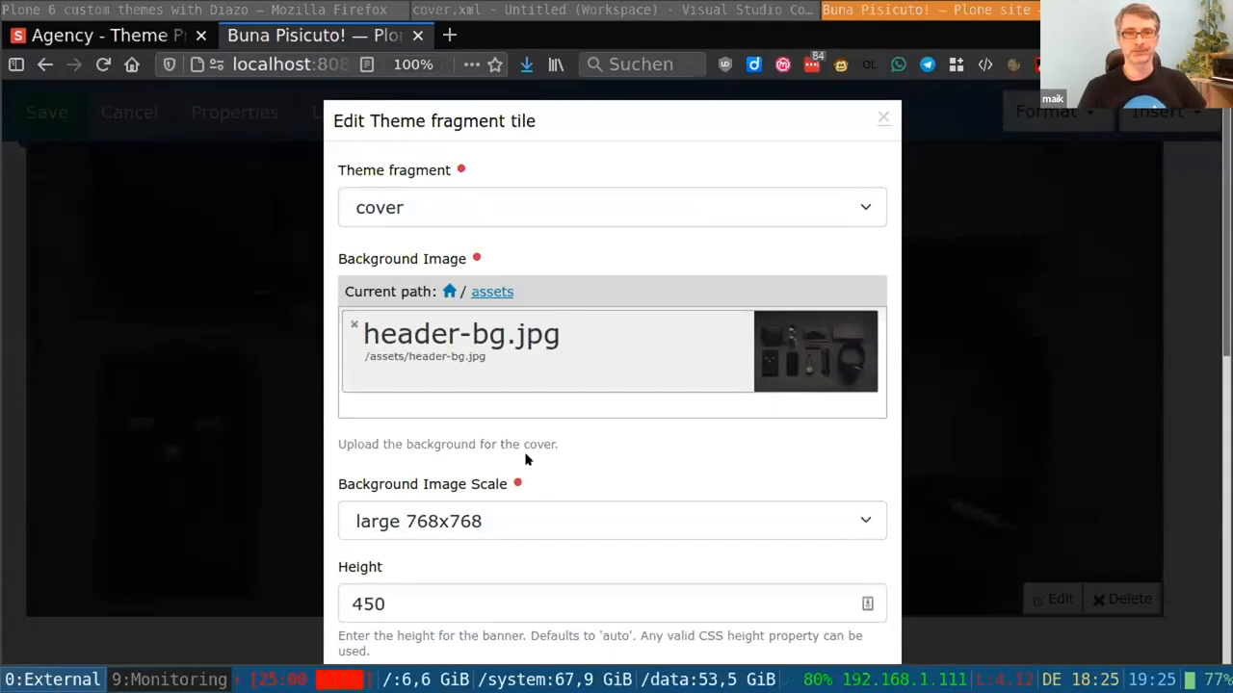
mouse_move(606, 345)
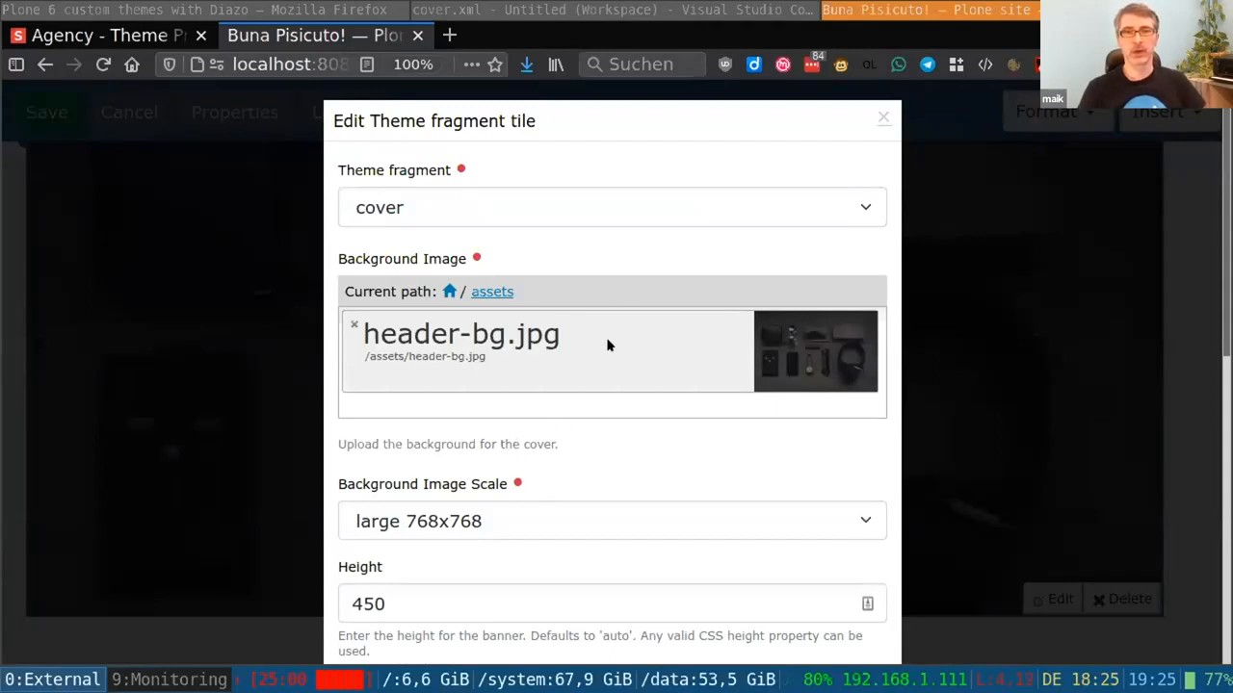
mouse_move(578, 164)
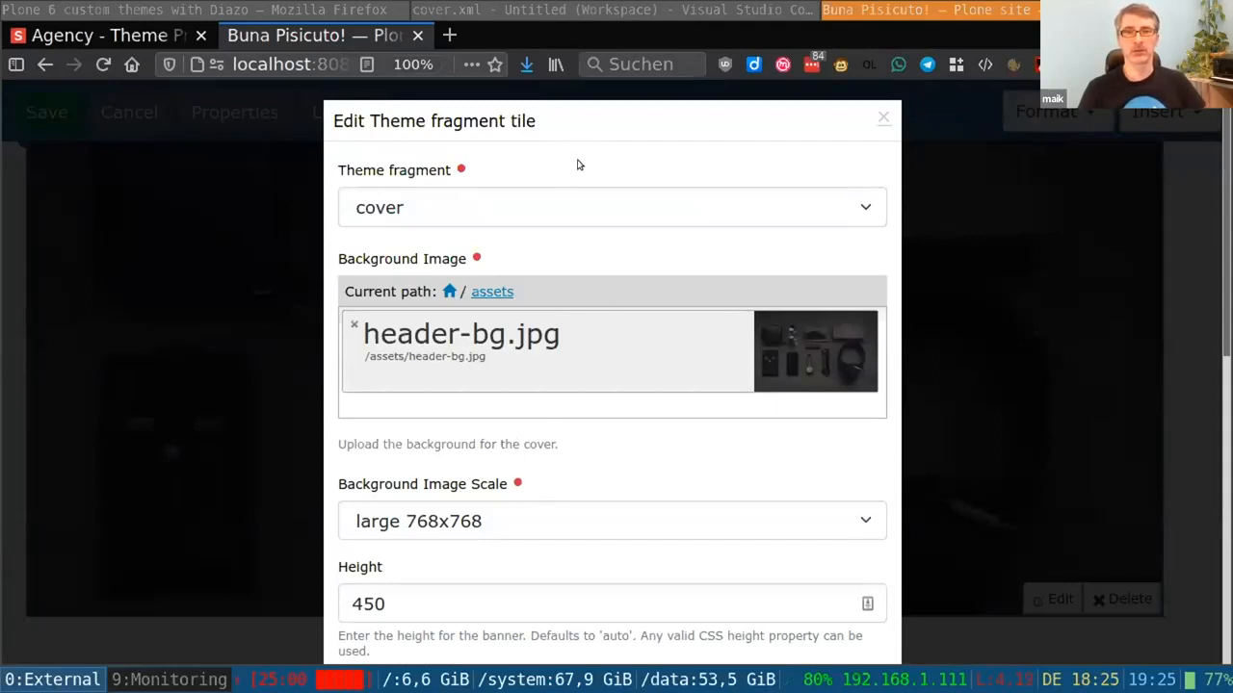
mouse_move(497, 207)
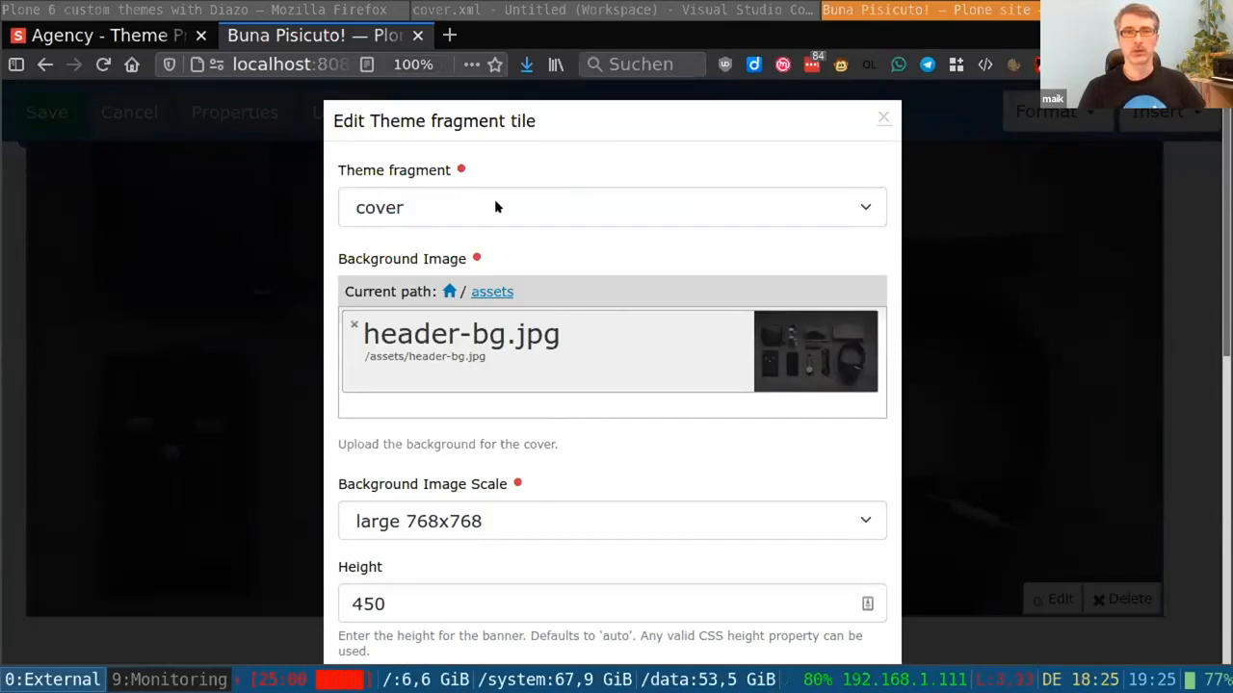
mouse_move(454, 198)
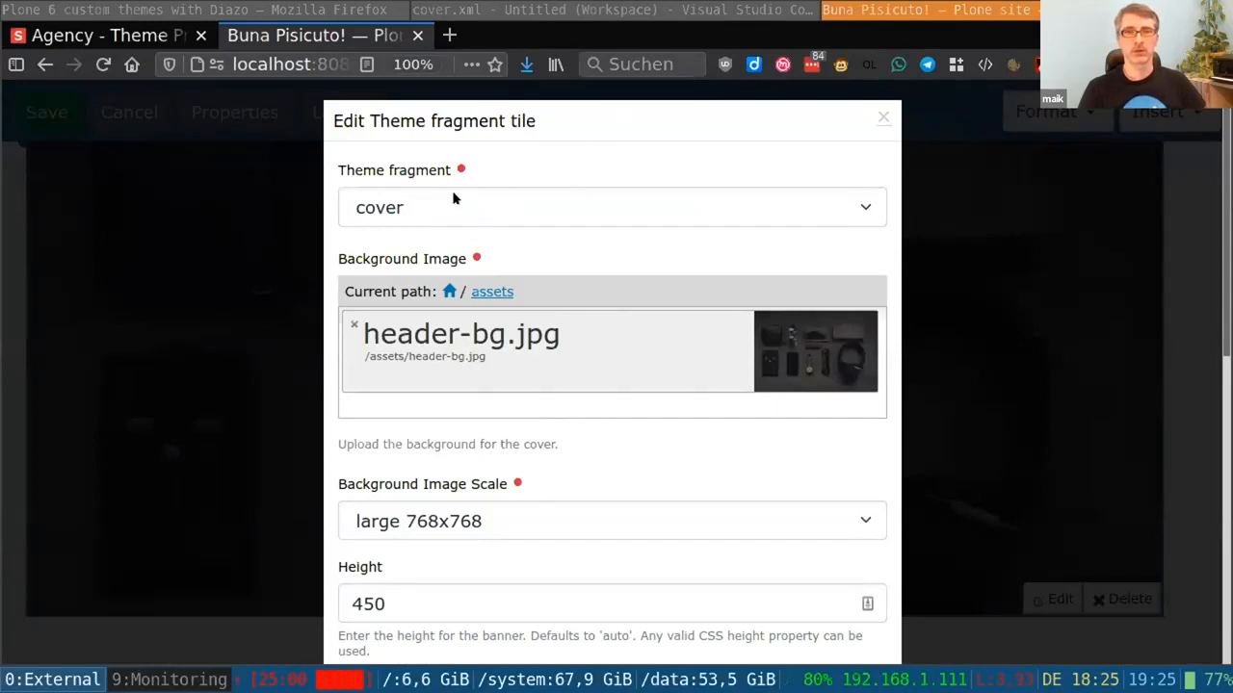
scroll("down", 3)
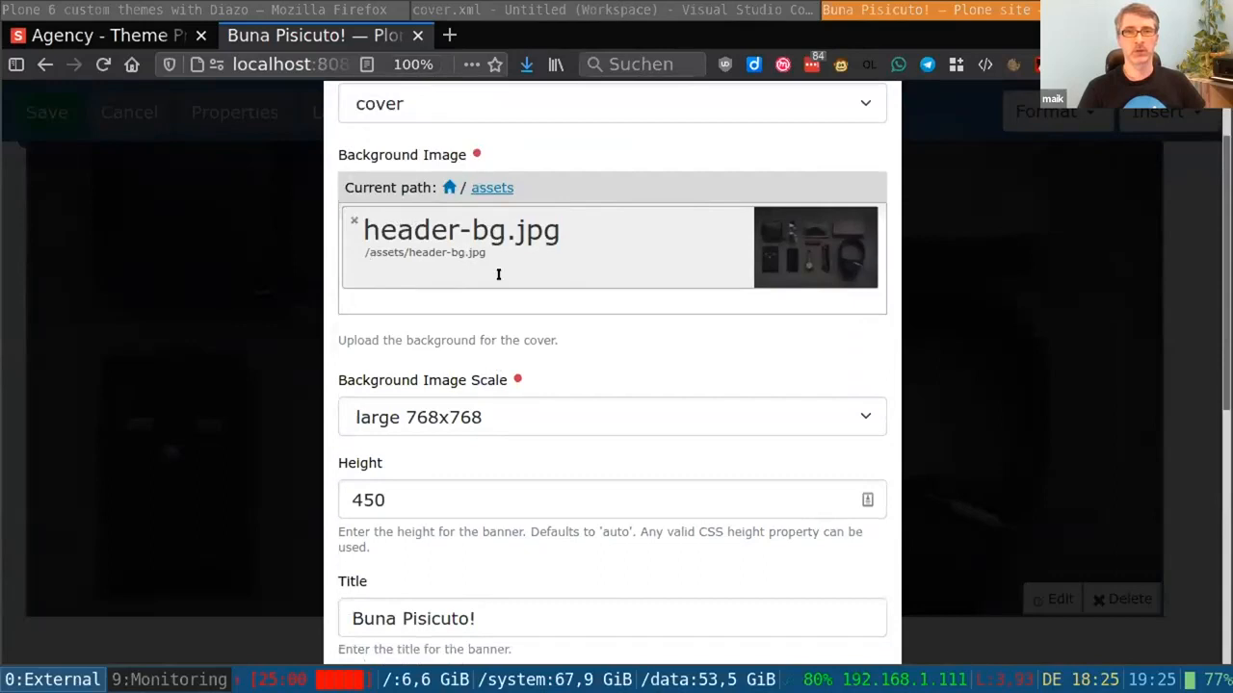
mouse_move(579, 319)
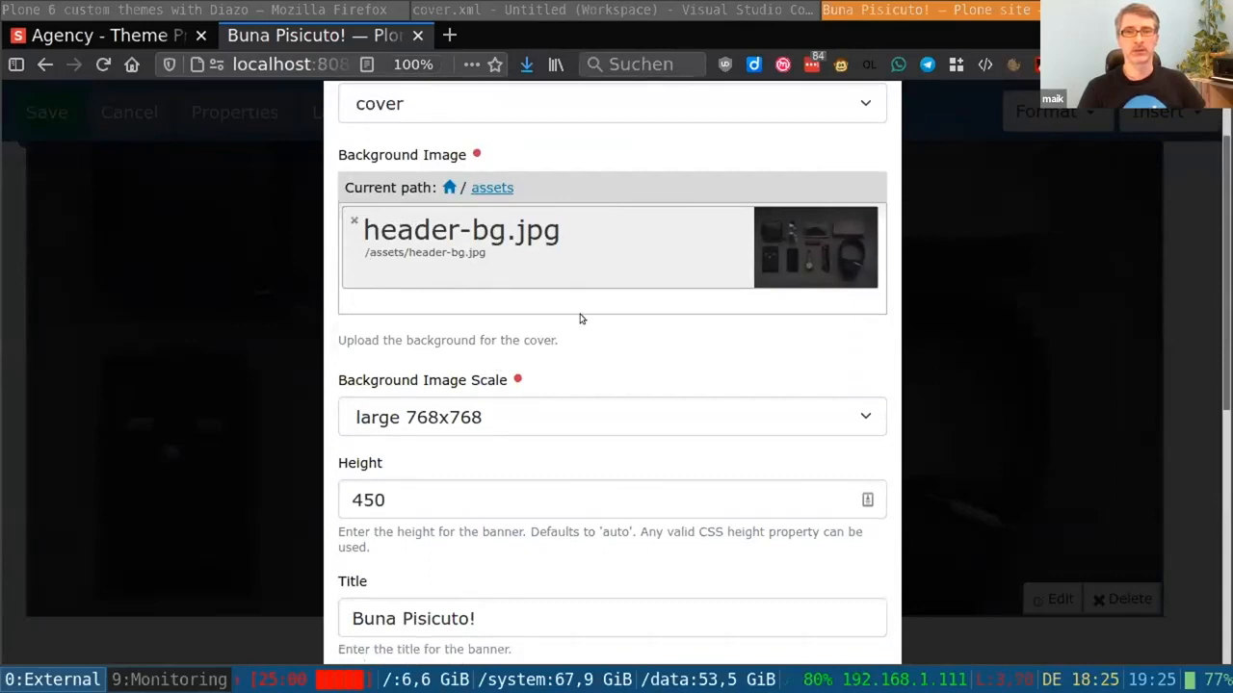
scroll("down", 3)
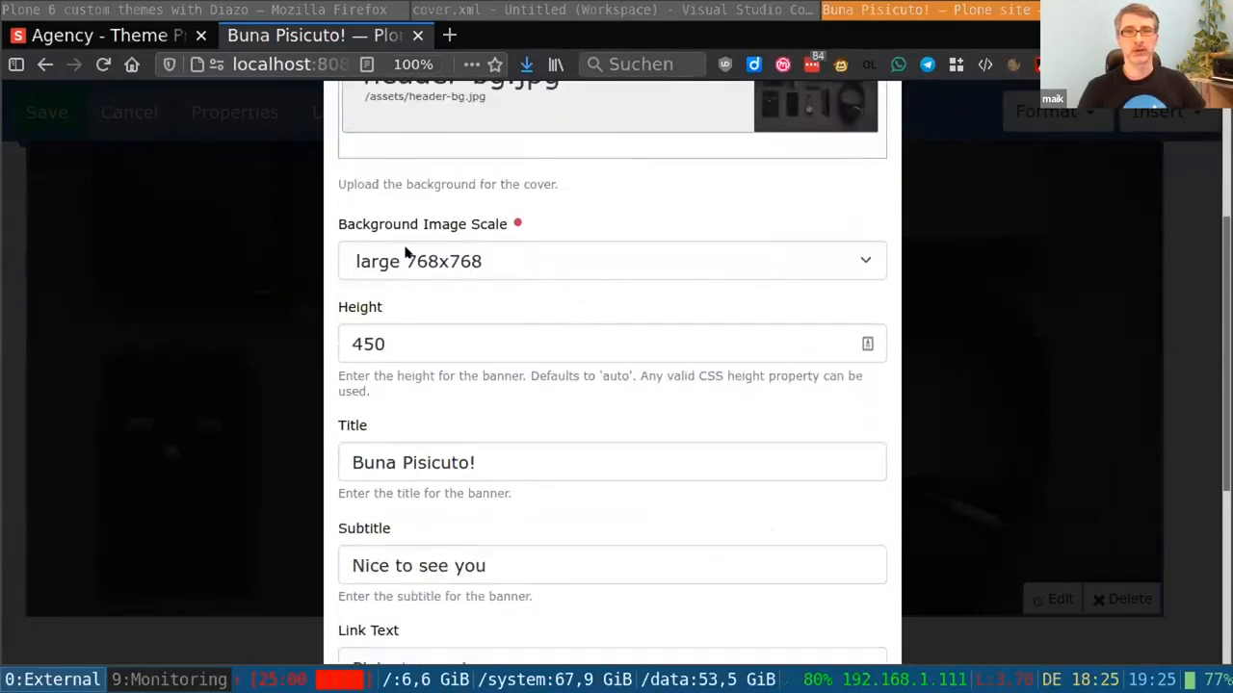
scroll("down", 3)
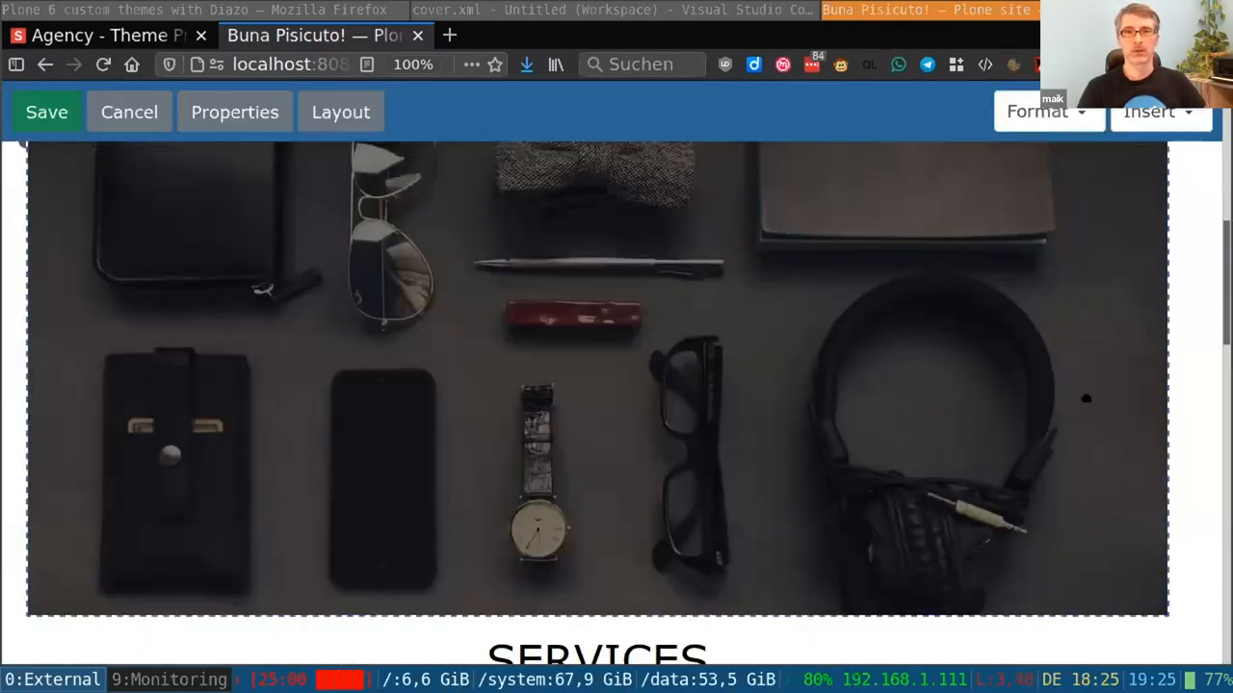
scroll("down", 3)
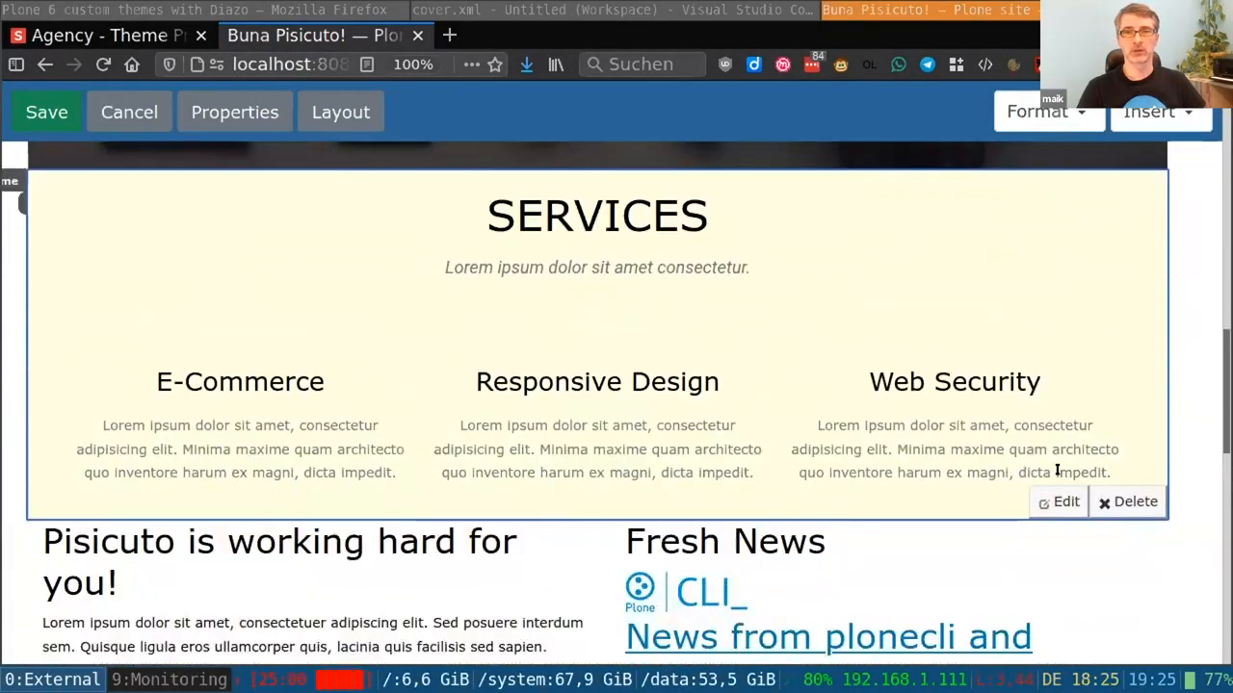
mouse_move(930, 492)
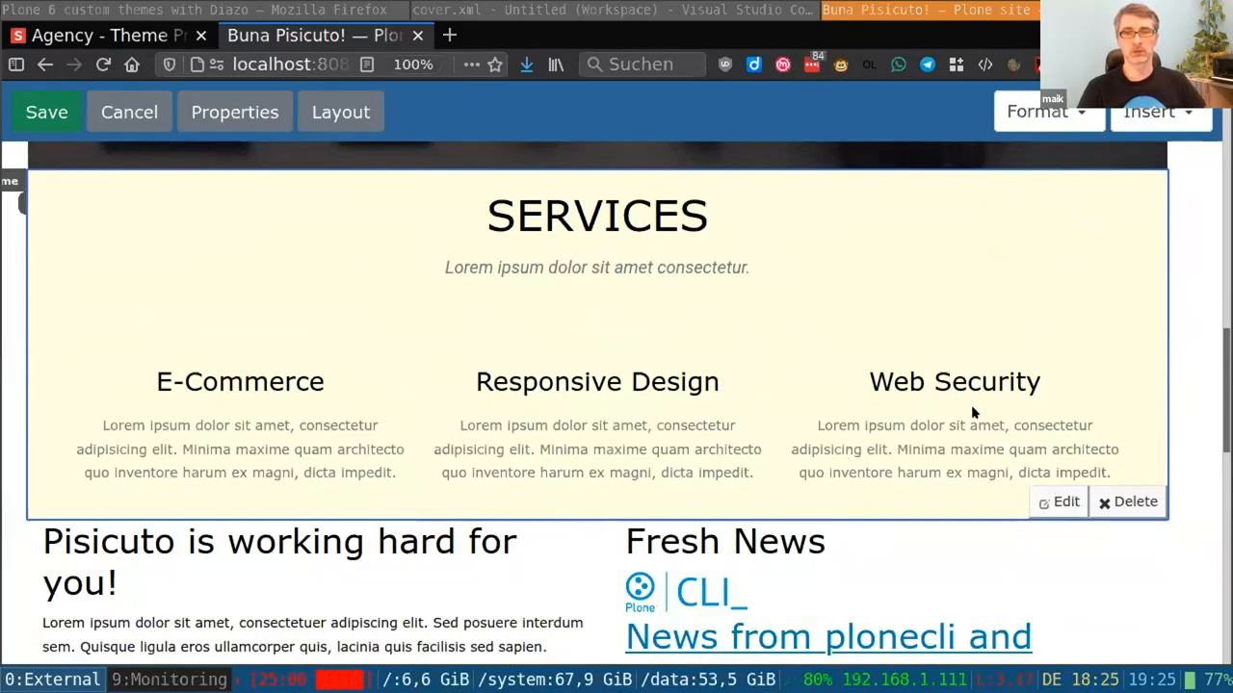
mouse_move(1054, 492)
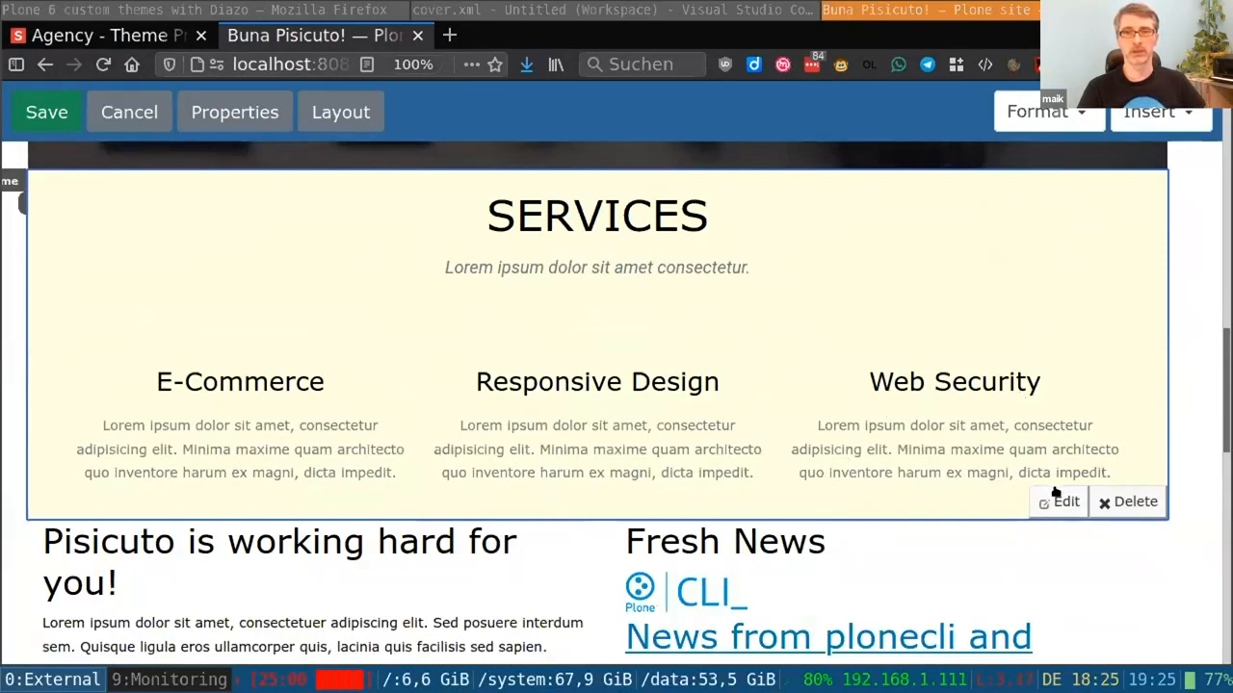
Inspect the Services tile's 'services' theme fragment, then cancel its settings and layout editing
left_click(1059, 501)
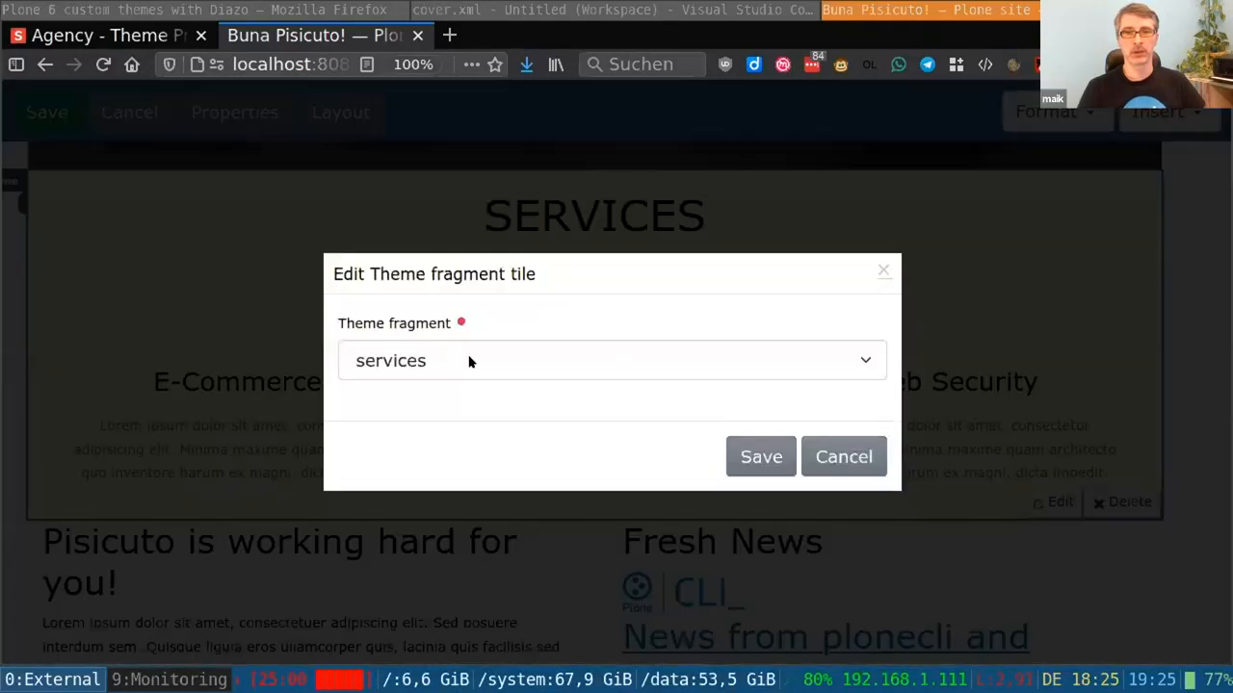
left_click(610, 360)
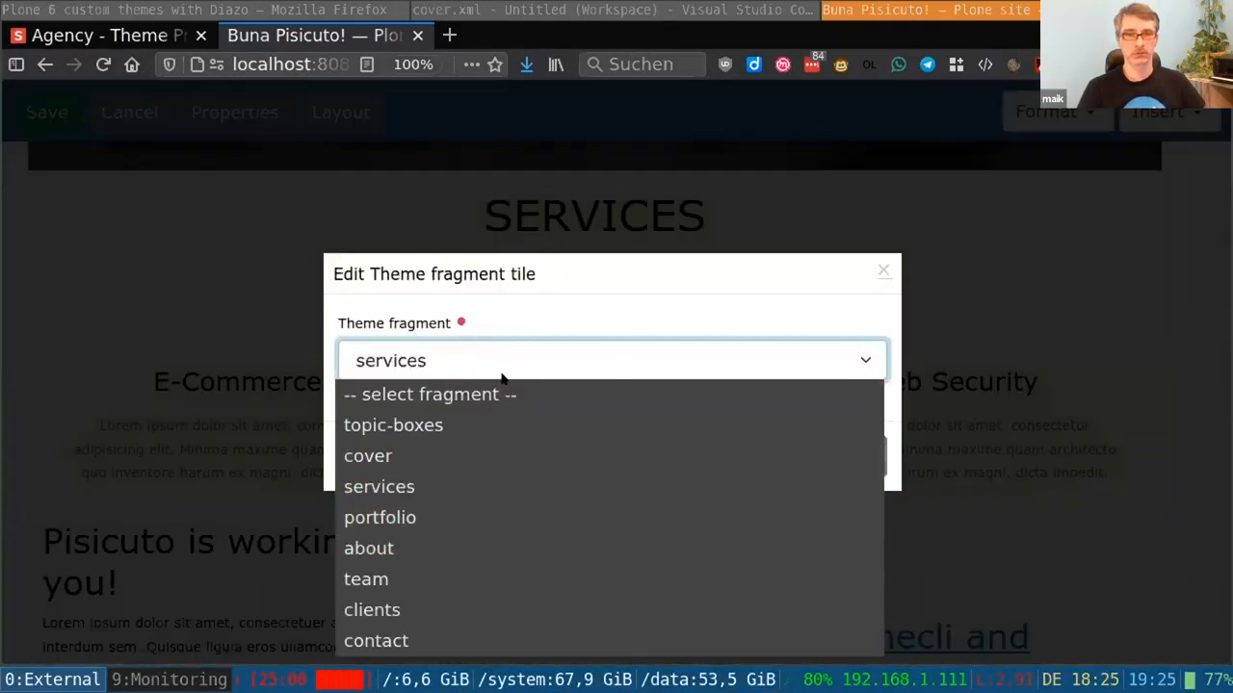
left_click(379, 486)
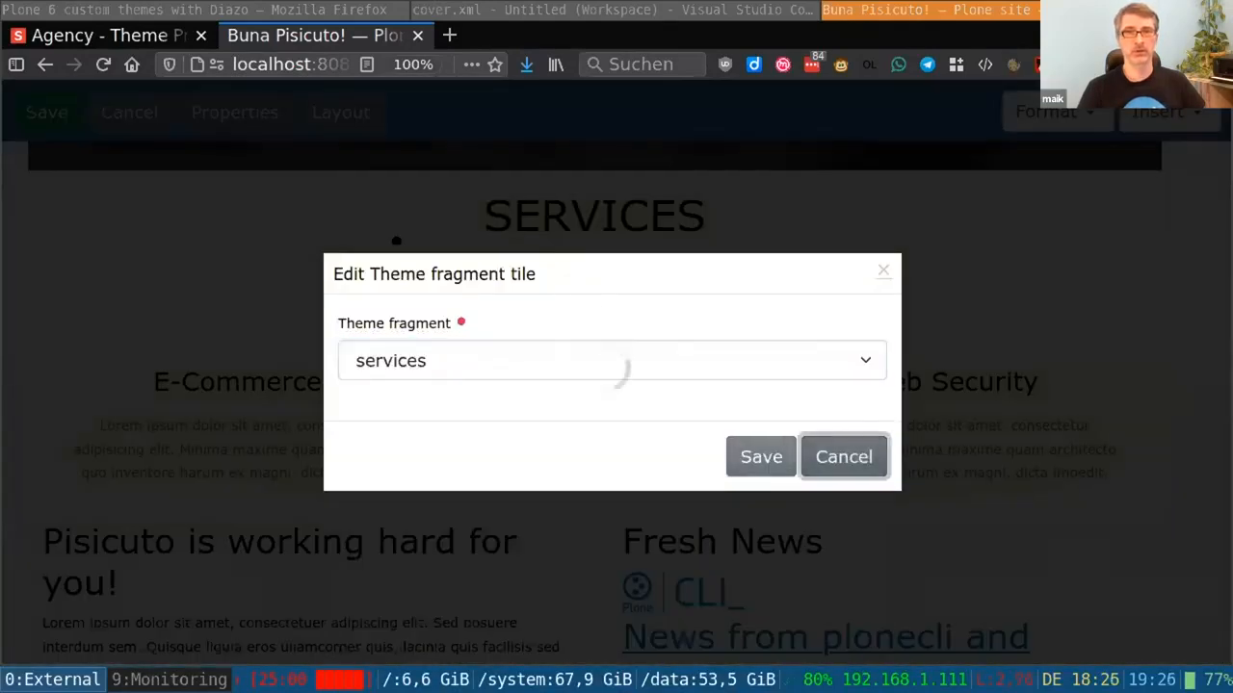
left_click(761, 457)
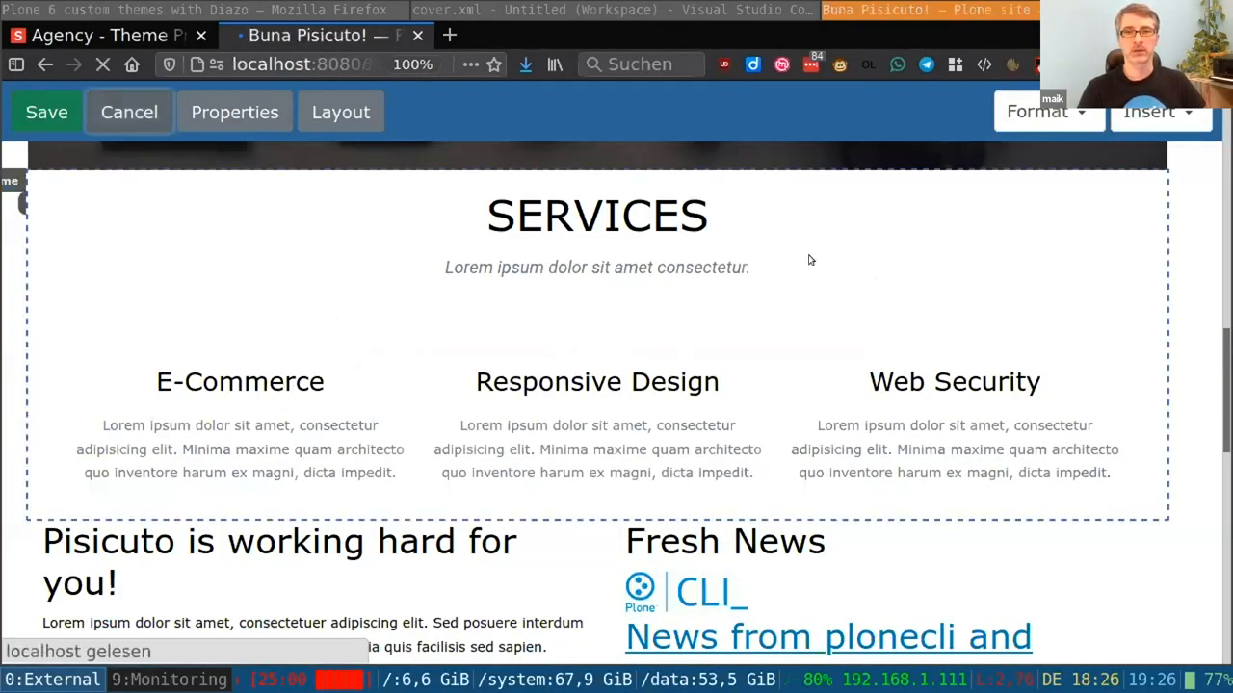
left_click(129, 111)
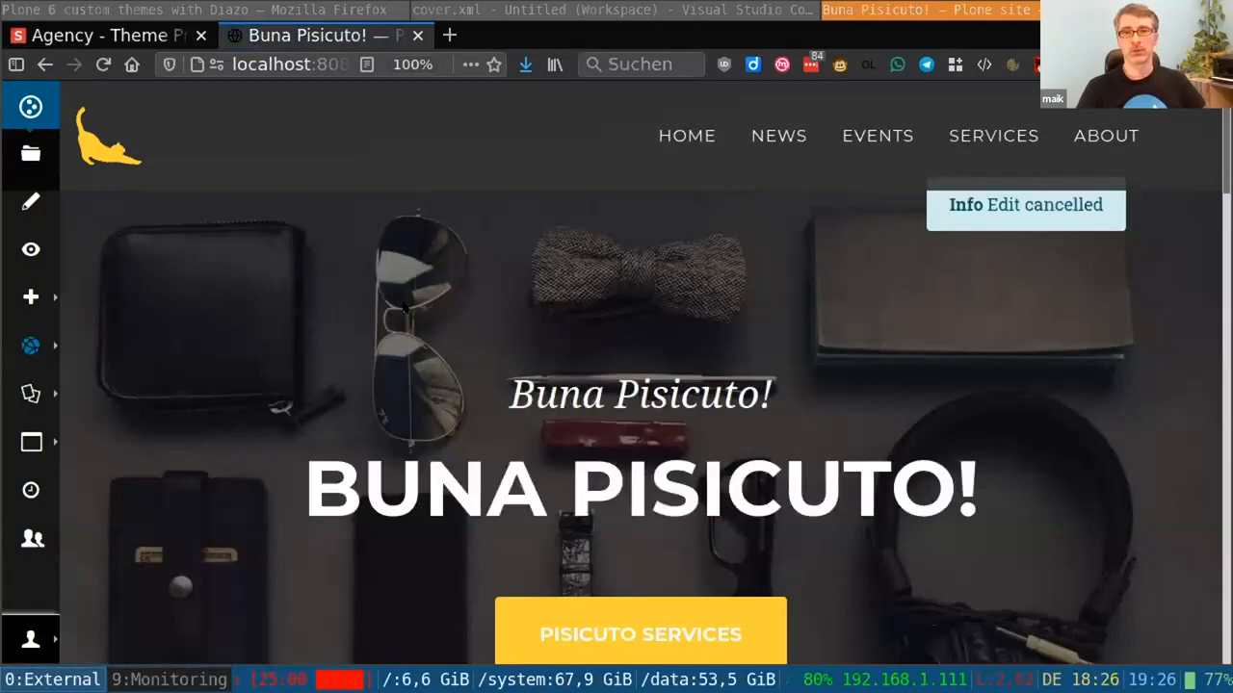
scroll("down", 3)
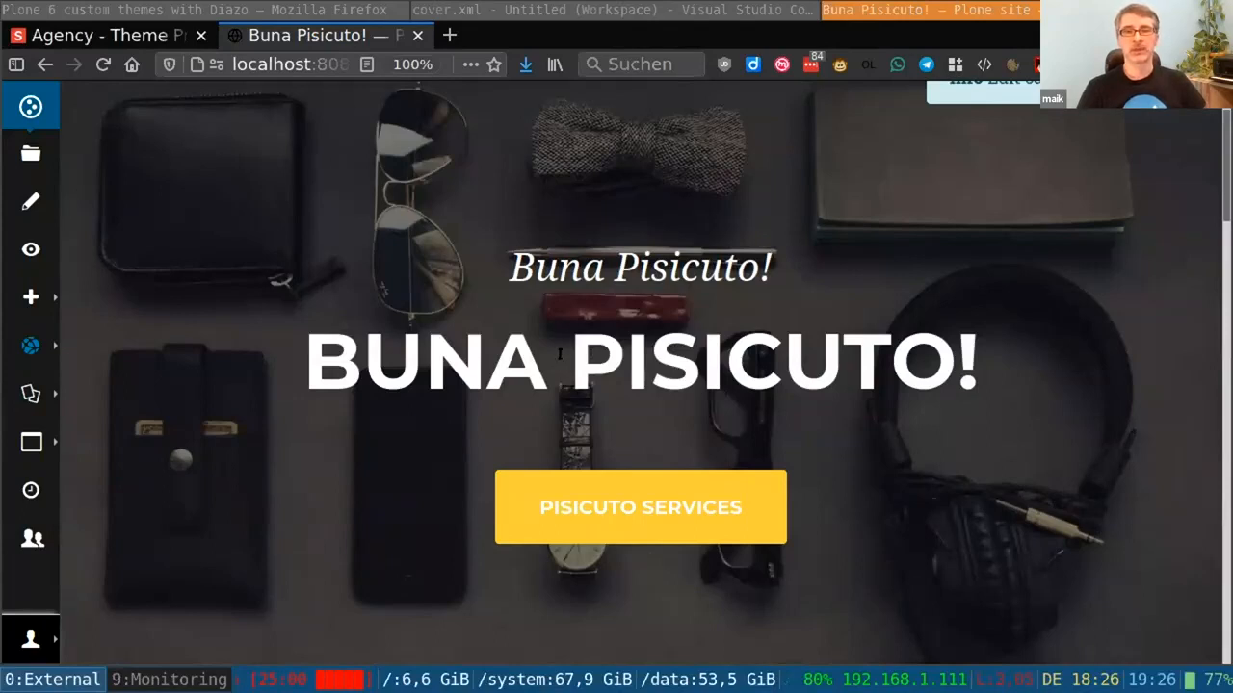
mouse_move(421, 306)
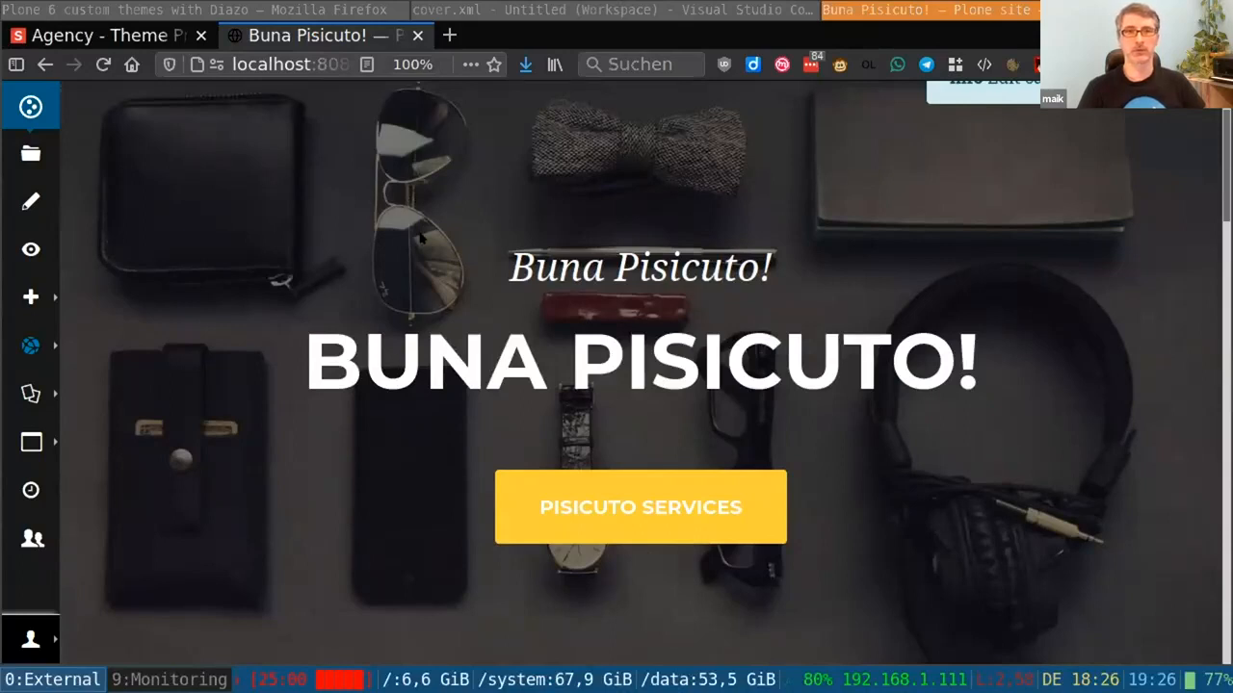
mouse_move(421, 242)
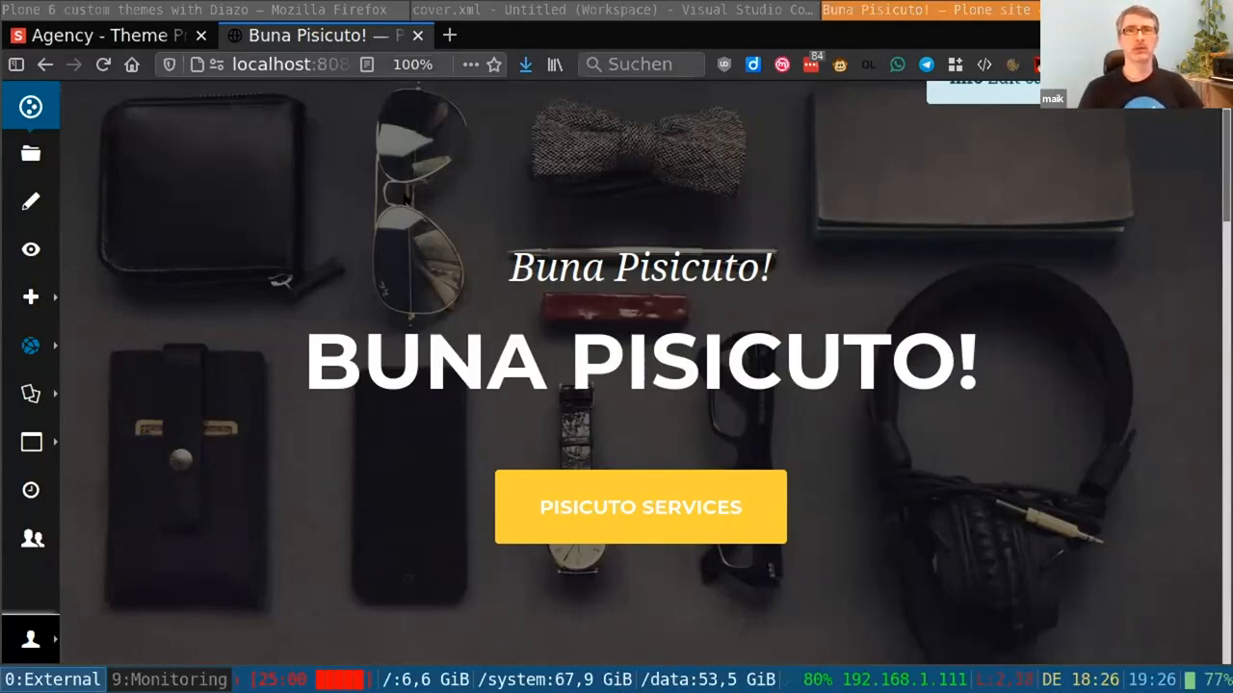
mouse_move(469, 243)
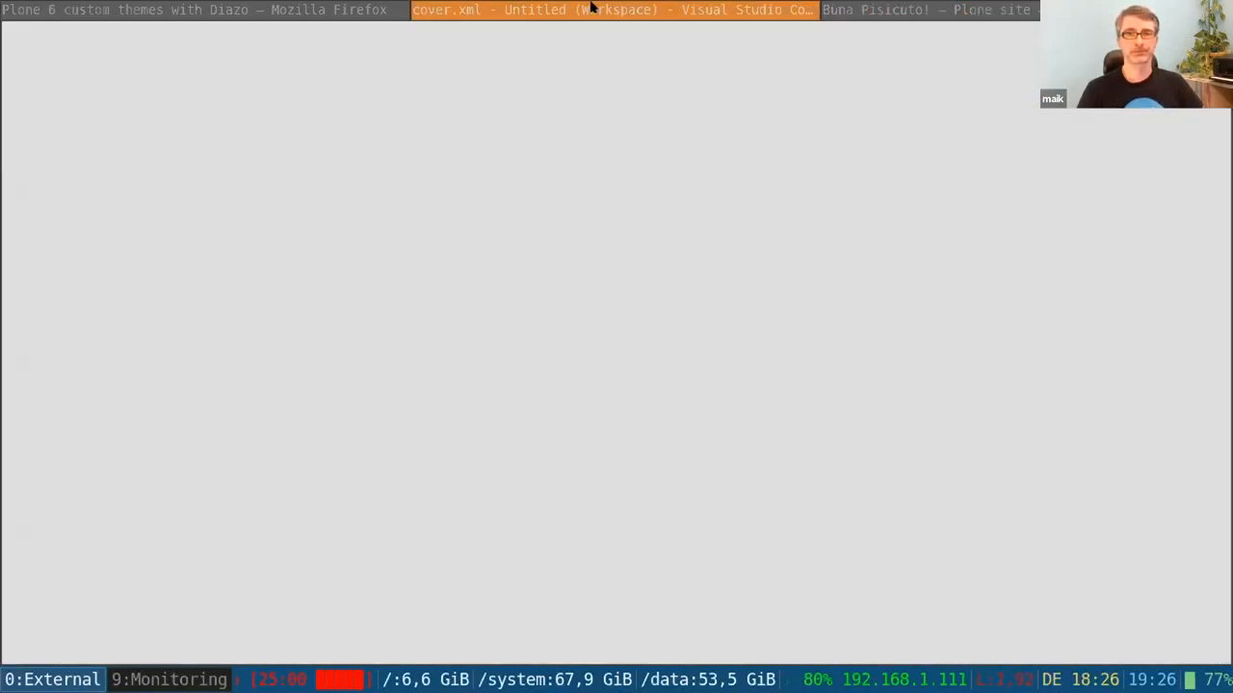
Glance at cover.xml in VS Code, then return to the slides at 'With mixins'
left_click(613, 10)
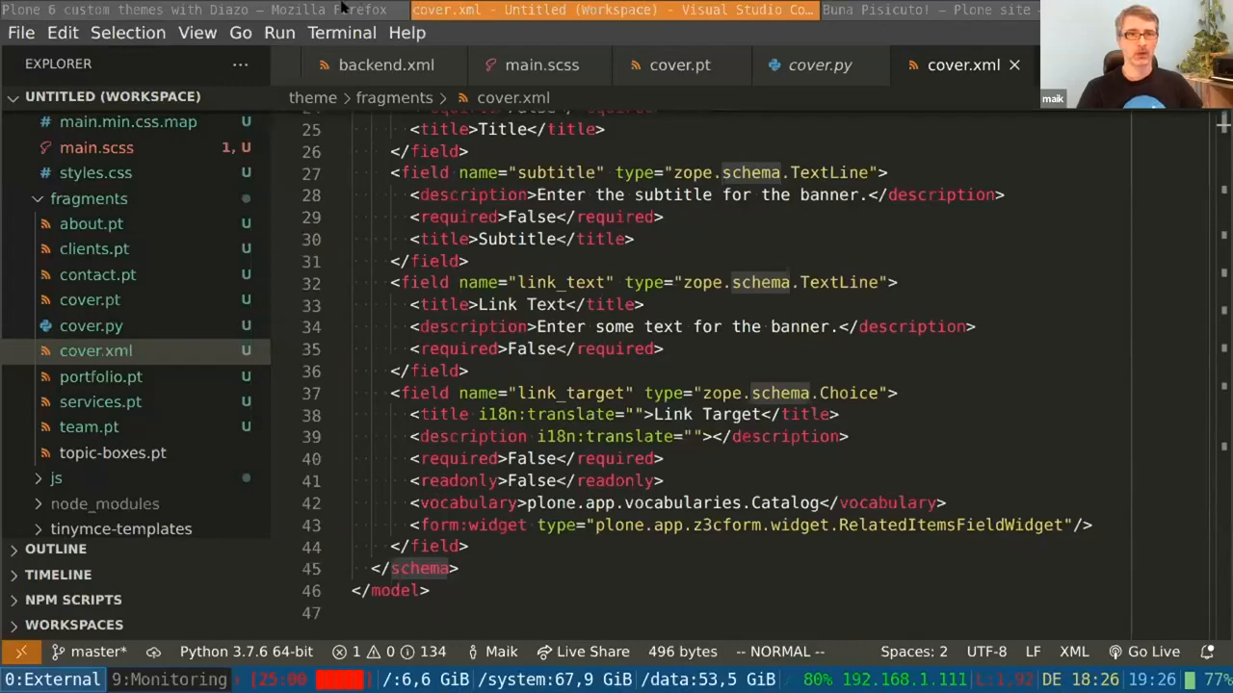
left_click(193, 10)
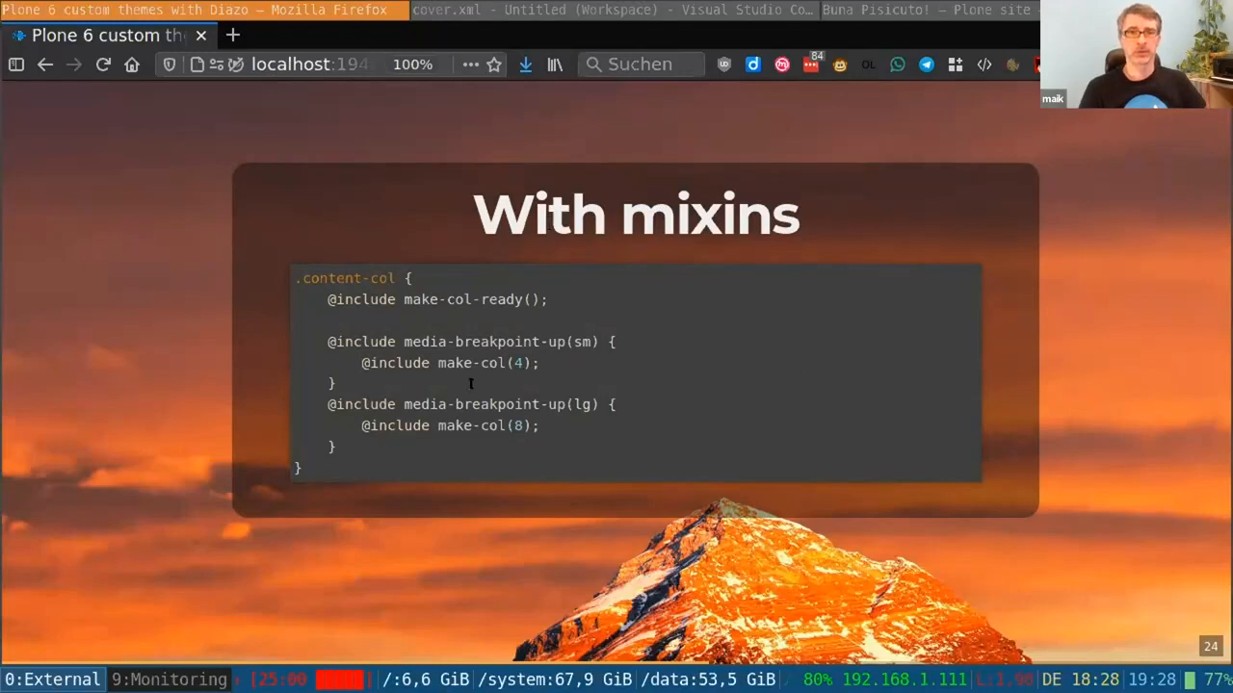
mouse_move(486, 306)
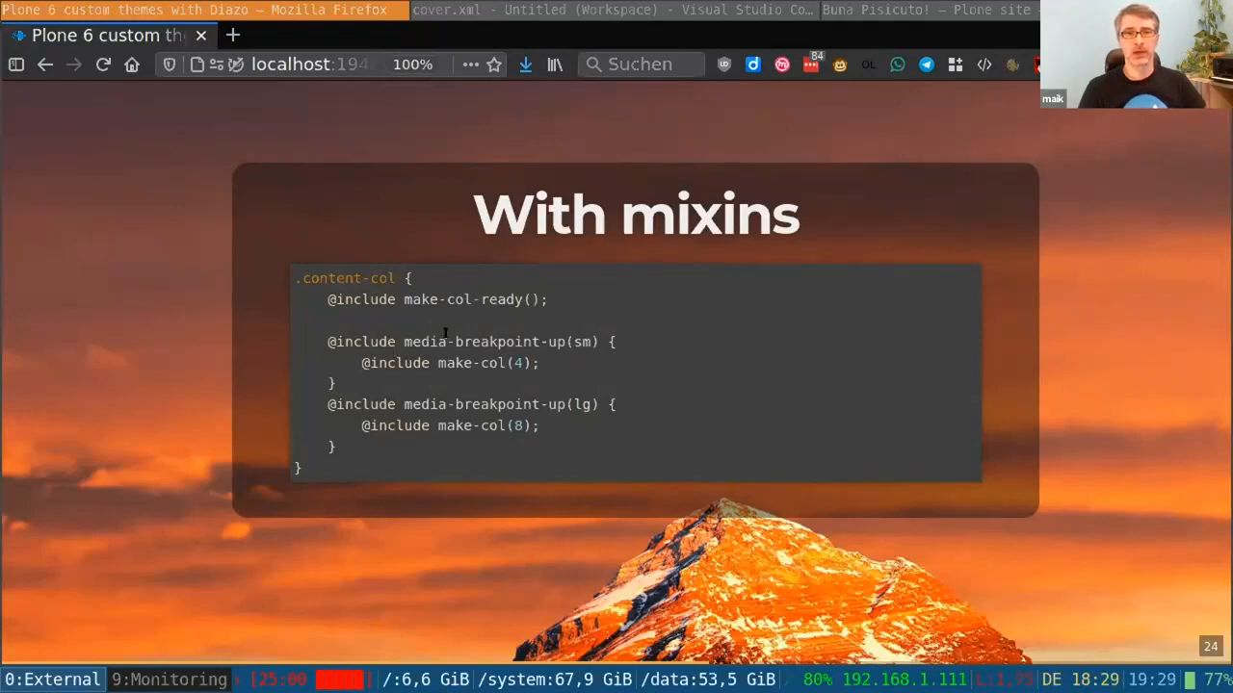
mouse_move(528, 383)
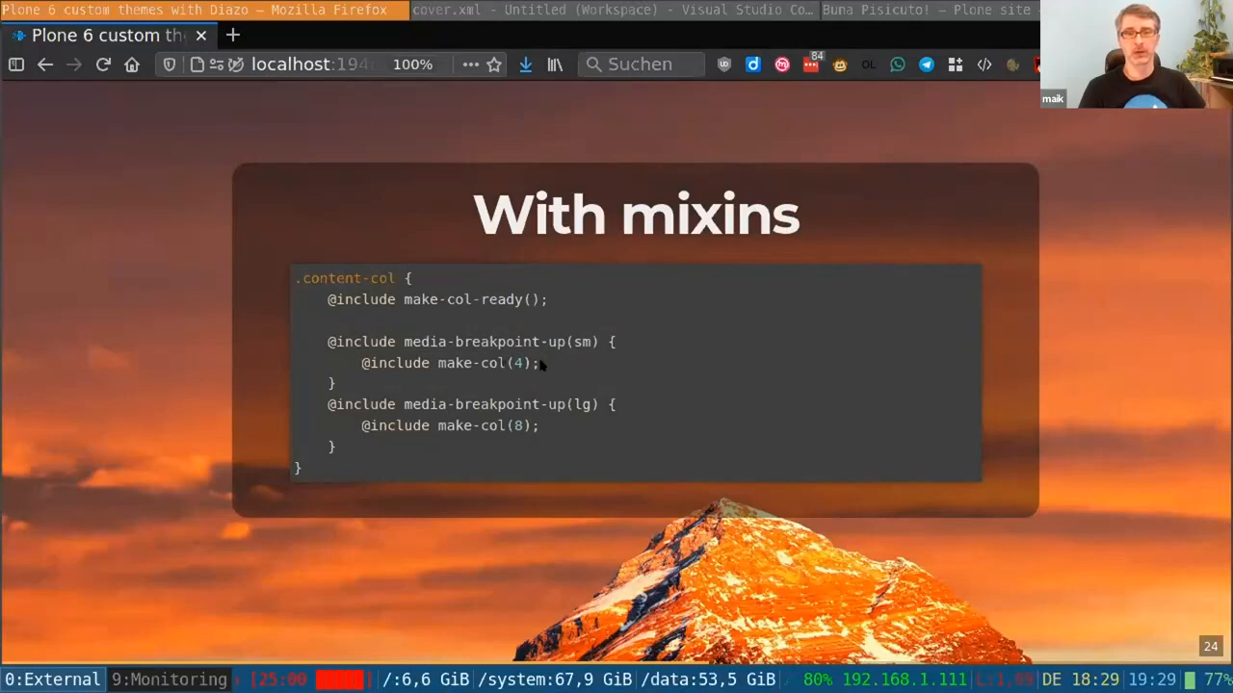
mouse_move(562, 377)
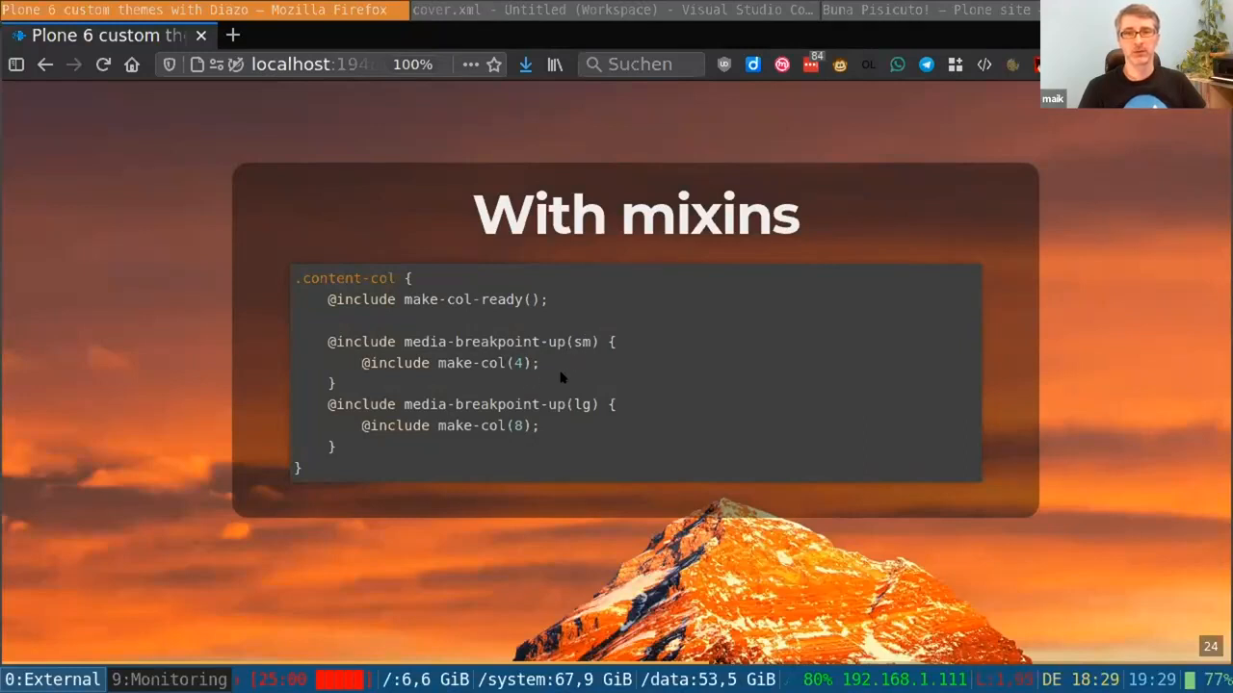
mouse_move(544, 363)
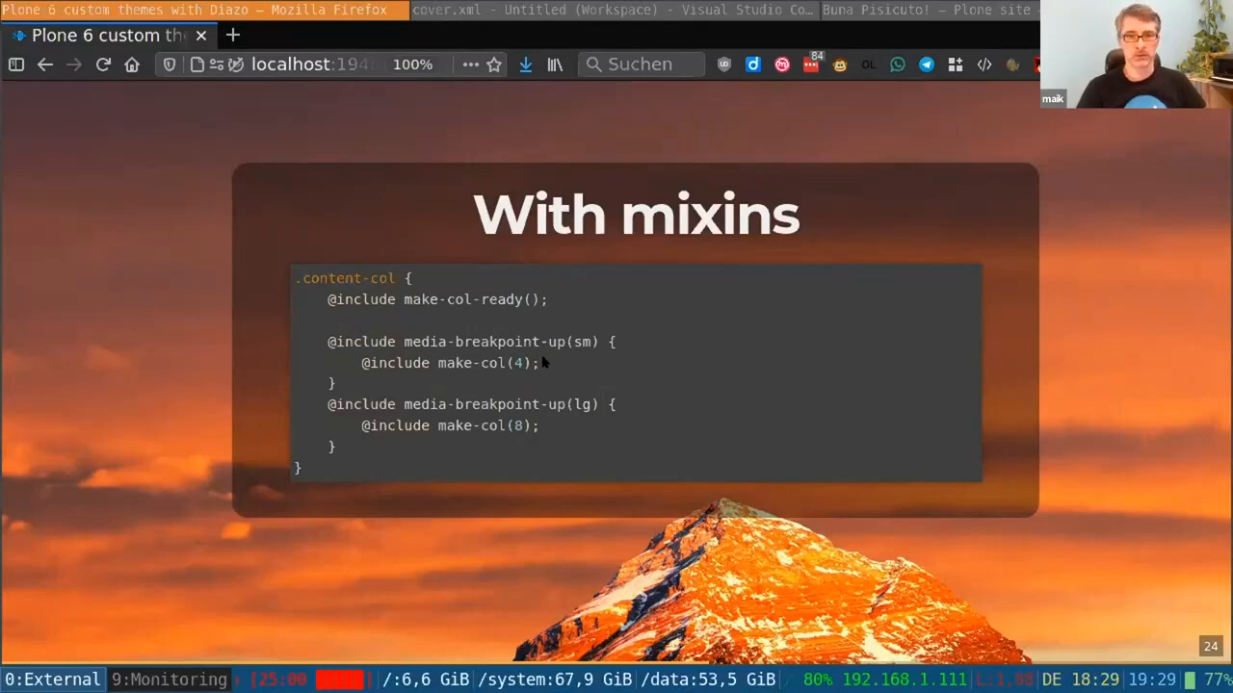
key("Right")
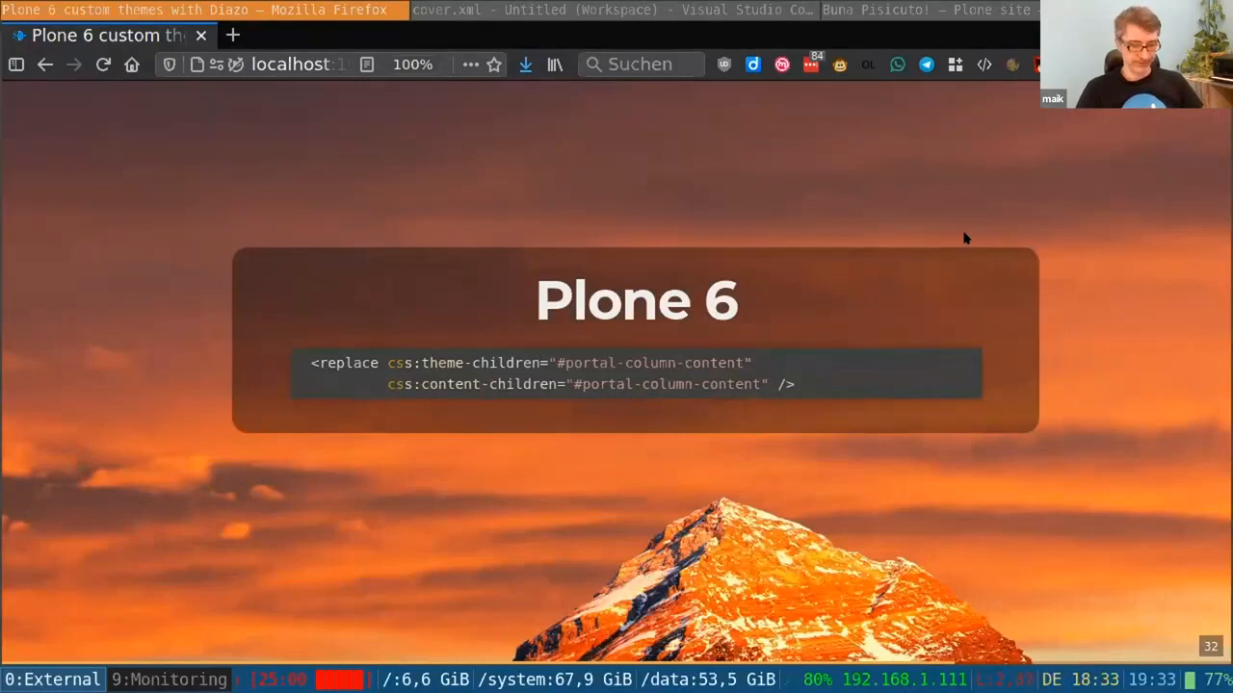
Advance from the Plone 6 replace-rule slide to slide 34 showing 'pip install plonecli'
key("F11")
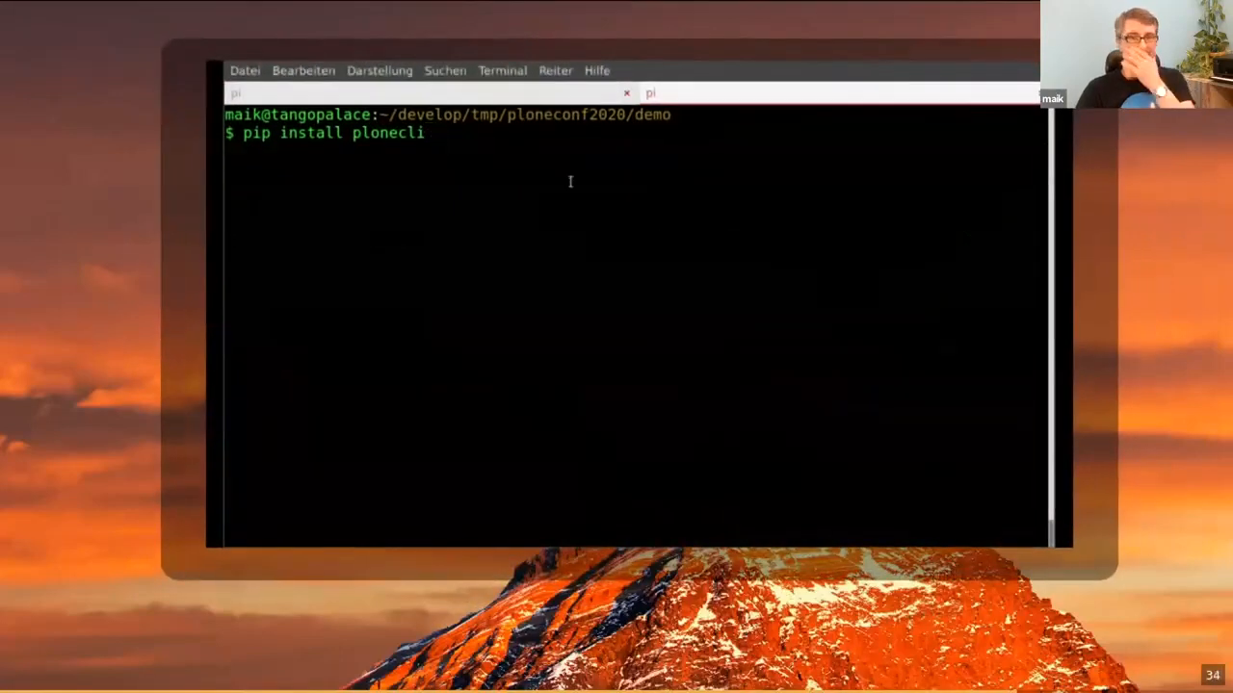
Generate the plonetheme.bunapisicuto add-on with plonecli create addon, accepting the default answers
key("Return")
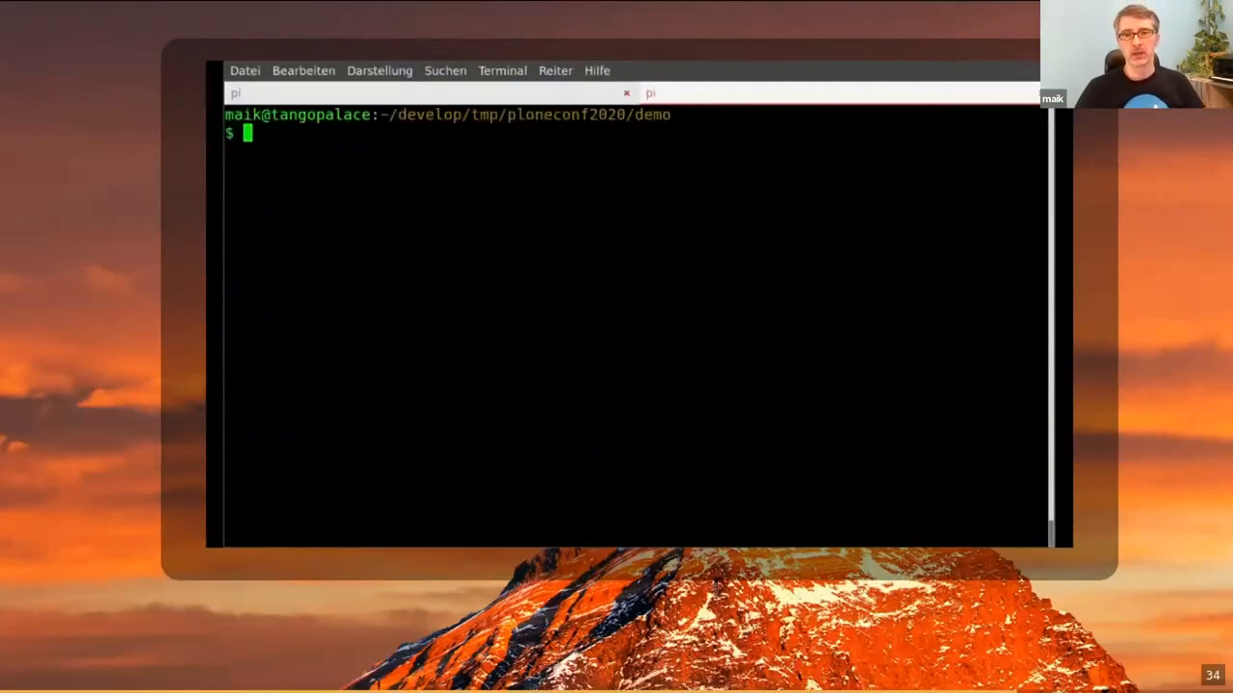
type("plonecli")
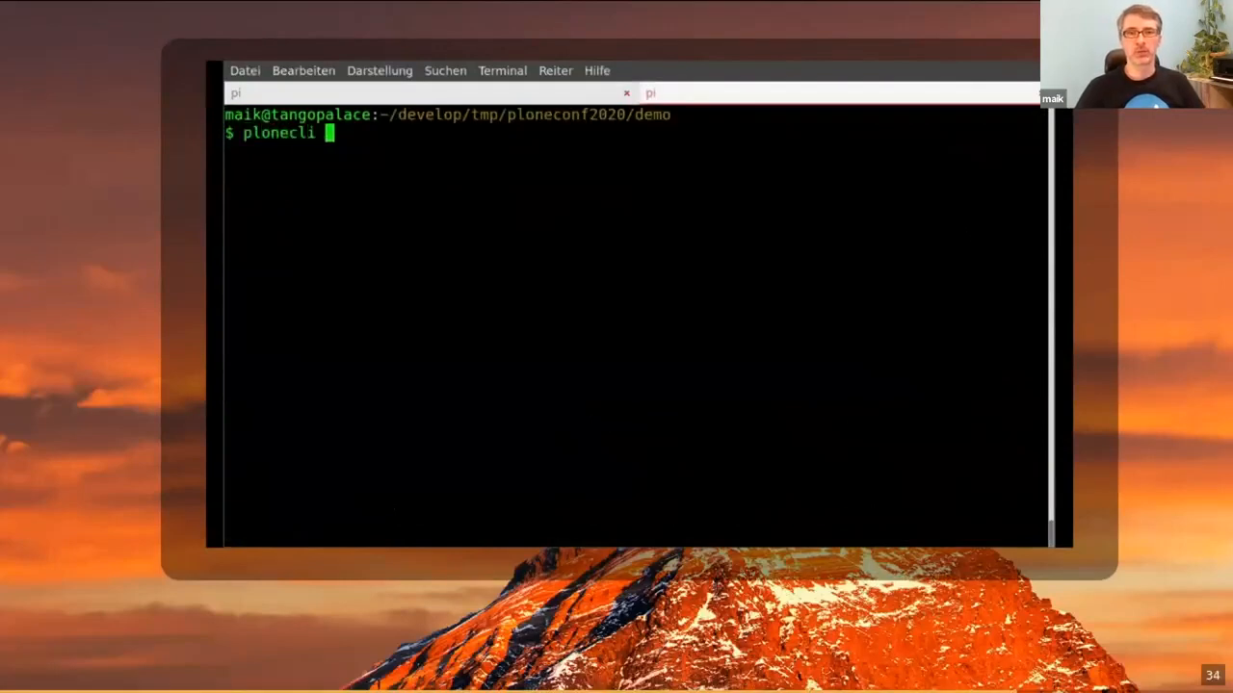
type("c")
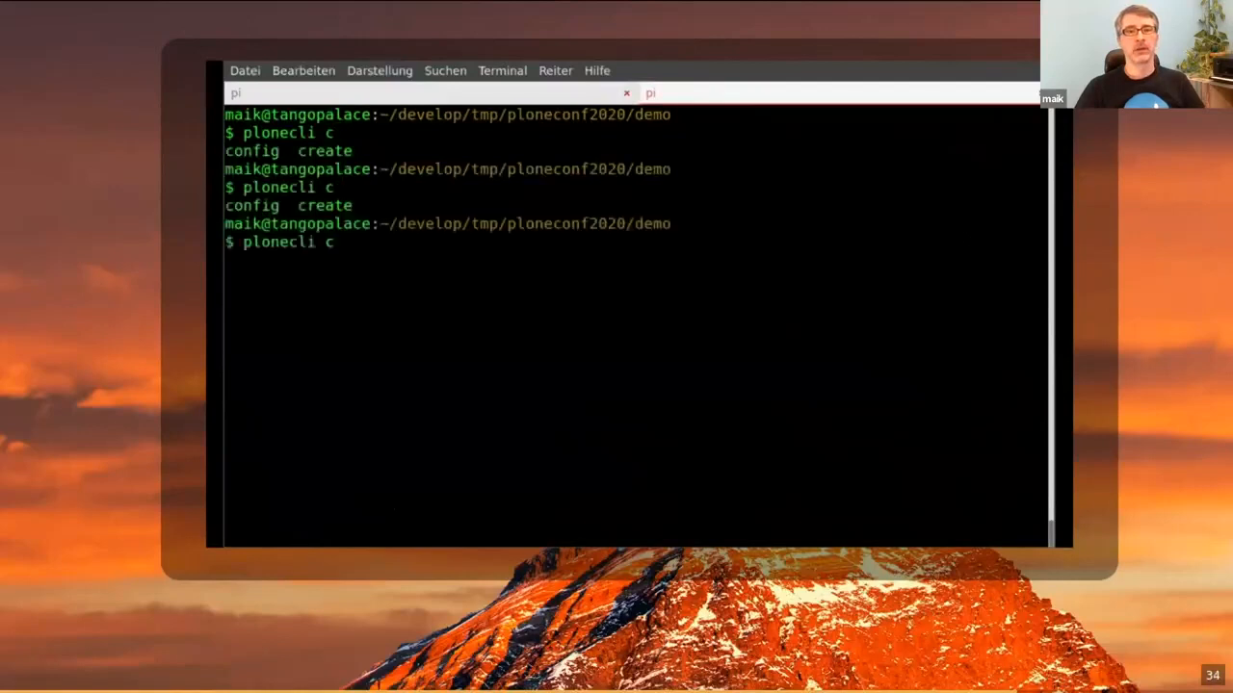
type("r")
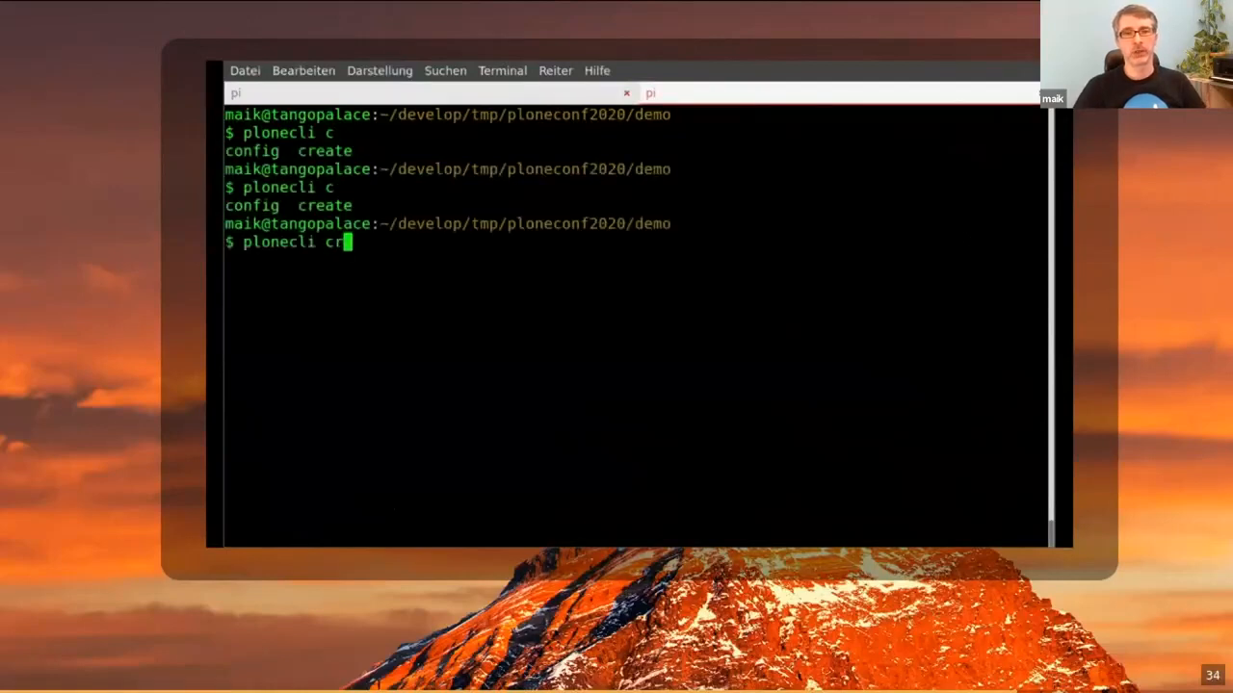
type("eate add")
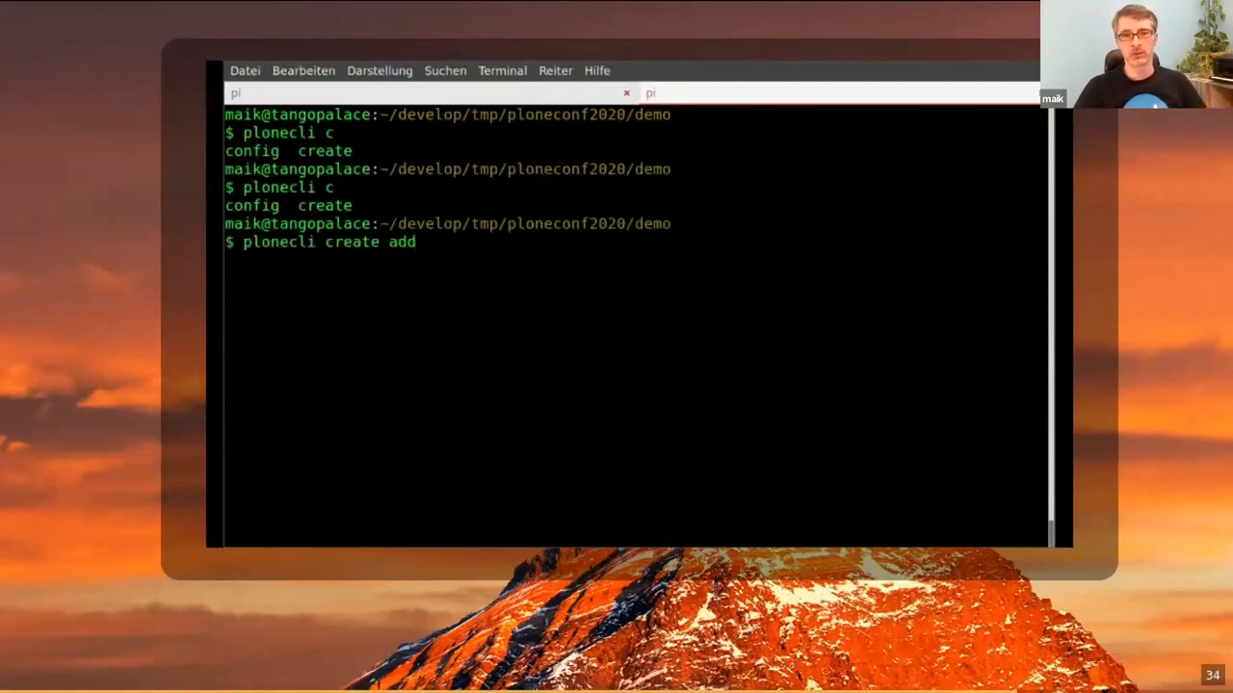
key("Backspace")
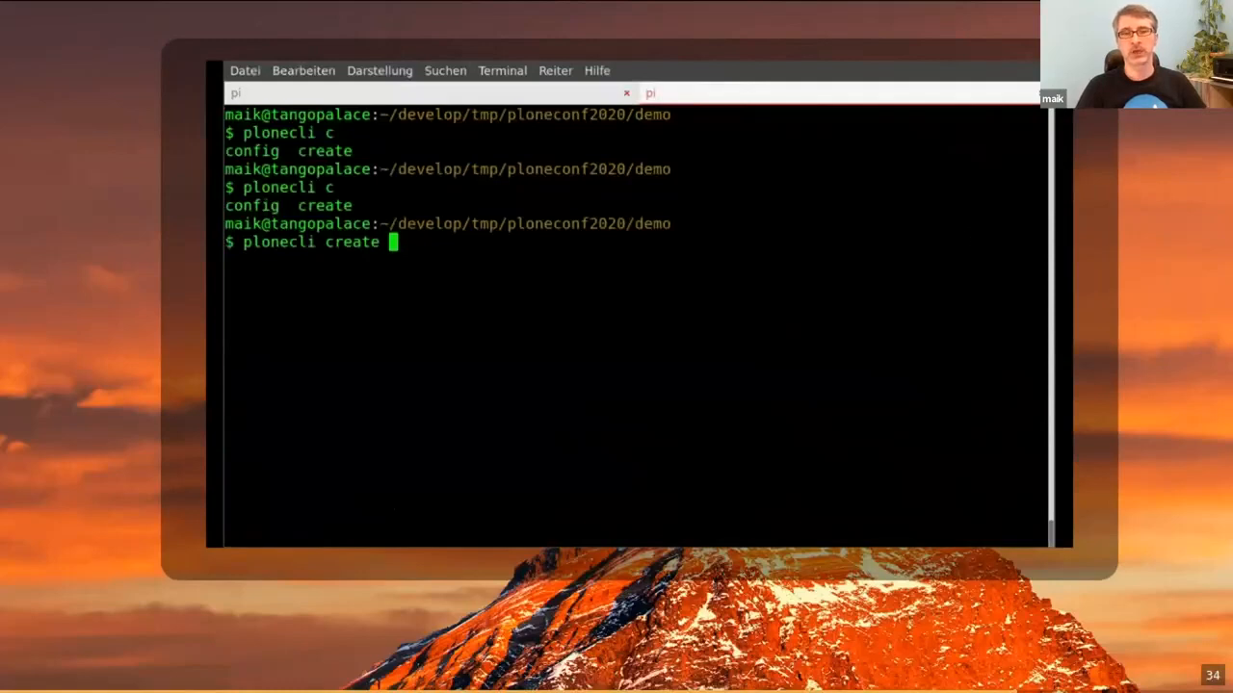
type("addon")
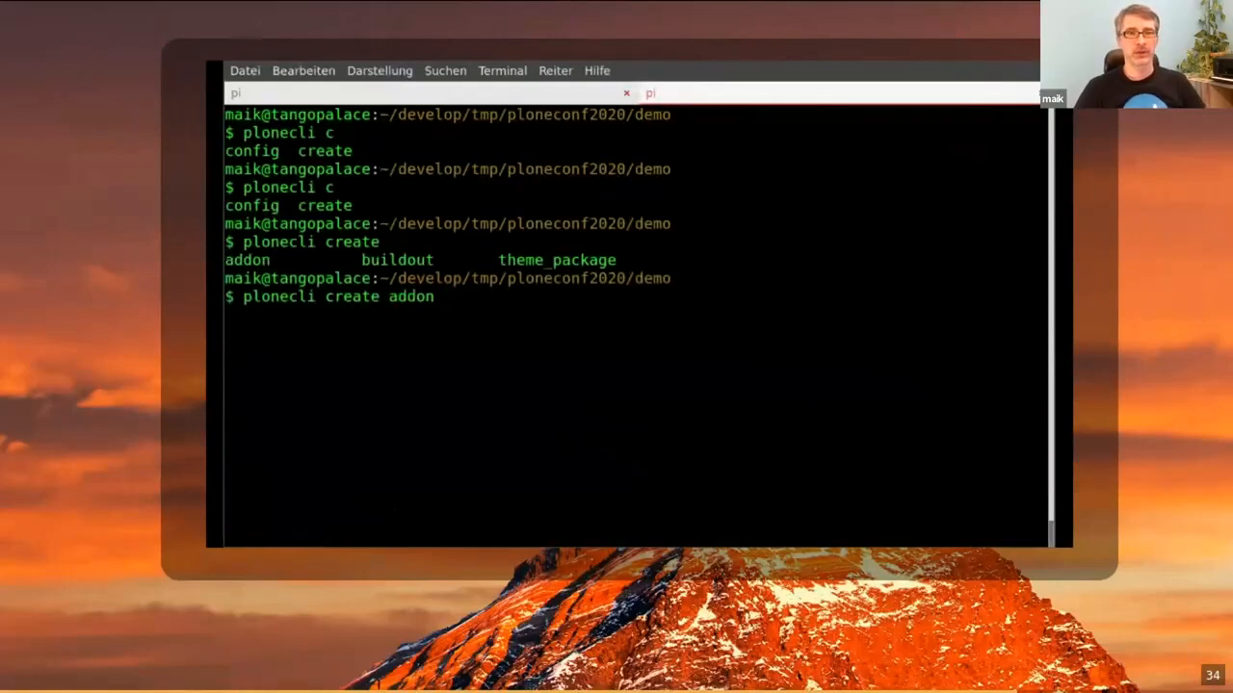
type("ploneth")
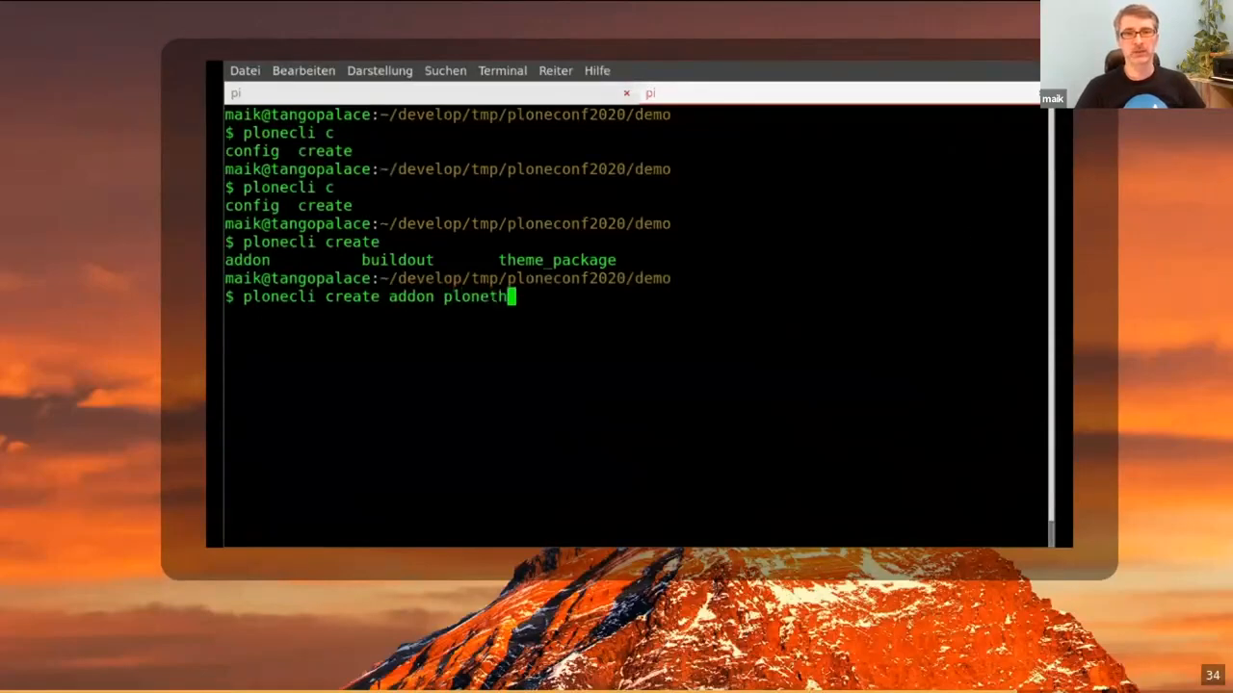
type("eme.b")
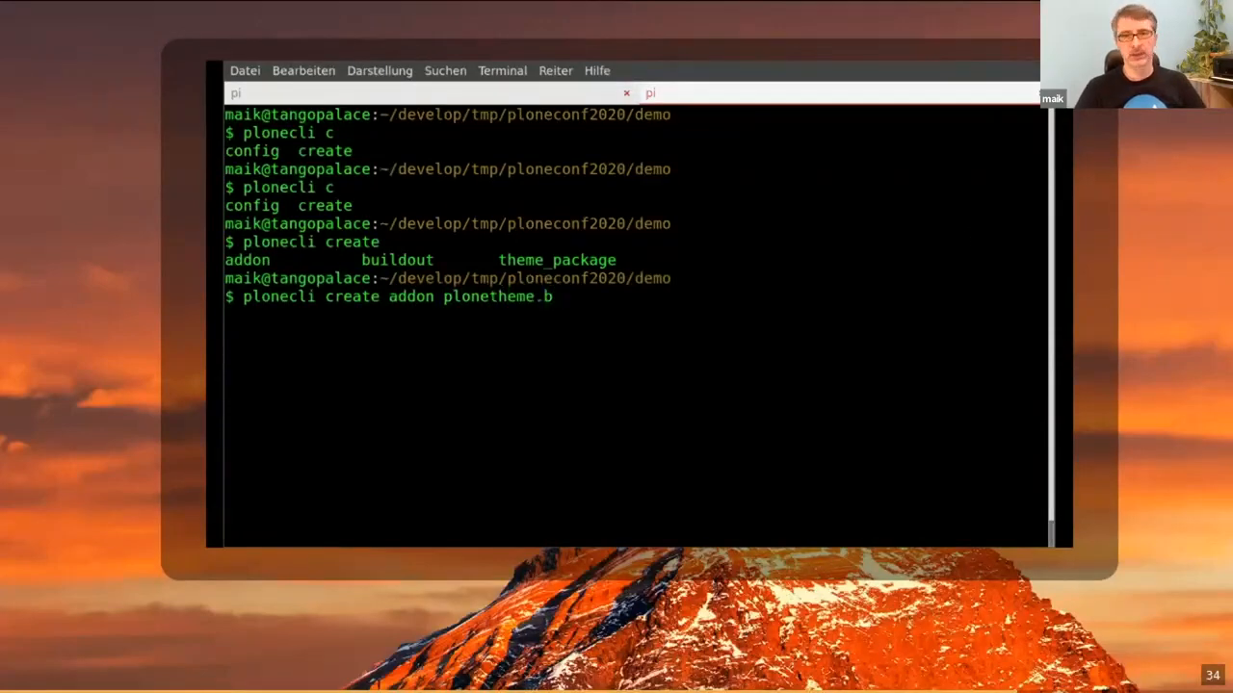
type("unapisicuto")
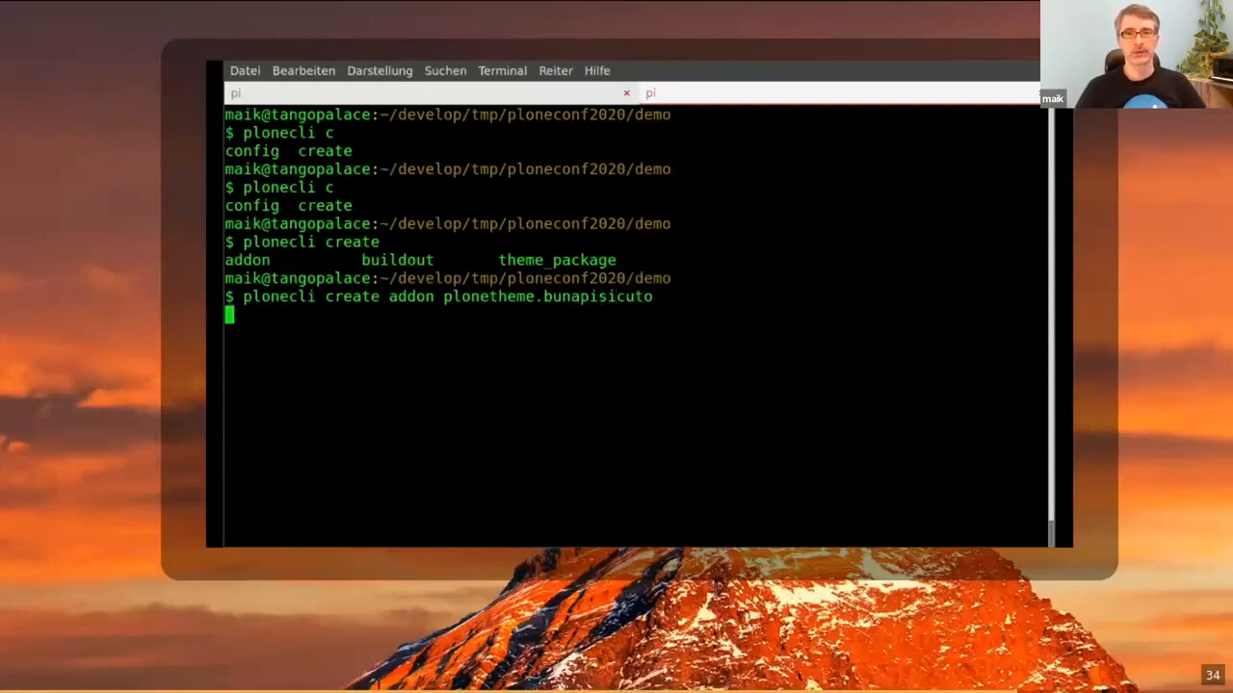
key("Return")
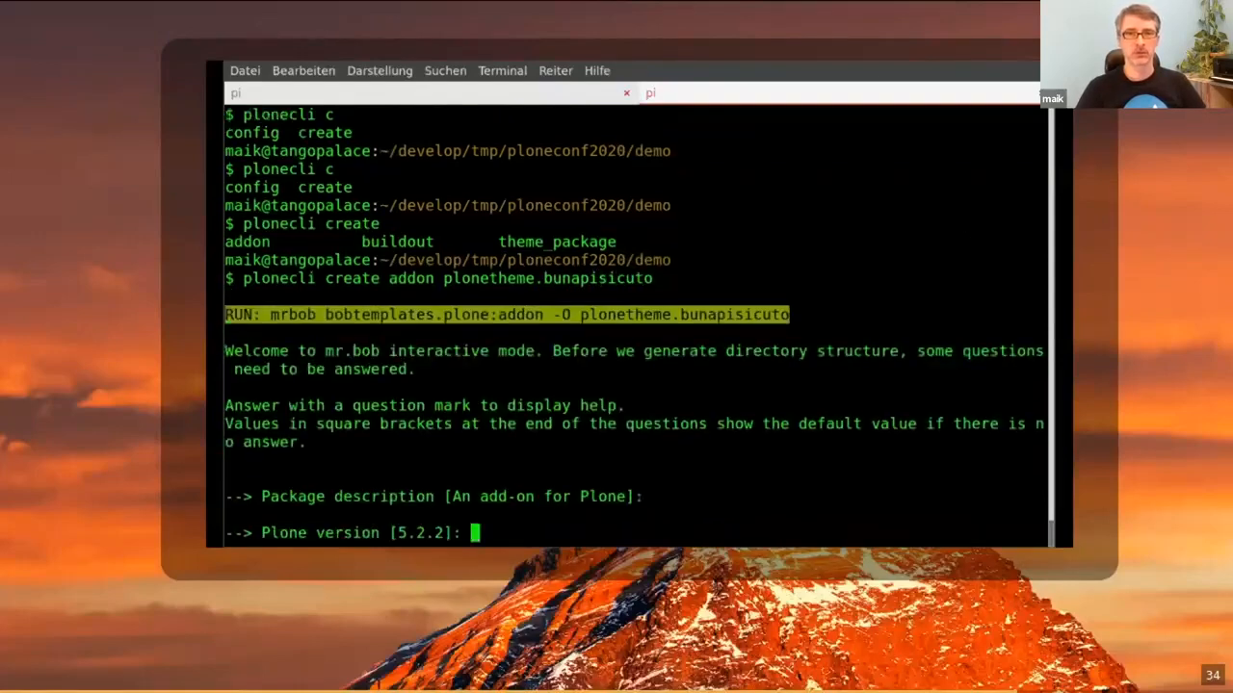
key("Return")
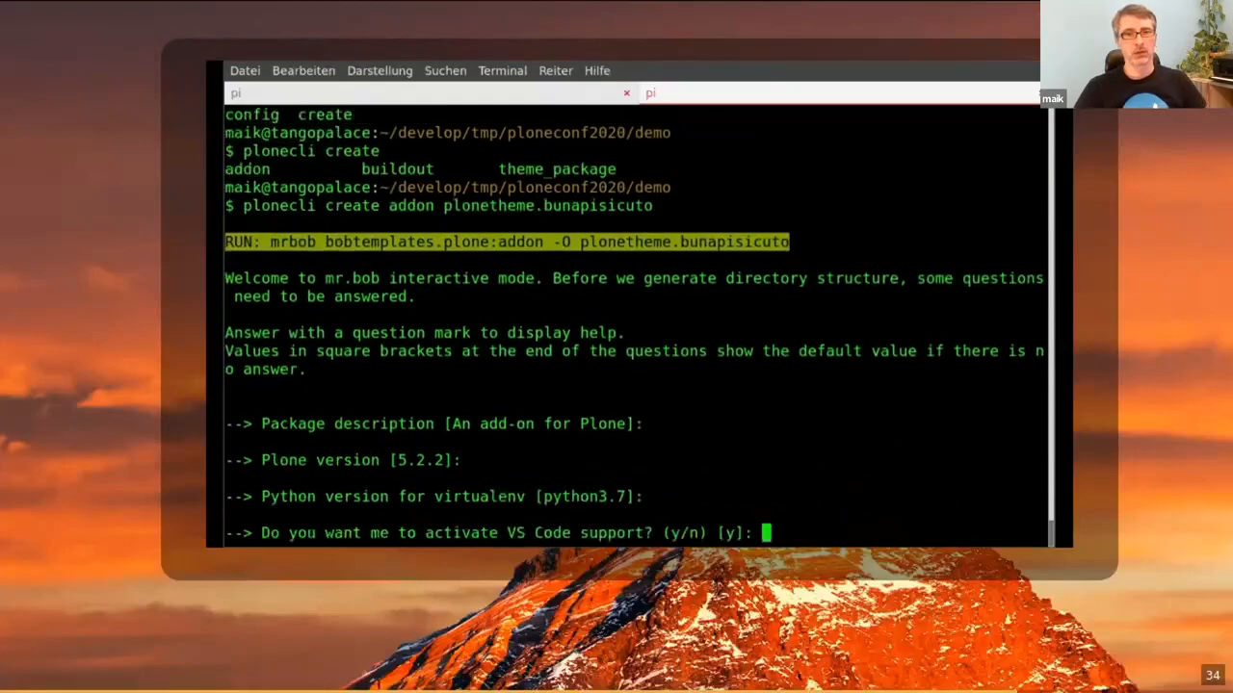
key("Return")
type("pl")
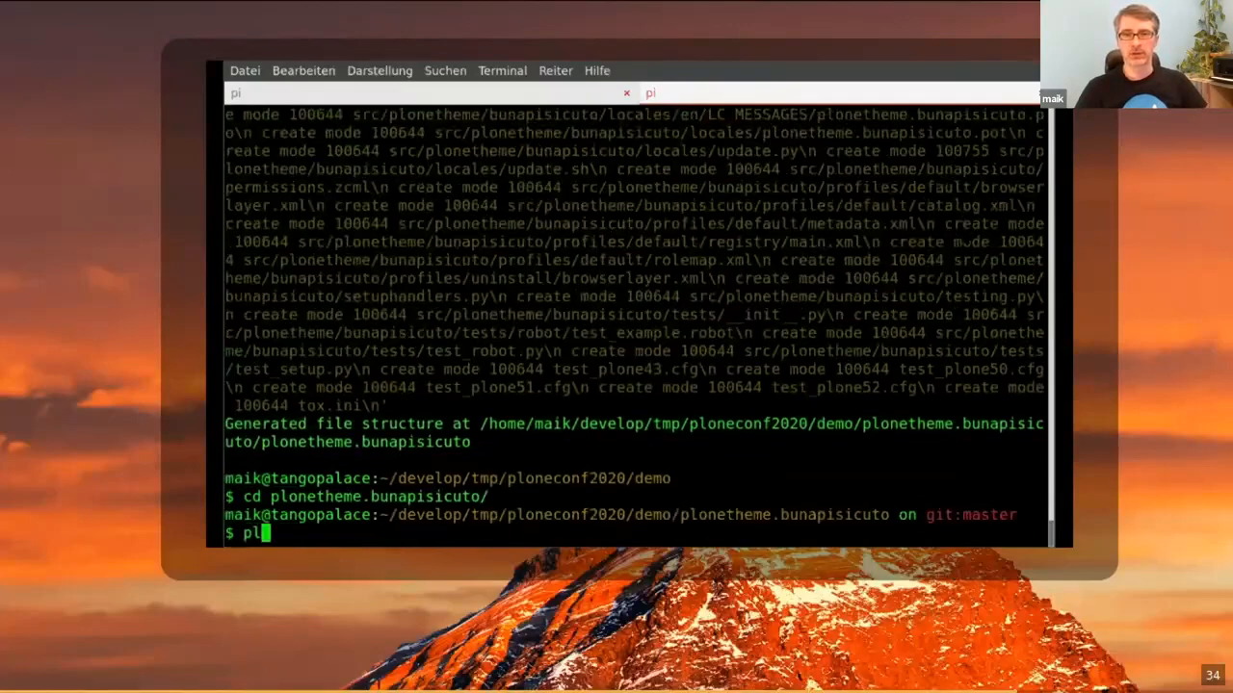
Add a 'Buna' theme via plonecli add theme, then begin the plonecli build
type("onecli")
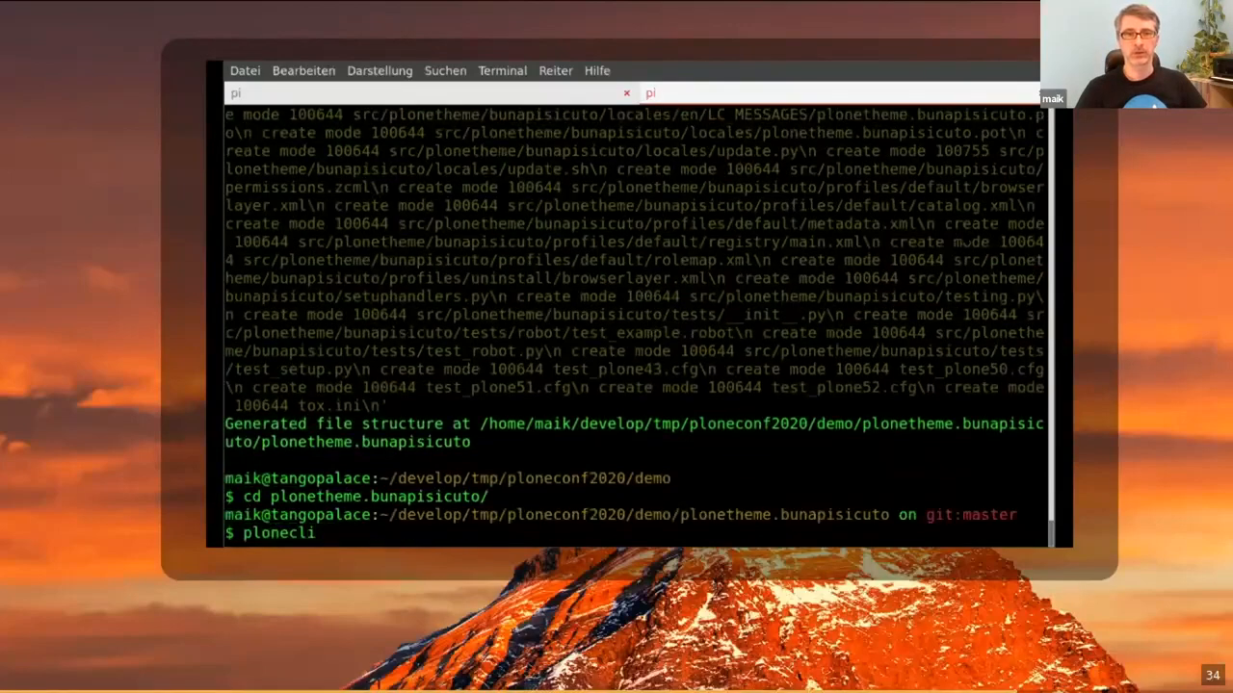
type("plonecli ad")
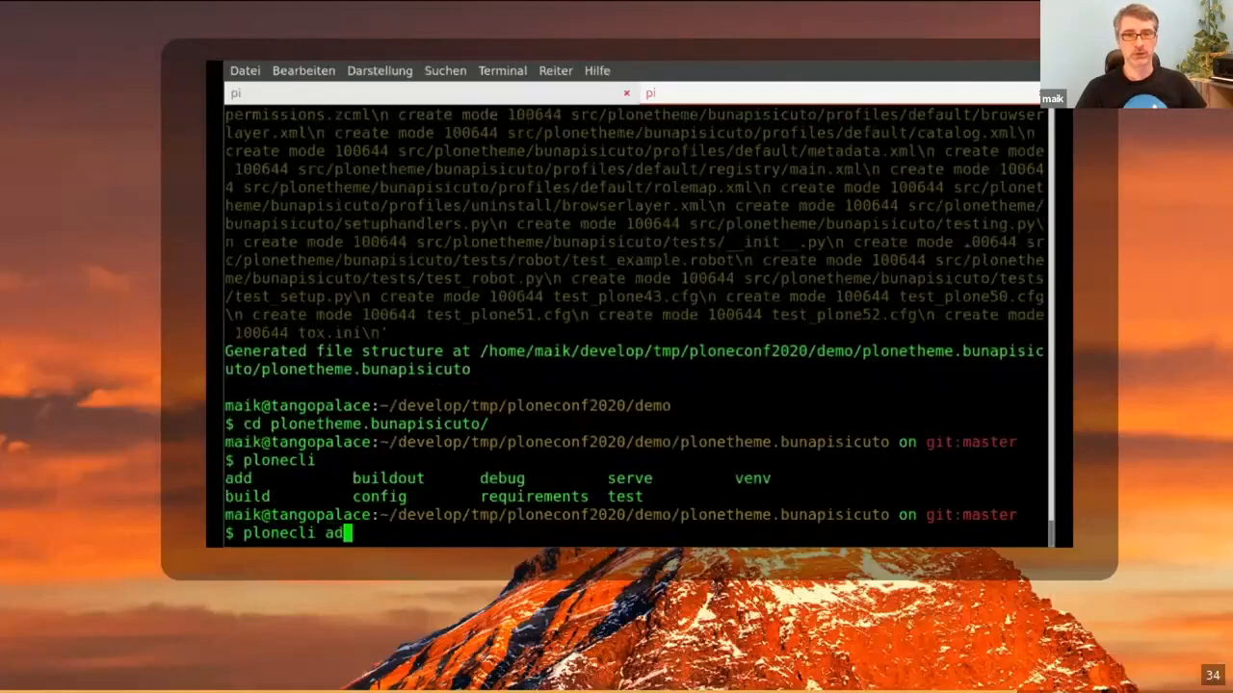
key("Return")
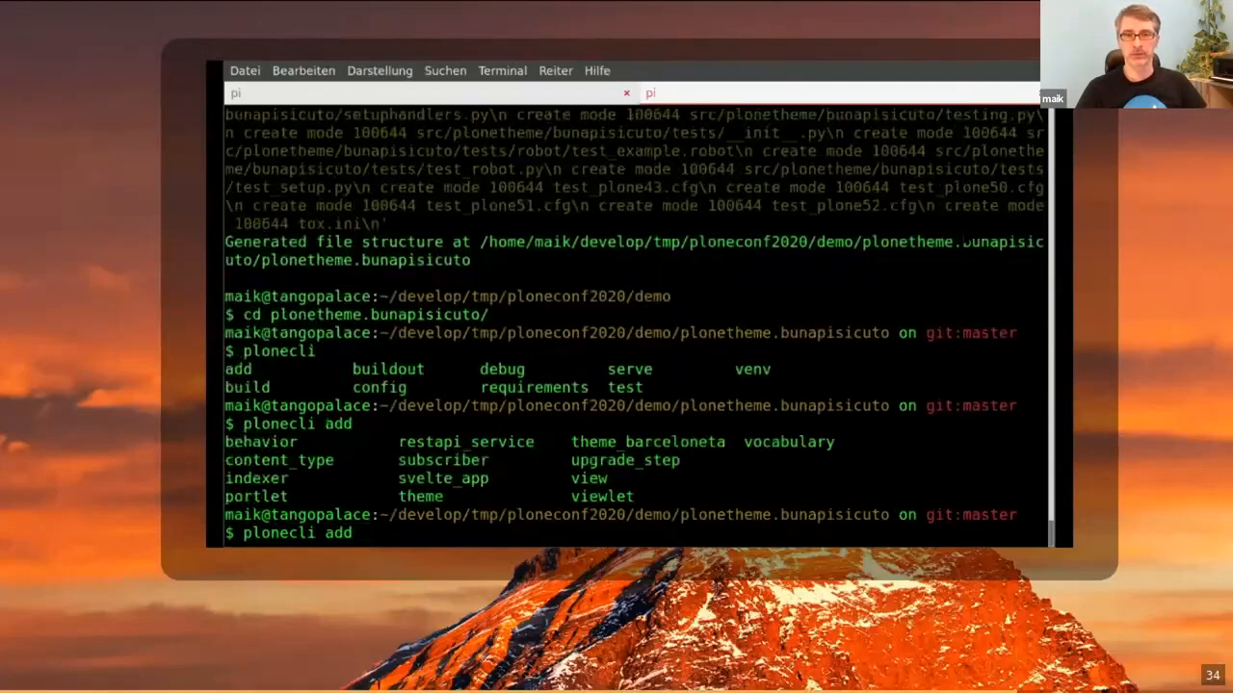
type("theme")
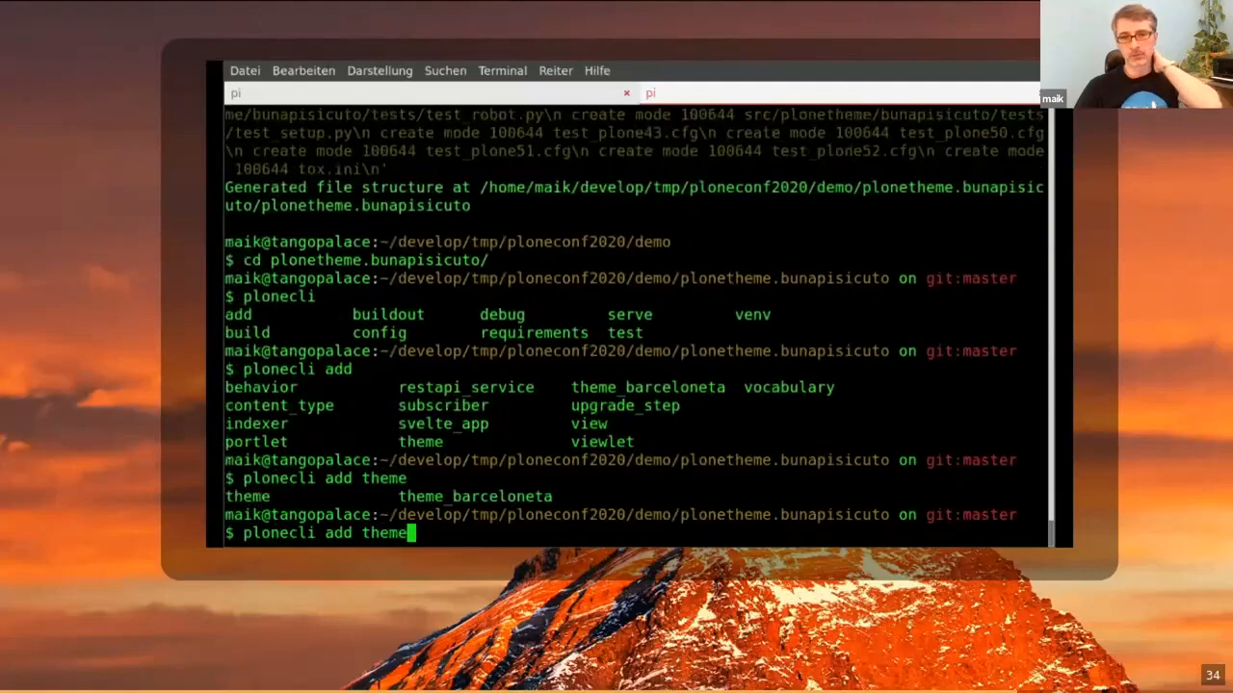
key("Return")
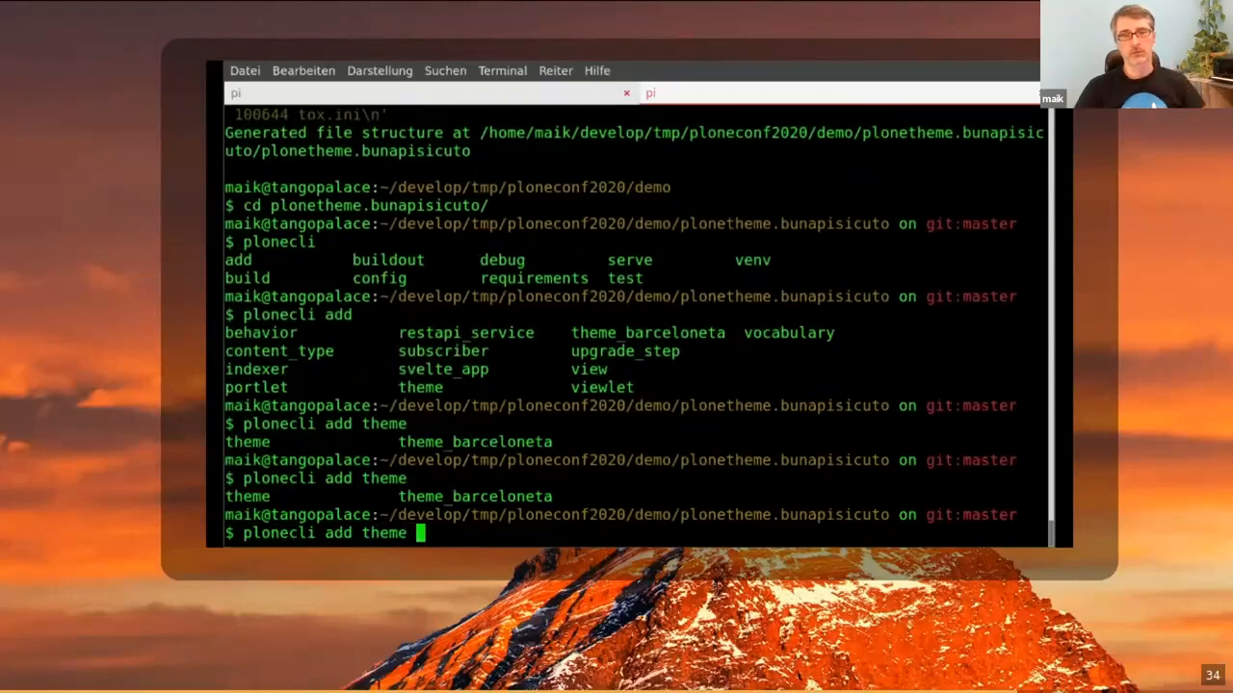
key("Return")
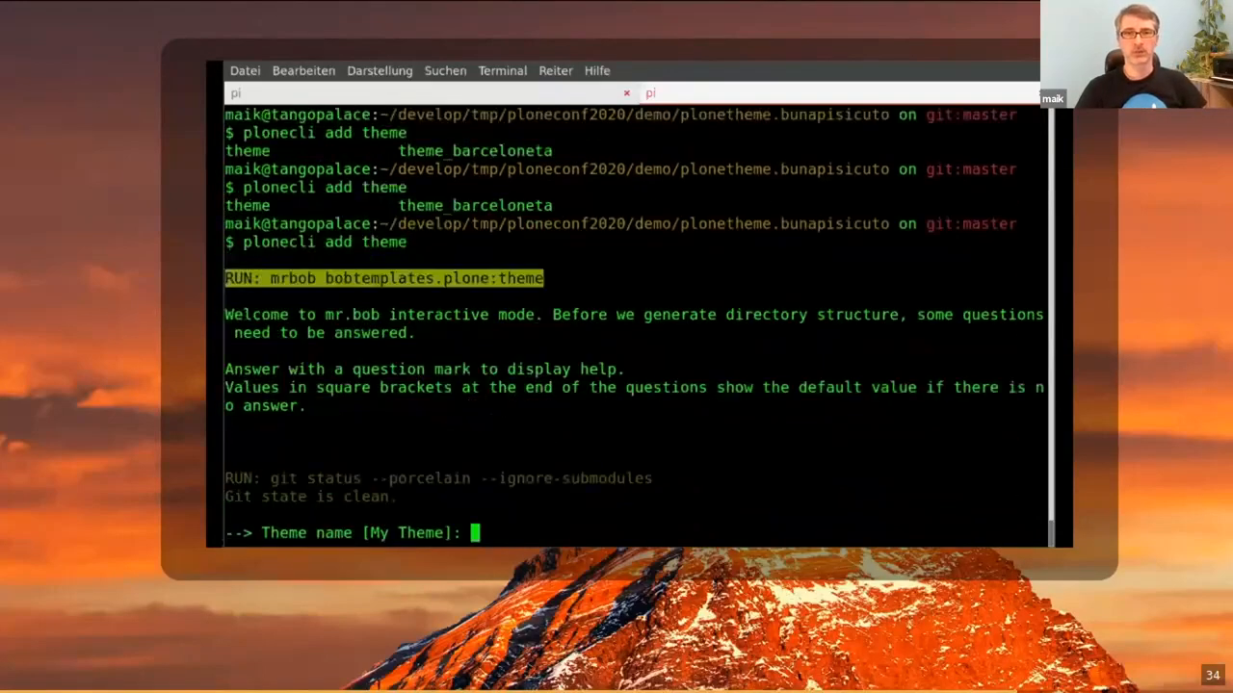
type("Buna")
type("ls")
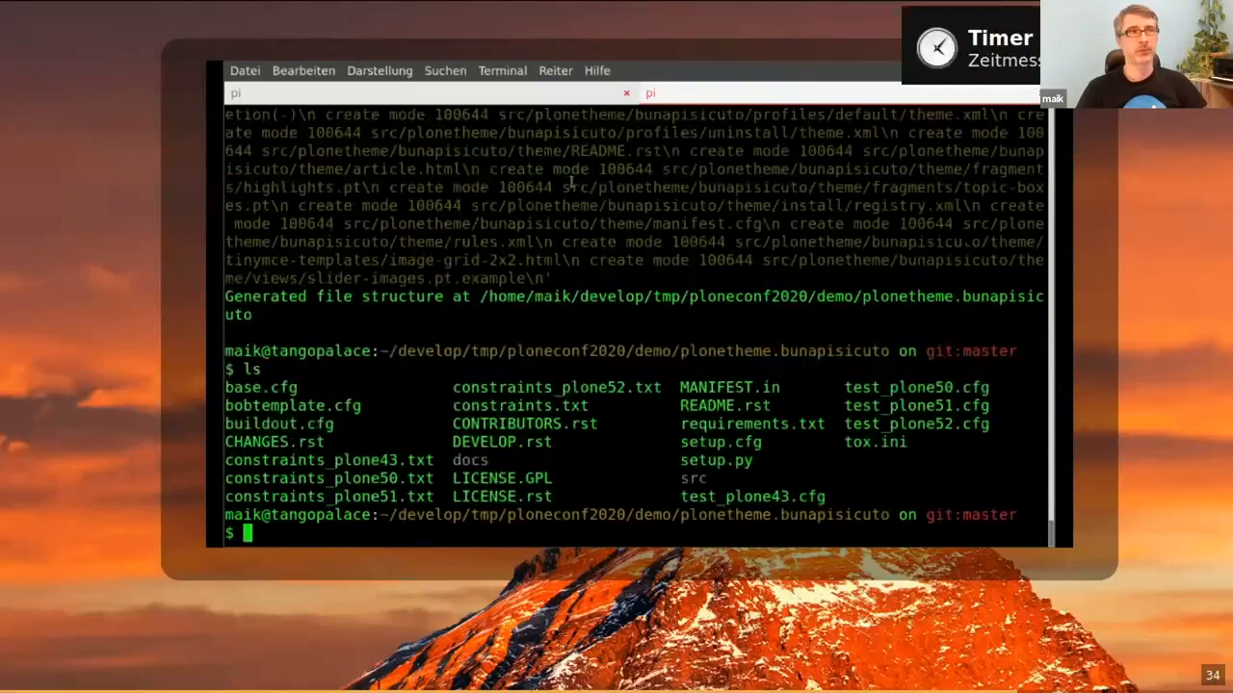
type("plonecli build")
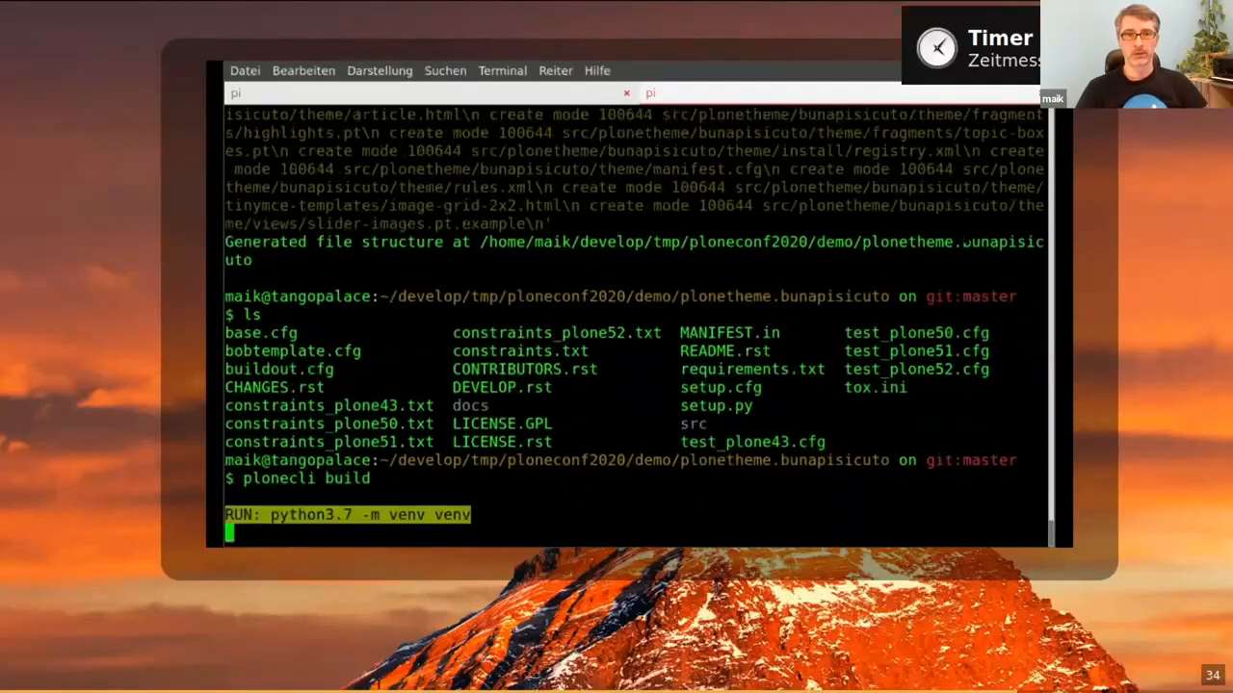
scroll("down", 3)
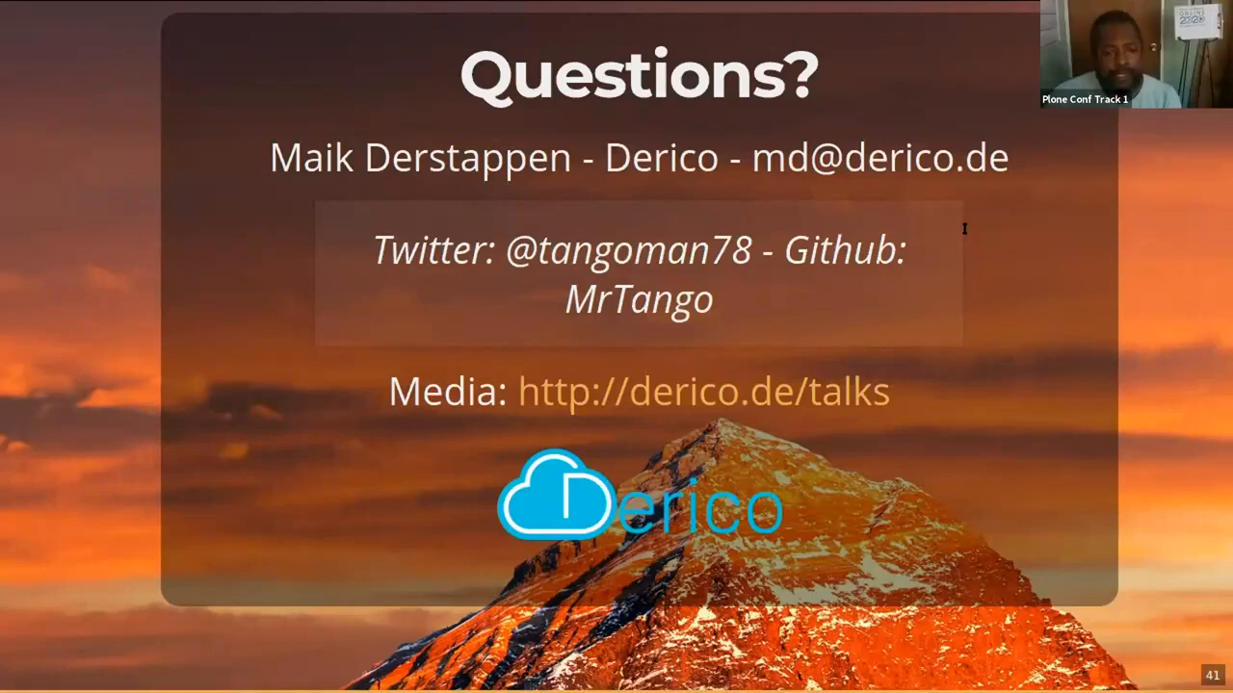
mouse_move(284, 518)
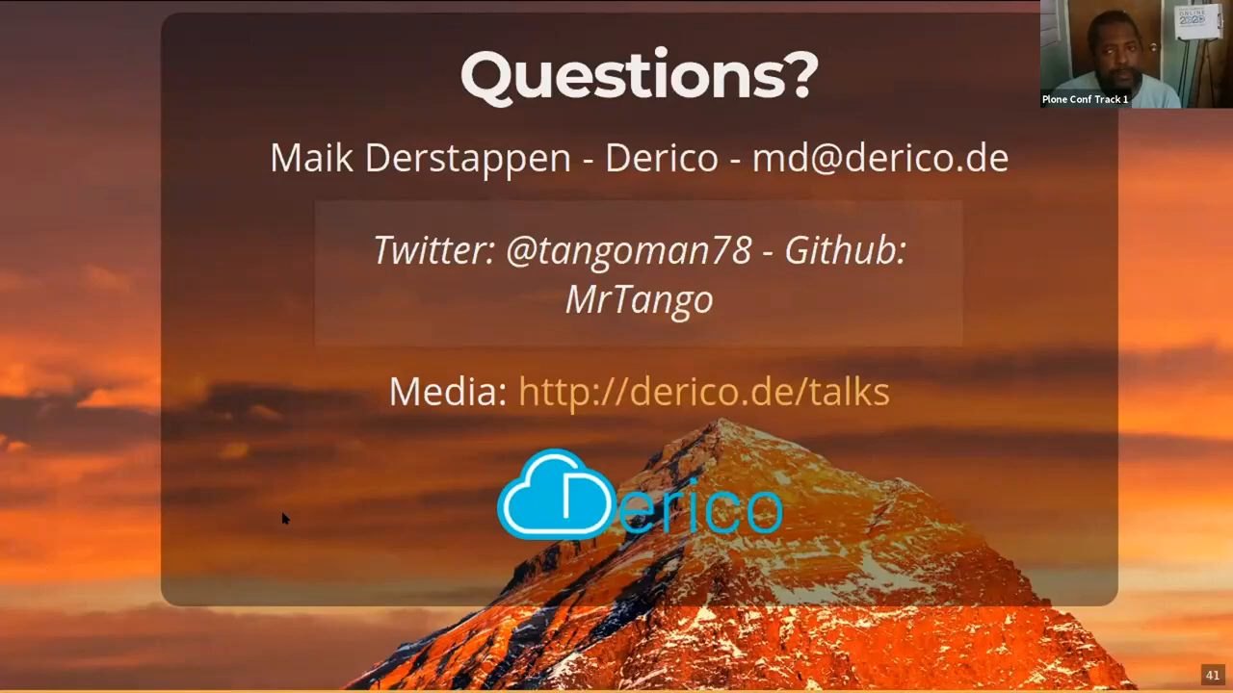
mouse_move(236, 537)
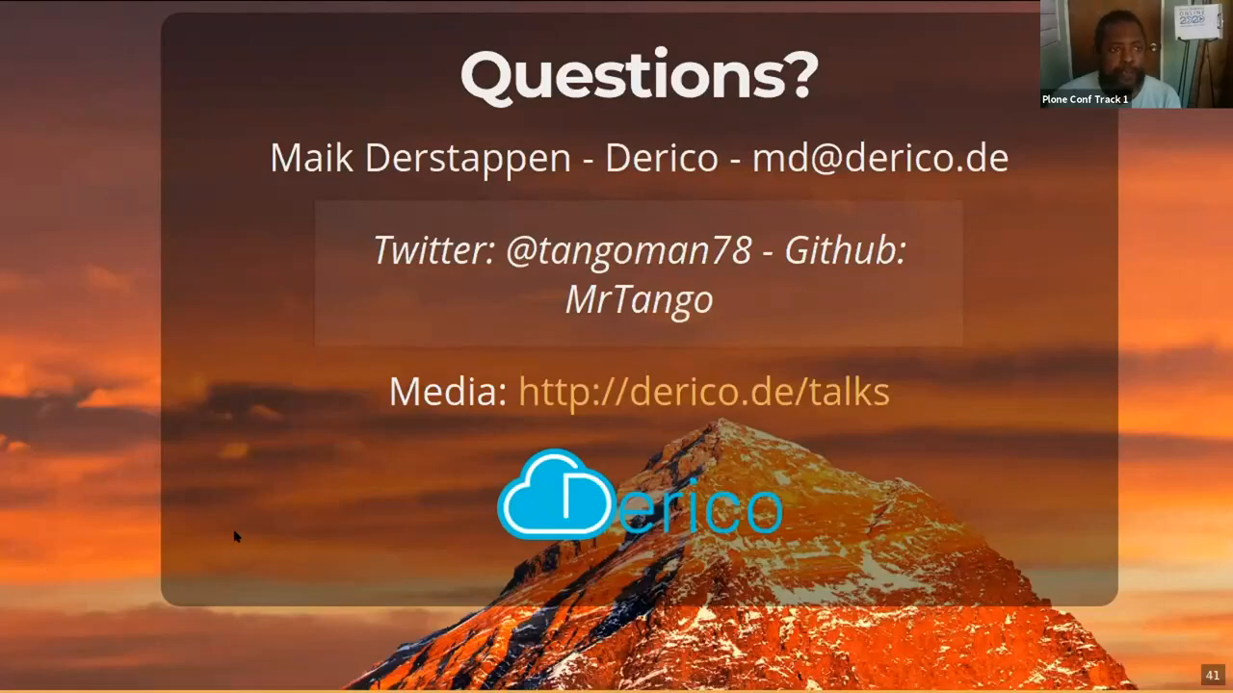